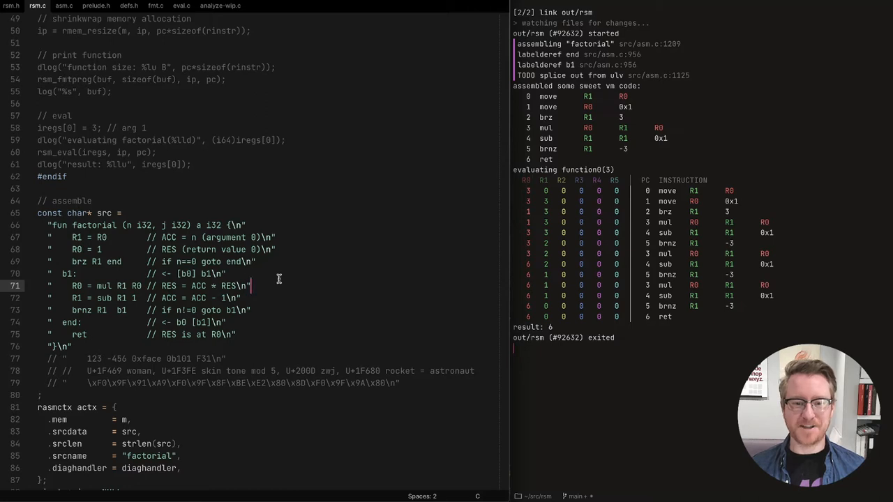
mouse_move(271, 340)
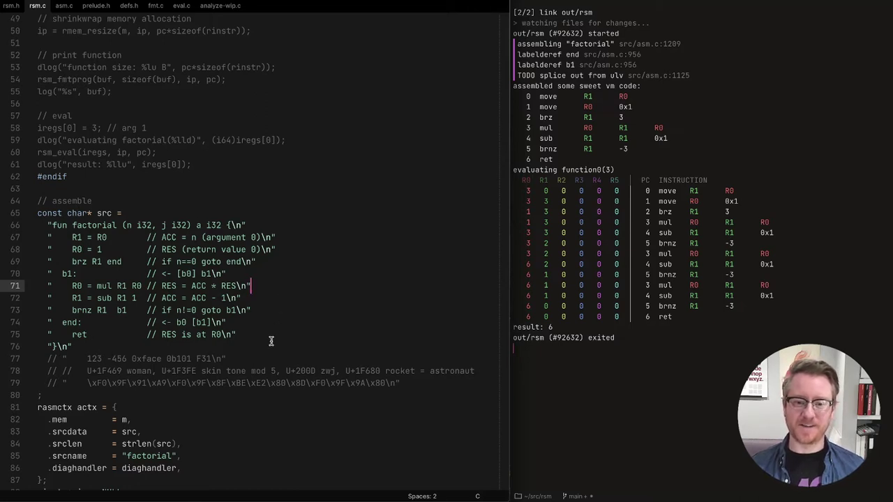
mouse_move(129, 346)
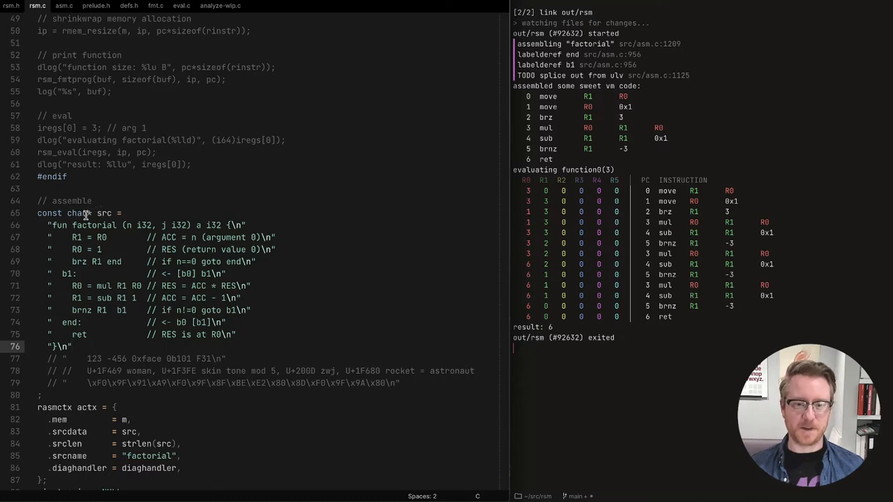
- Switch from the rsm.c factorial source to the README.md document
left_click(290, 6)
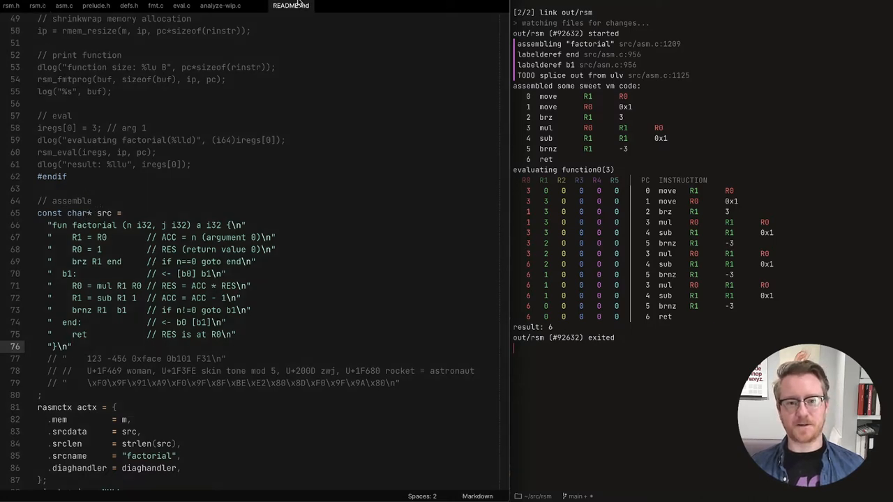
- Read the README's goals and build steps, then return to rsm.c
left_click(290, 5)
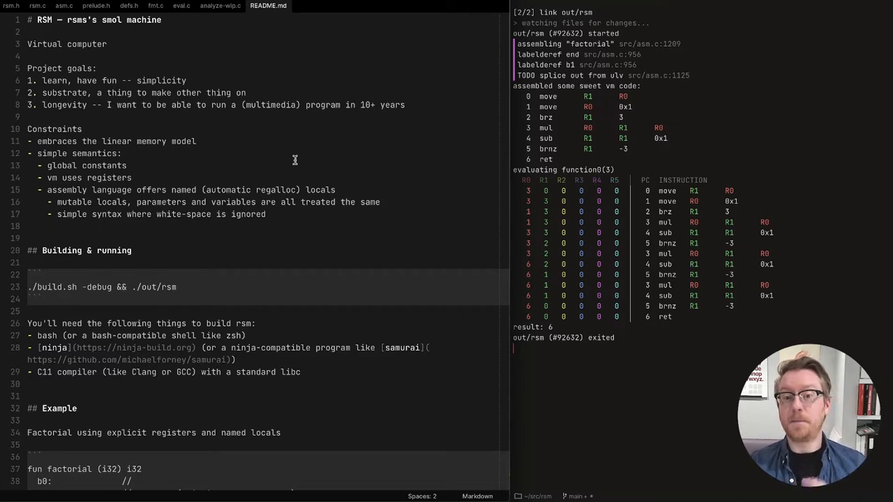
mouse_move(286, 100)
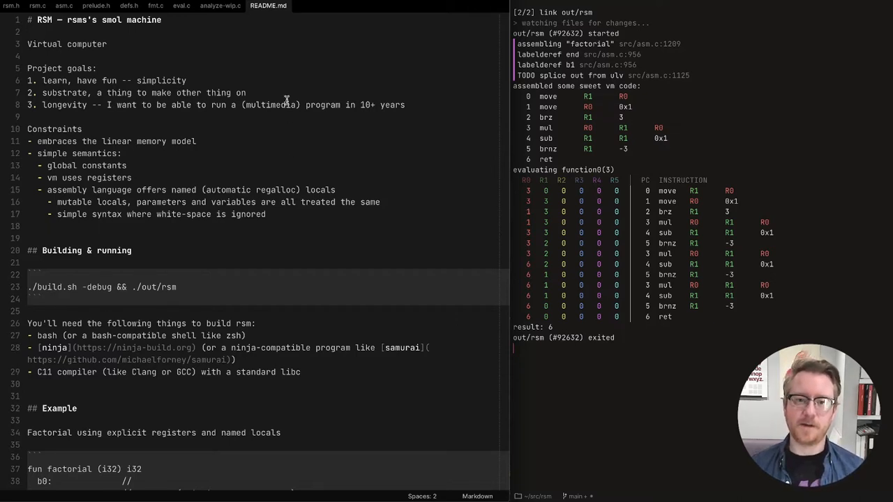
mouse_move(173, 34)
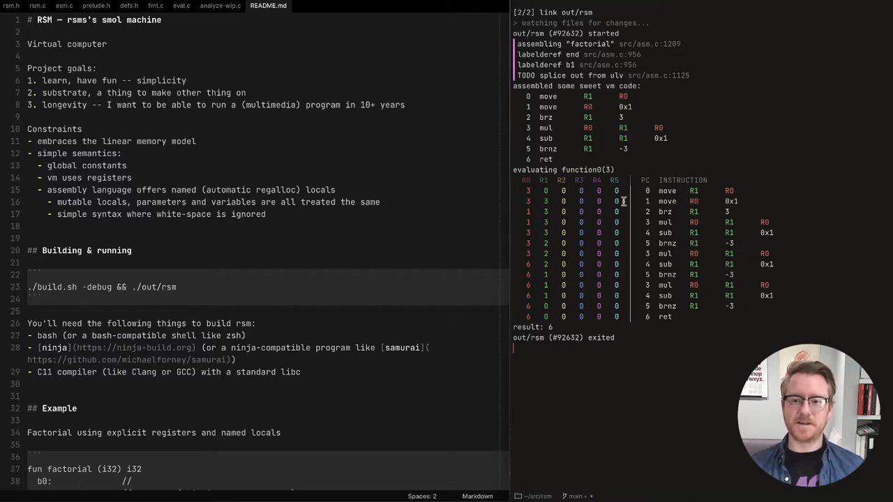
left_click(11, 6)
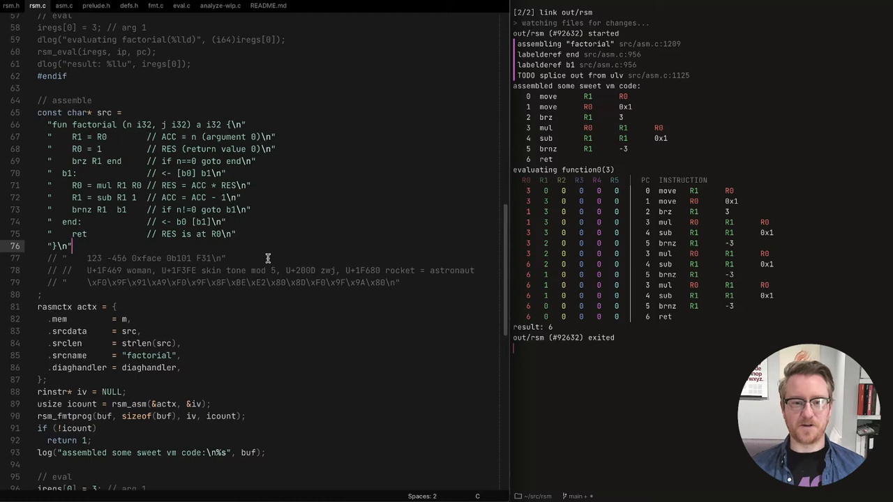
scroll("down", 3)
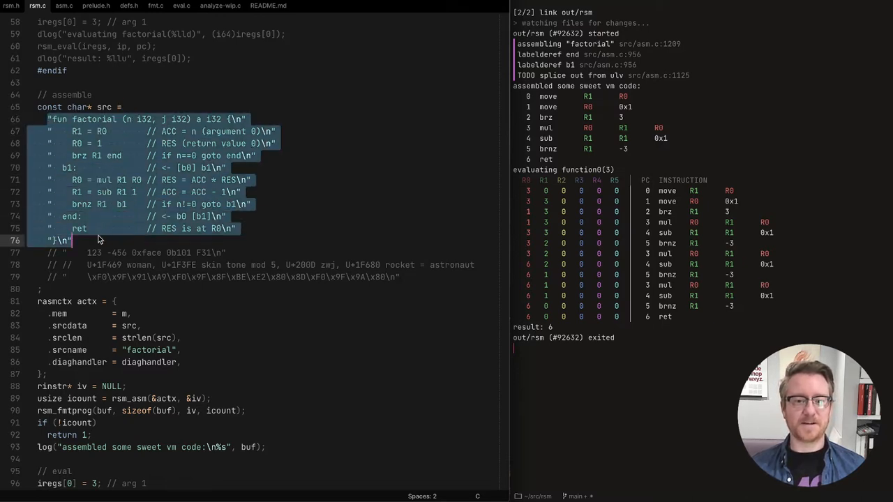
left_click(182, 248)
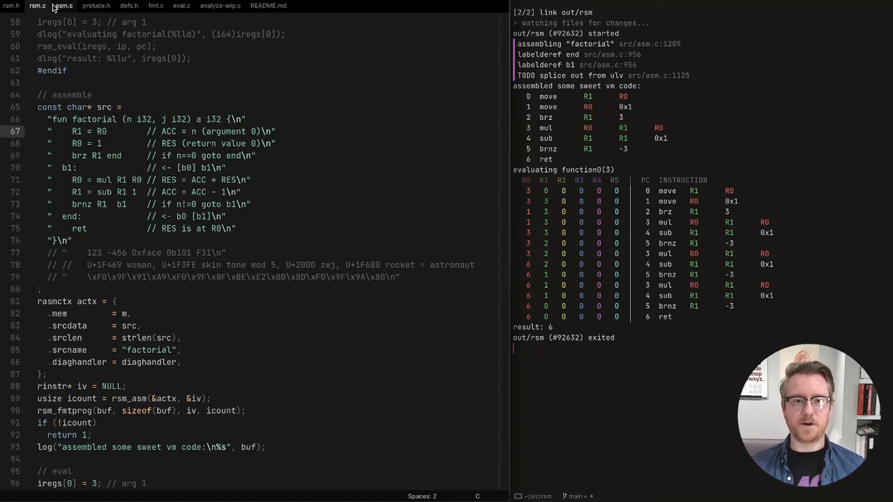
mouse_move(67, 7)
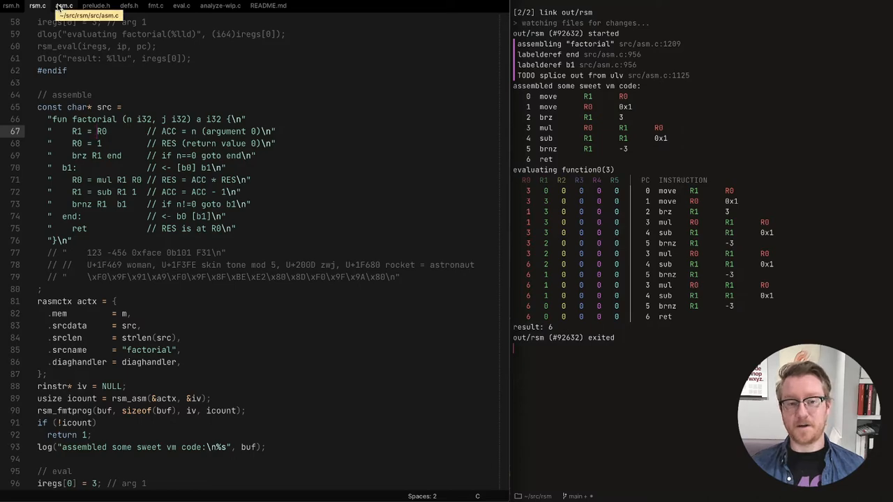
left_click(63, 5)
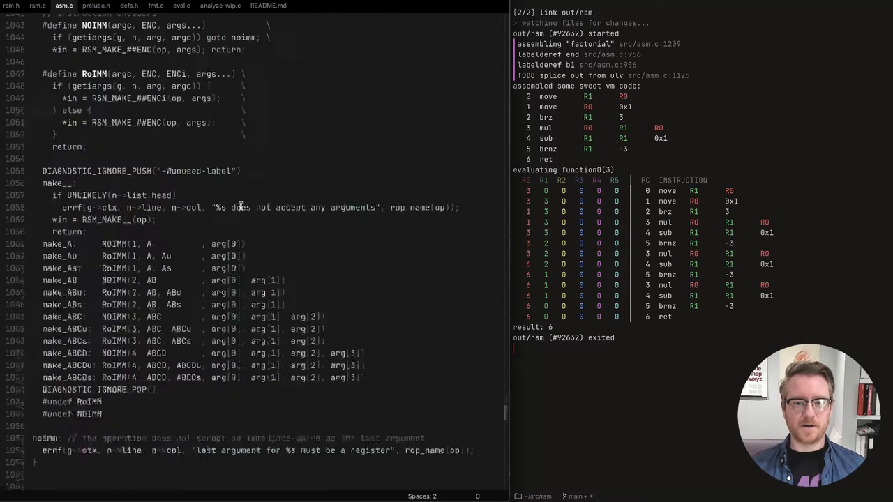
scroll("down", 3)
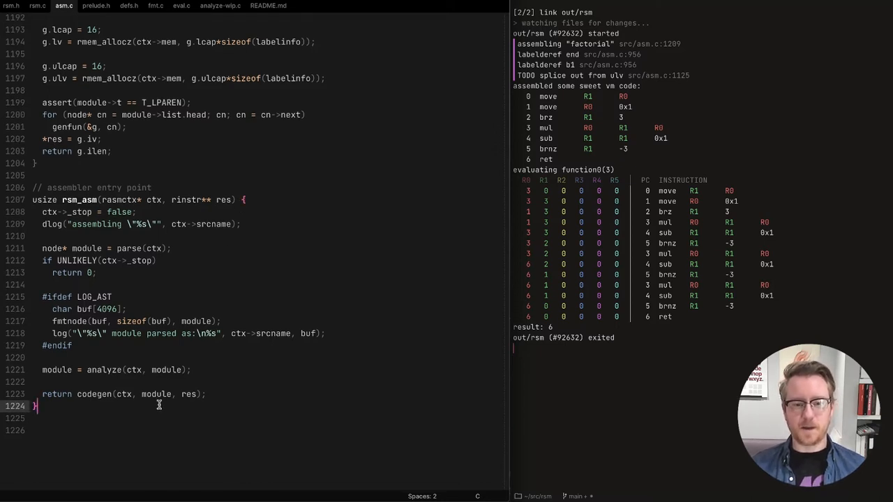
mouse_move(269, 351)
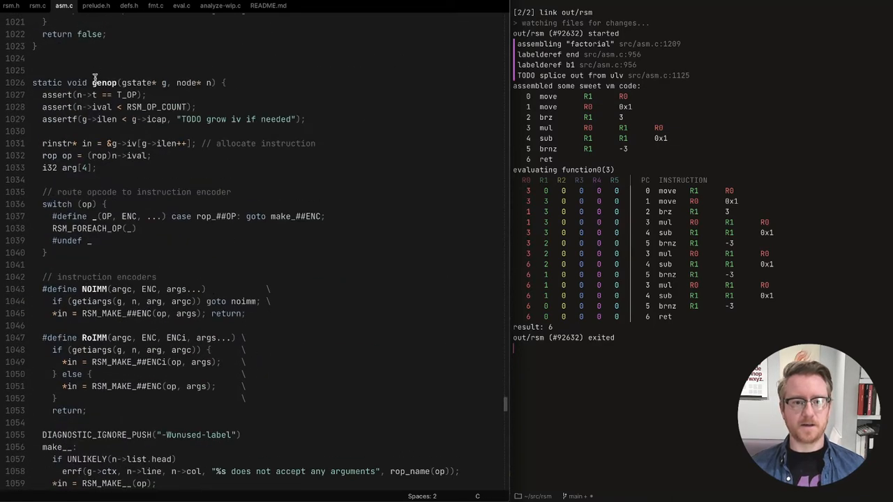
scroll("down", 3)
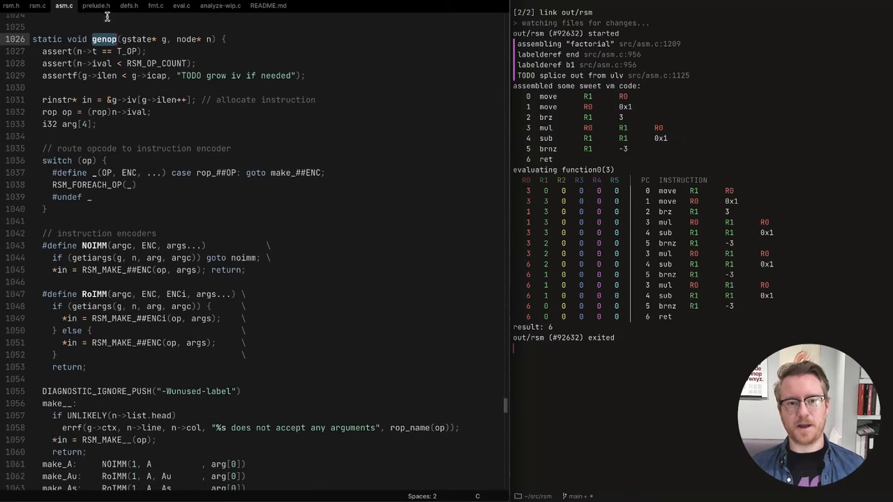
scroll("down", 3)
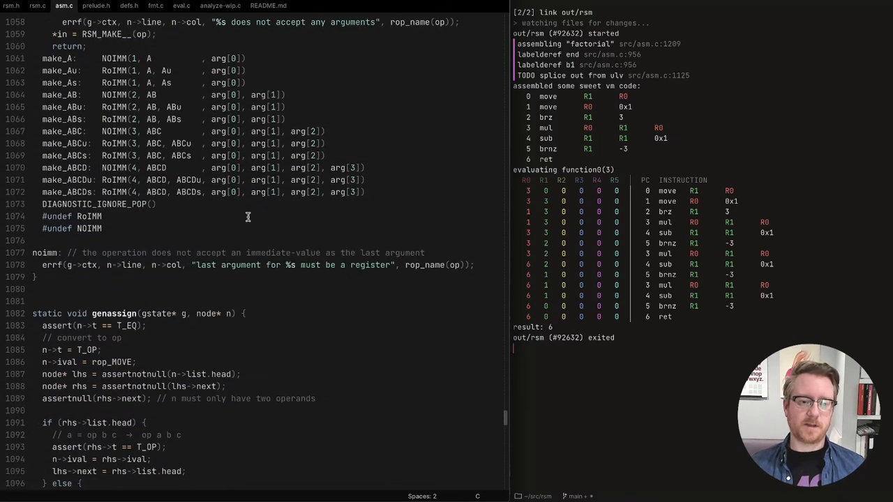
scroll("down", 3)
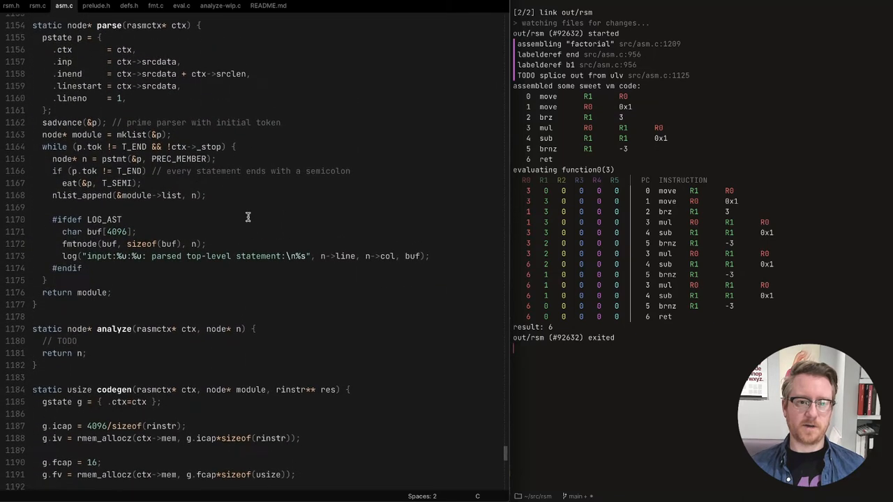
mouse_move(111, 25)
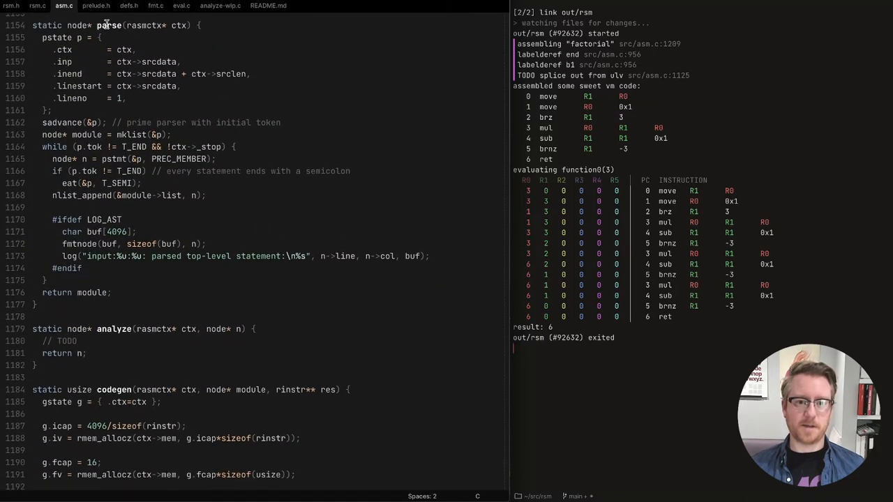
scroll("down", 3)
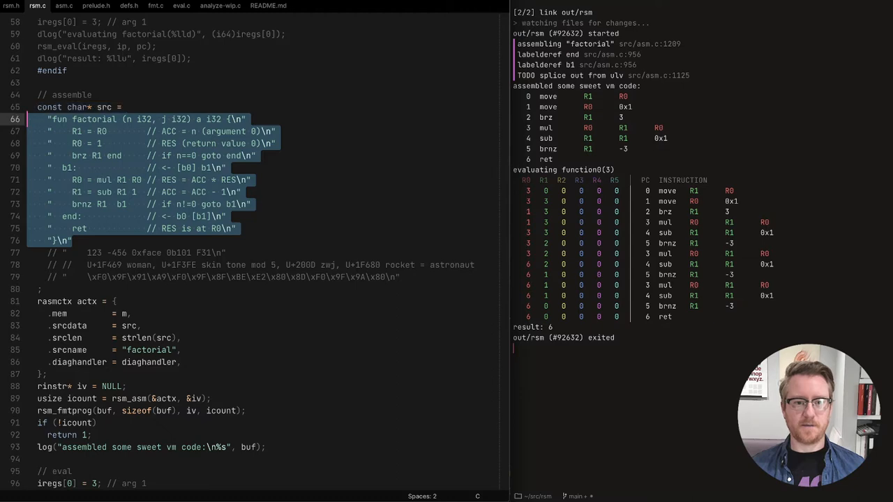
- Review rsm.c's diaghandler callback and main, then land on asm.c's rsm_asm and parse functions
left_click(63, 6)
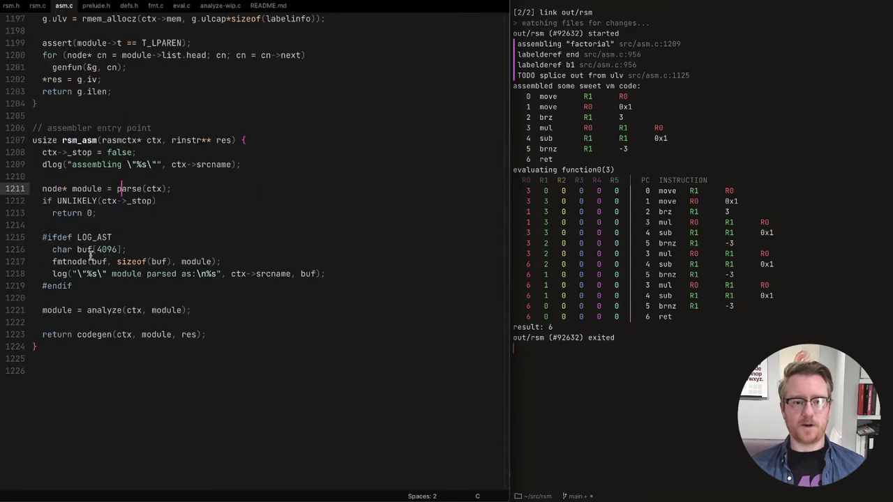
left_click(36, 5)
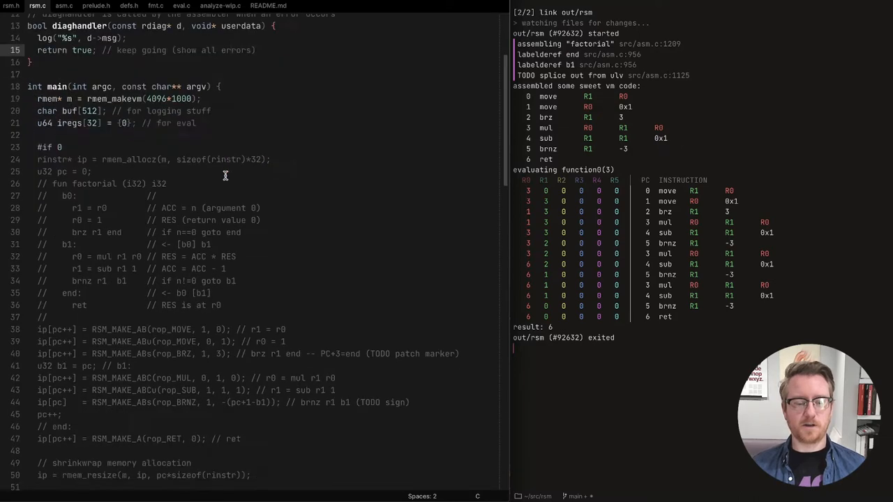
scroll("down", 3)
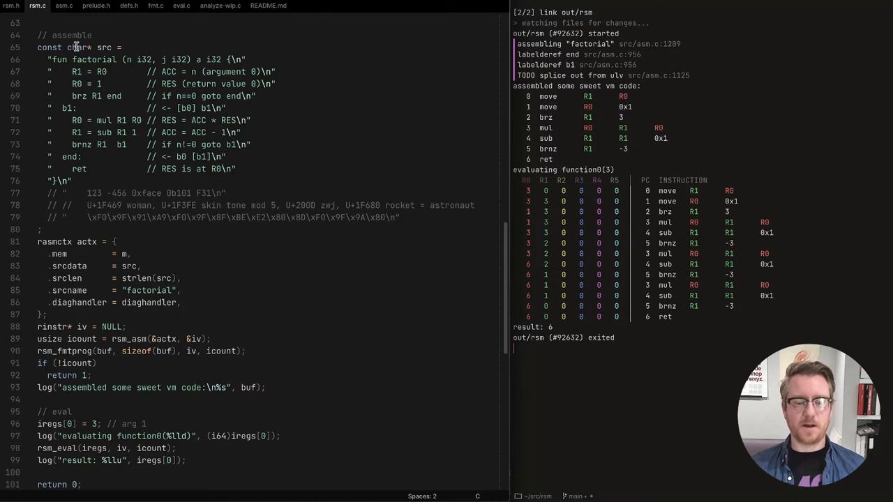
mouse_move(248, 170)
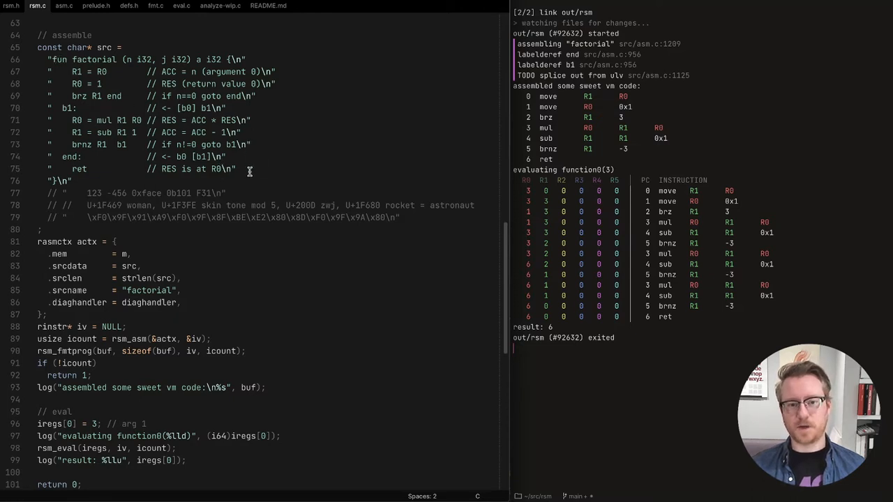
left_click(64, 5)
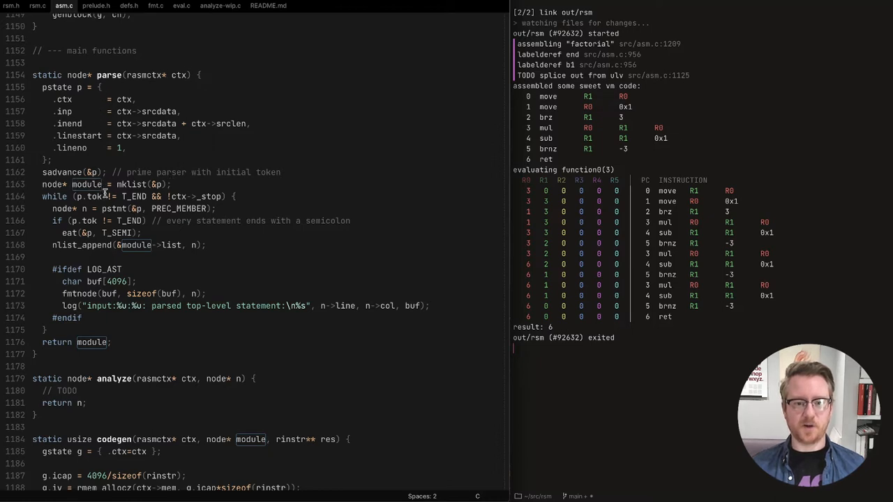
mouse_move(236, 399)
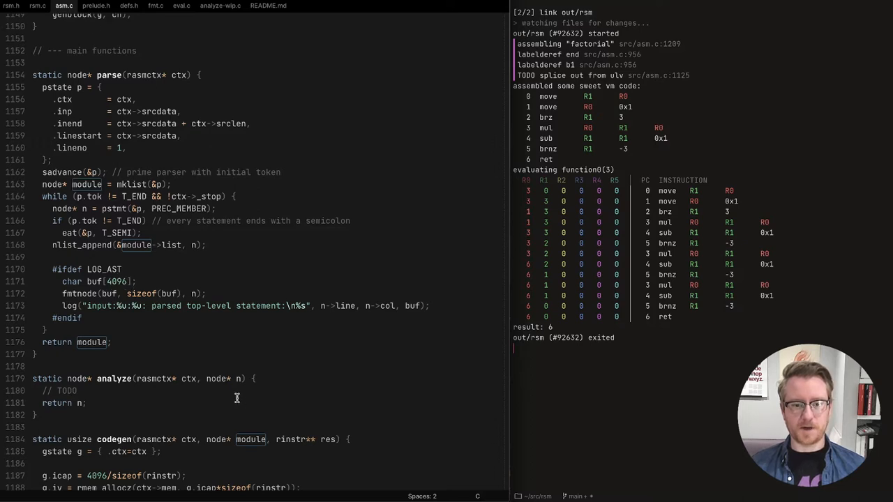
mouse_move(59, 191)
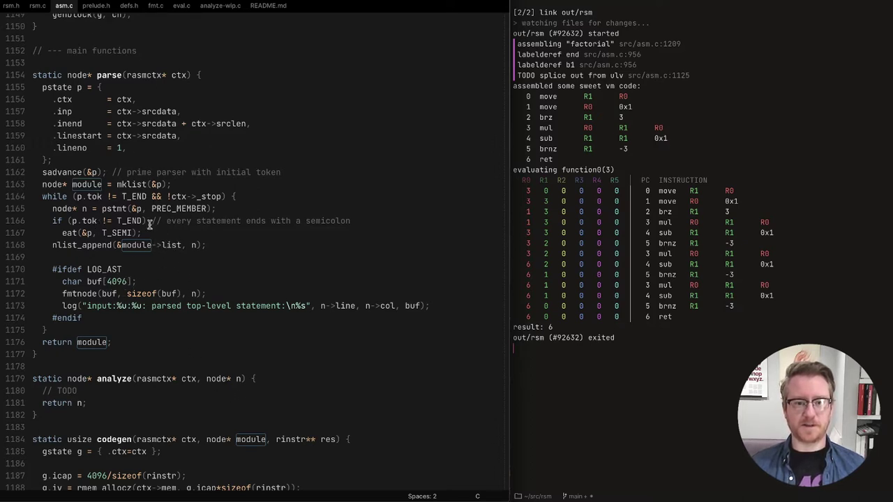
scroll("down", 3)
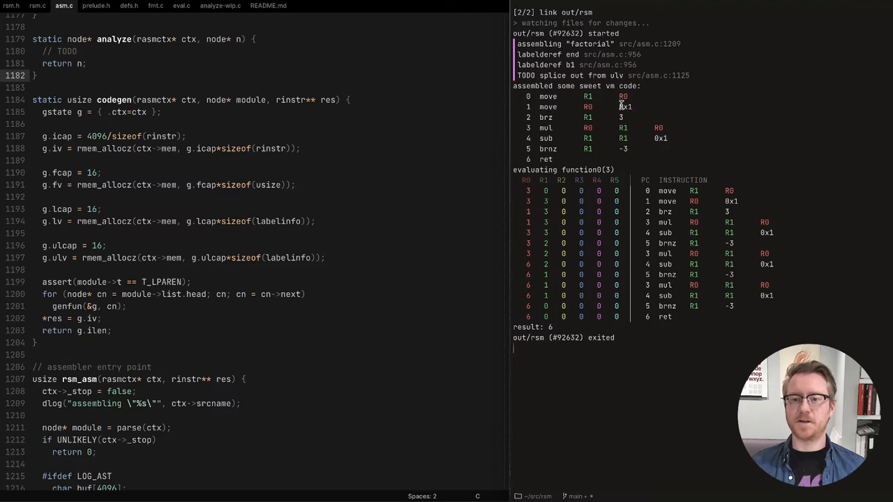
mouse_move(335, 181)
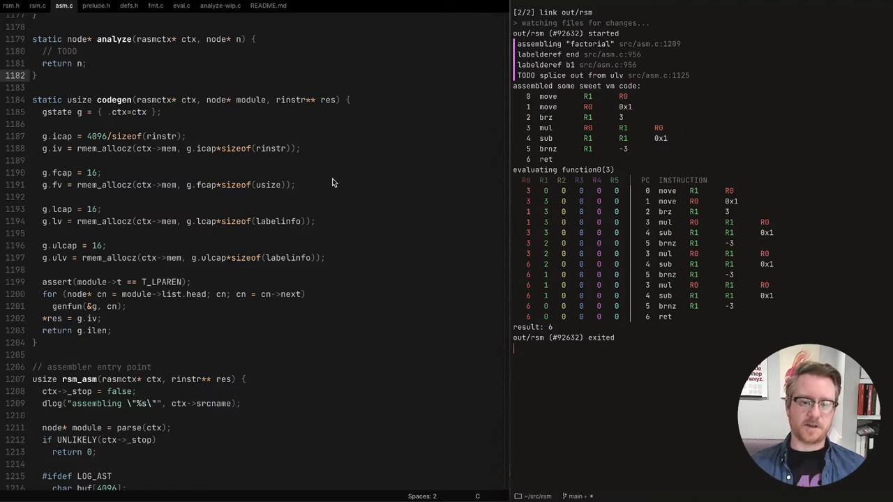
mouse_move(328, 193)
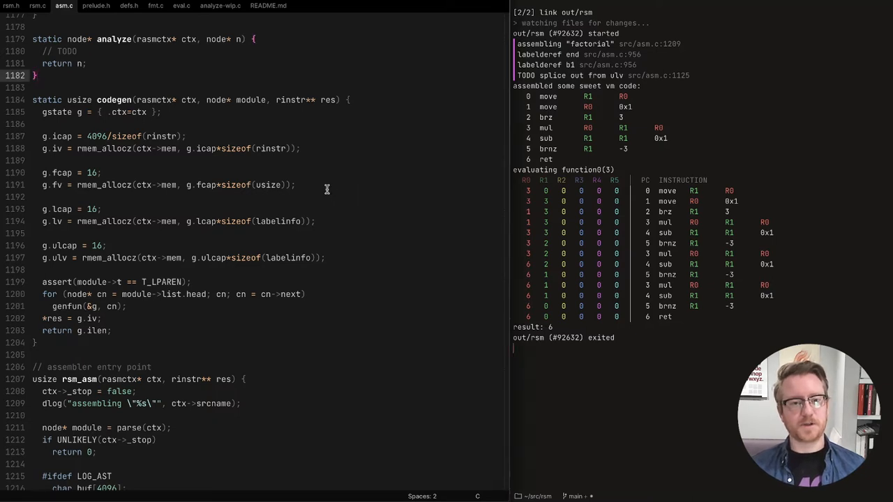
mouse_move(113, 67)
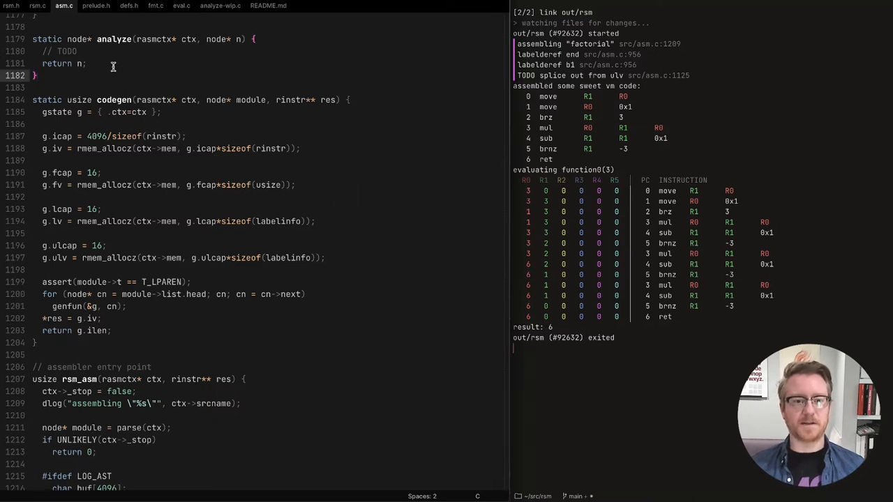
mouse_move(182, 176)
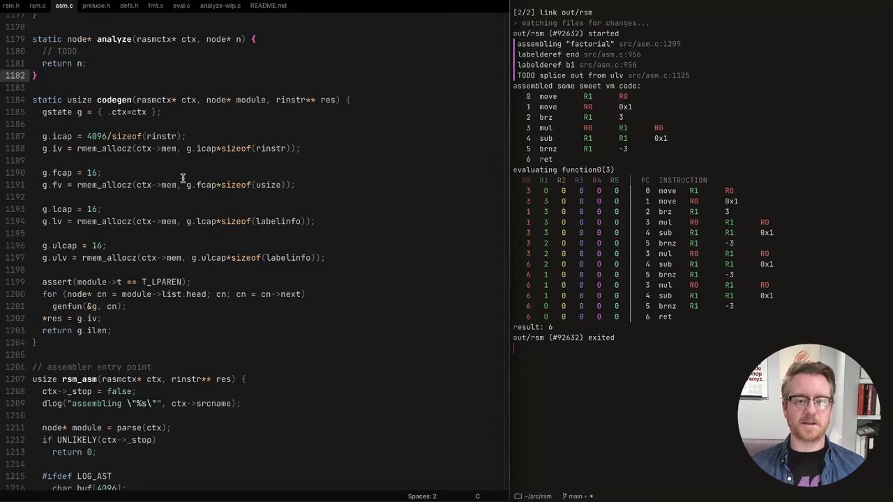
scroll("down", 3)
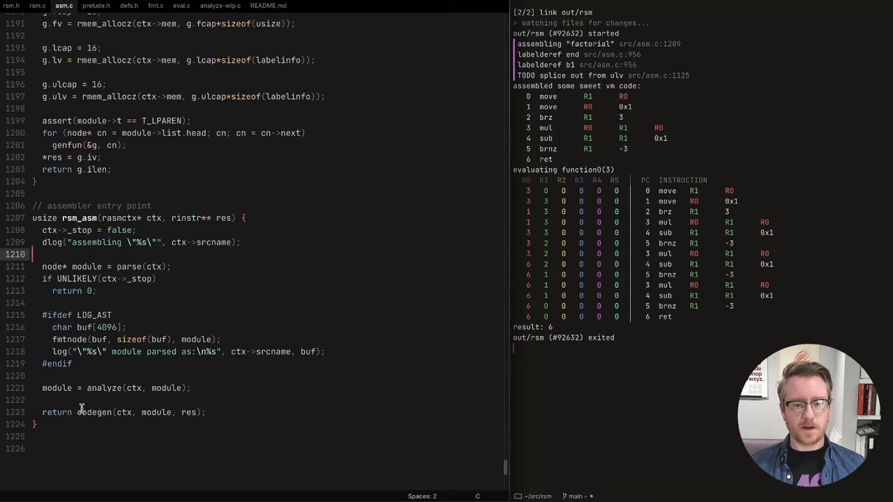
double_click(93, 413)
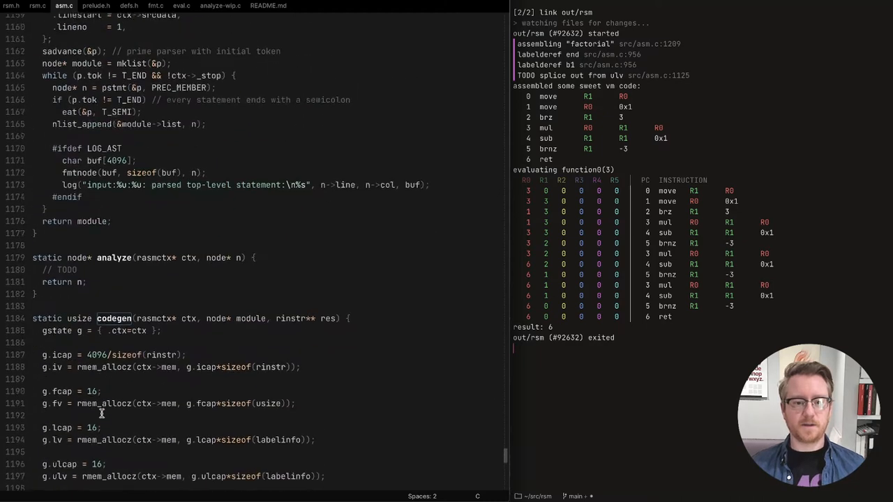
scroll("down", 3)
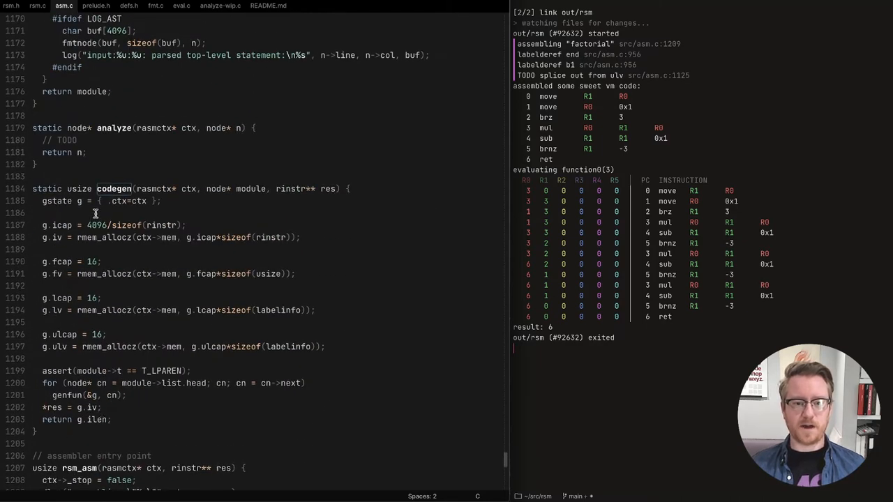
mouse_move(78, 204)
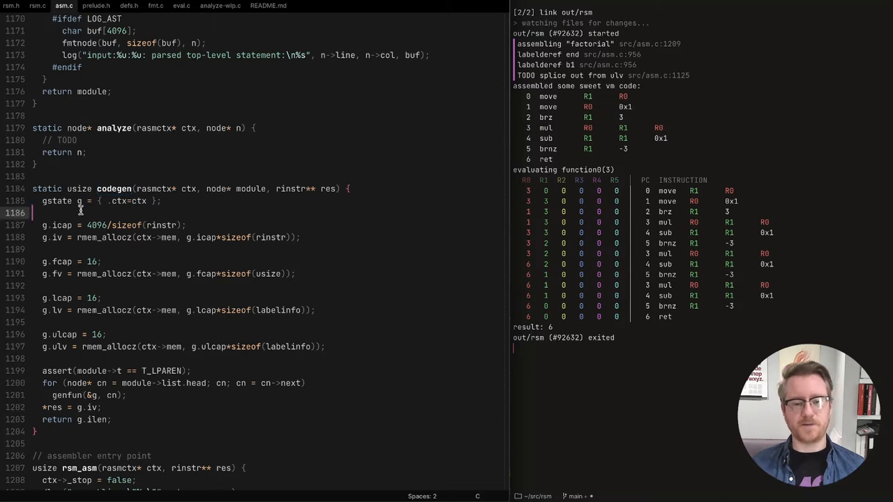
mouse_move(106, 175)
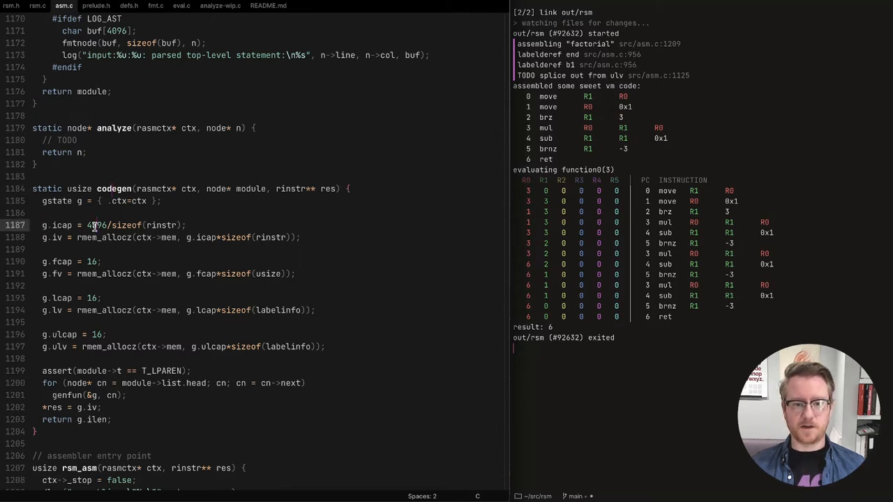
mouse_move(172, 140)
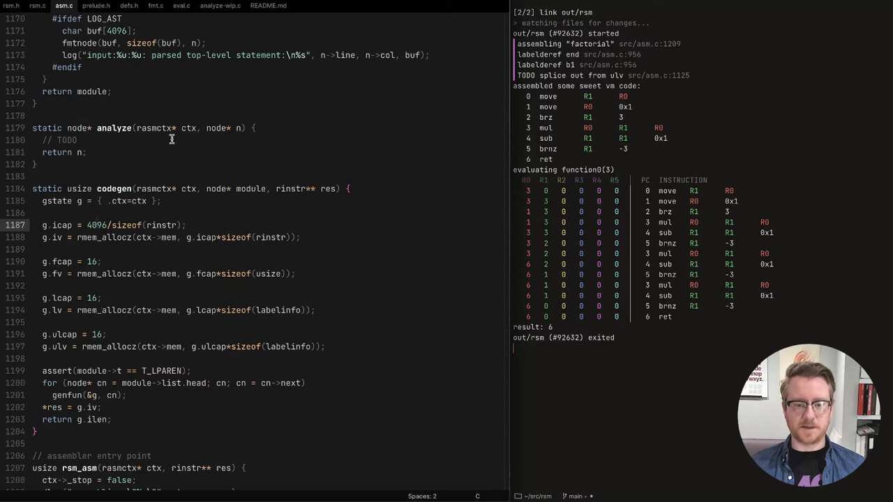
mouse_move(318, 237)
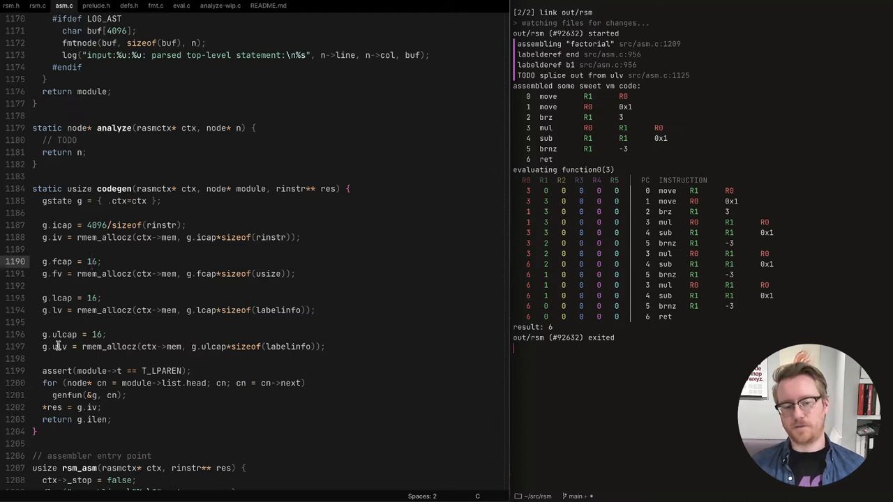
mouse_move(76, 371)
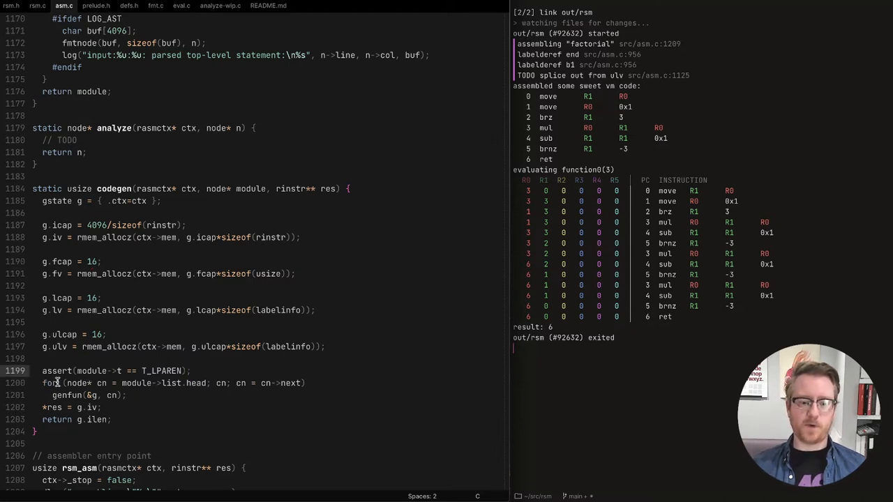
mouse_move(255, 189)
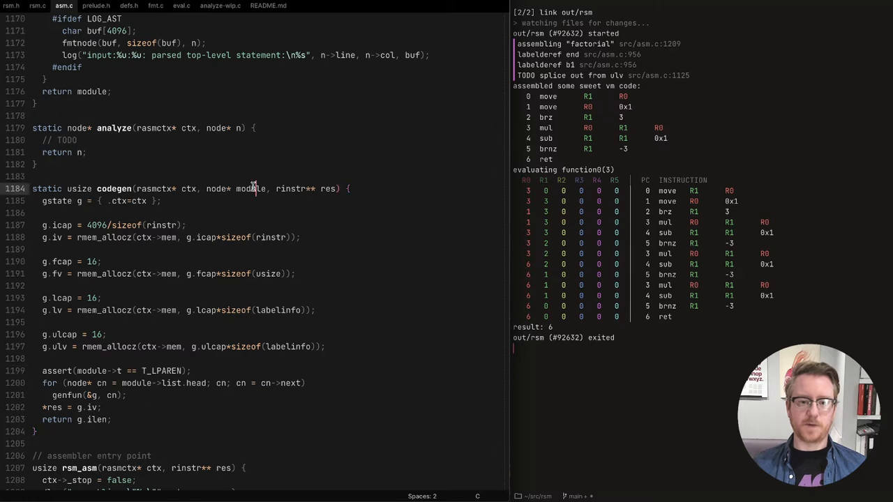
double_click(251, 189)
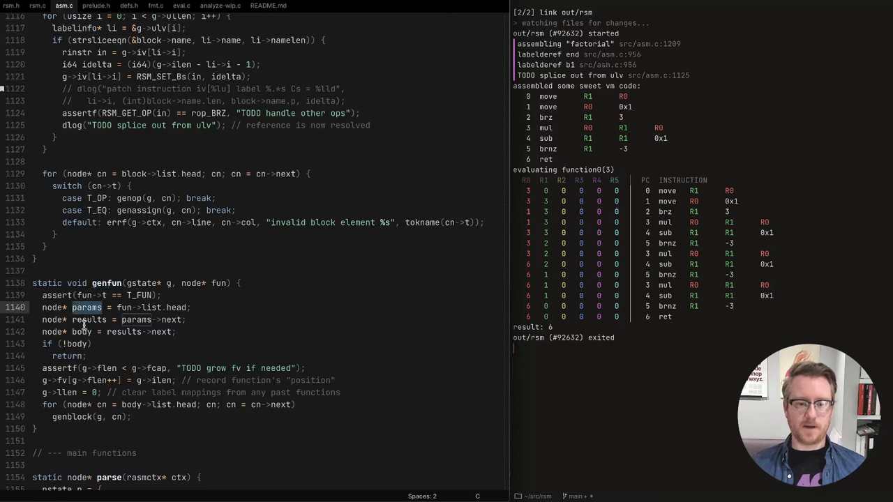
mouse_move(83, 308)
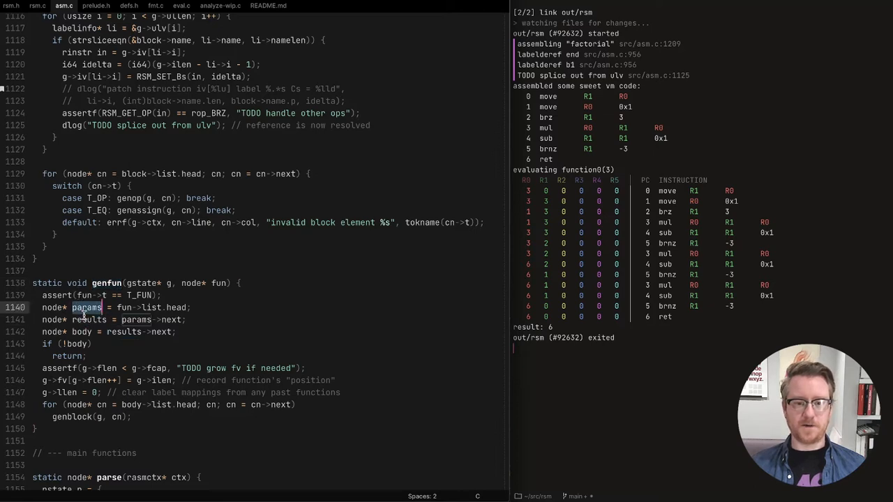
double_click(89, 319)
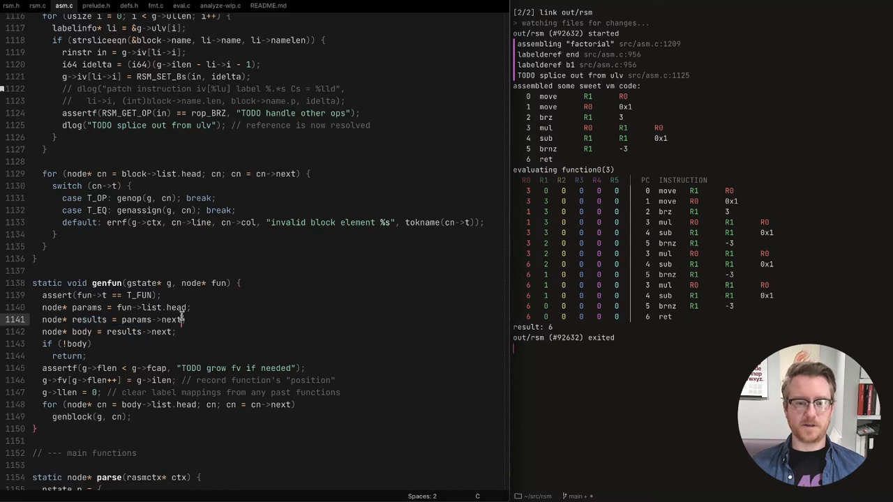
double_click(86, 308)
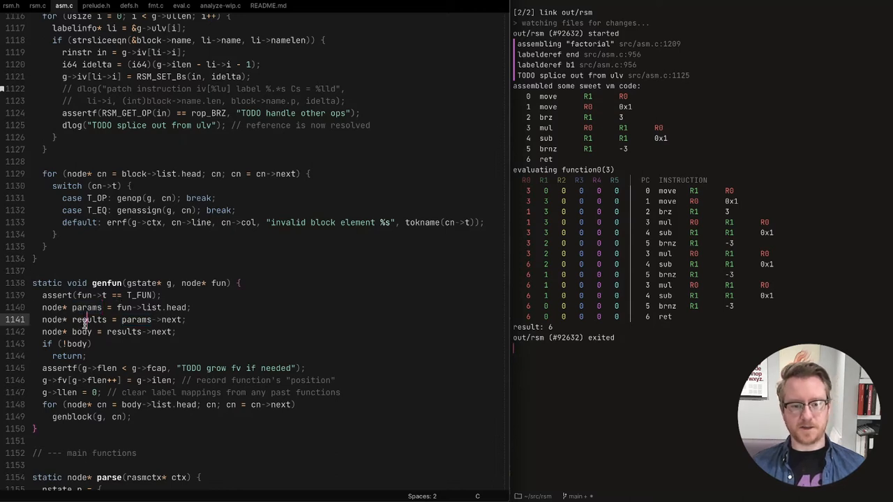
double_click(81, 332)
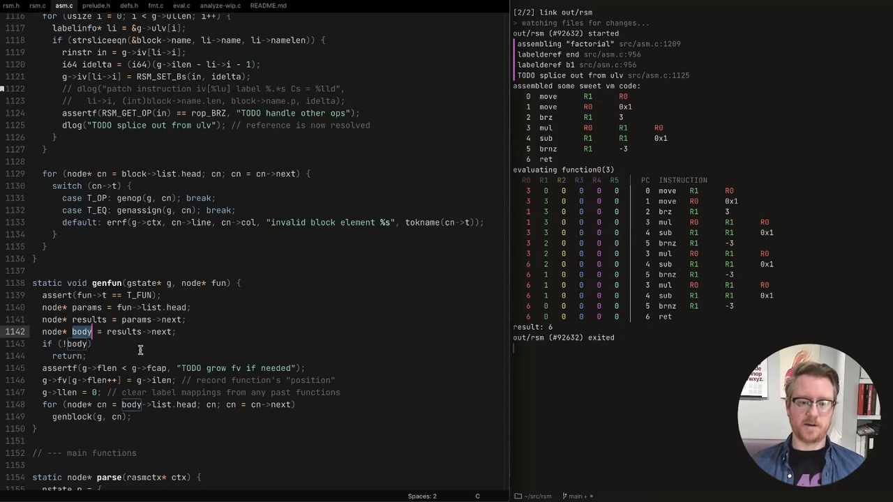
mouse_move(123, 346)
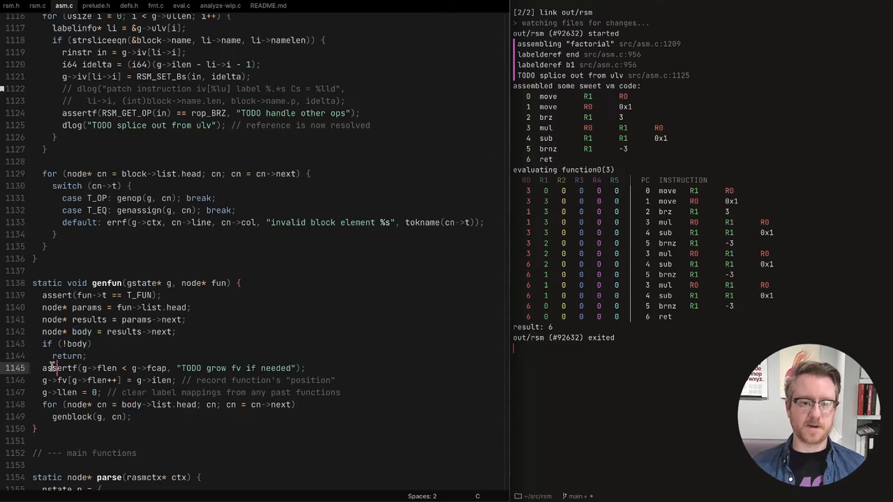
mouse_move(64, 380)
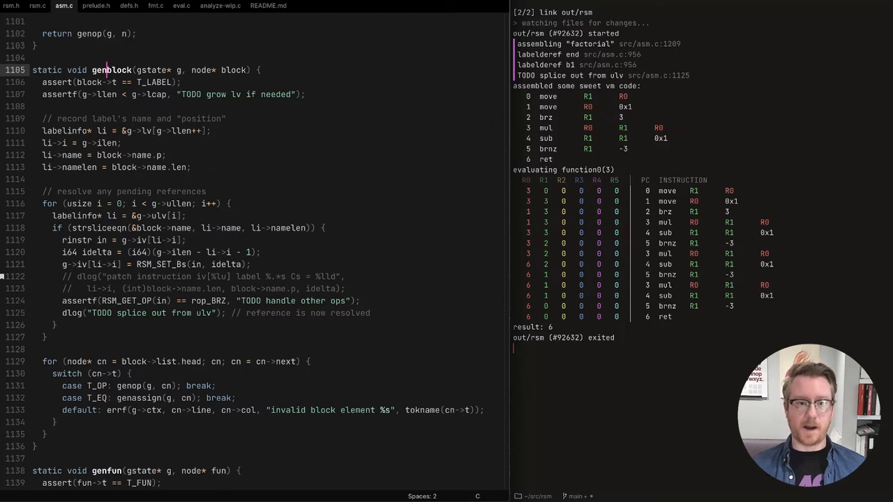
- Inspect the end and b1 labels in rsm.c's factorial source alongside asm.c's genblock
left_click(34, 6)
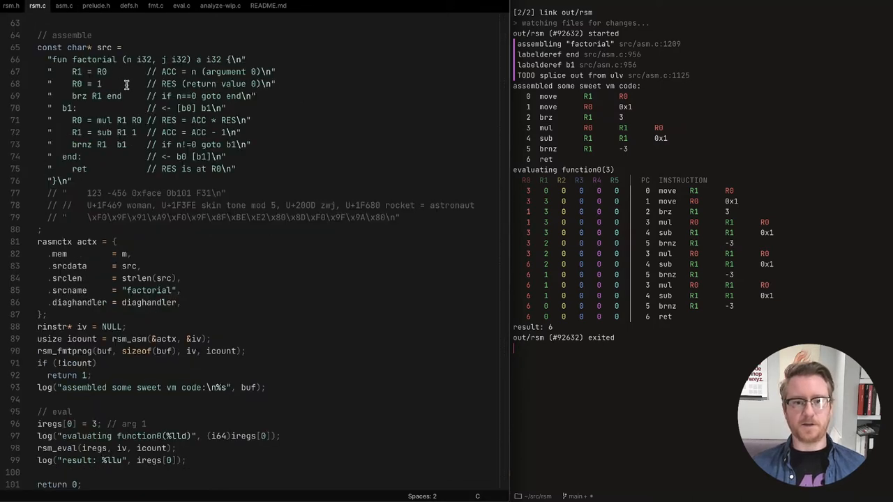
double_click(81, 95)
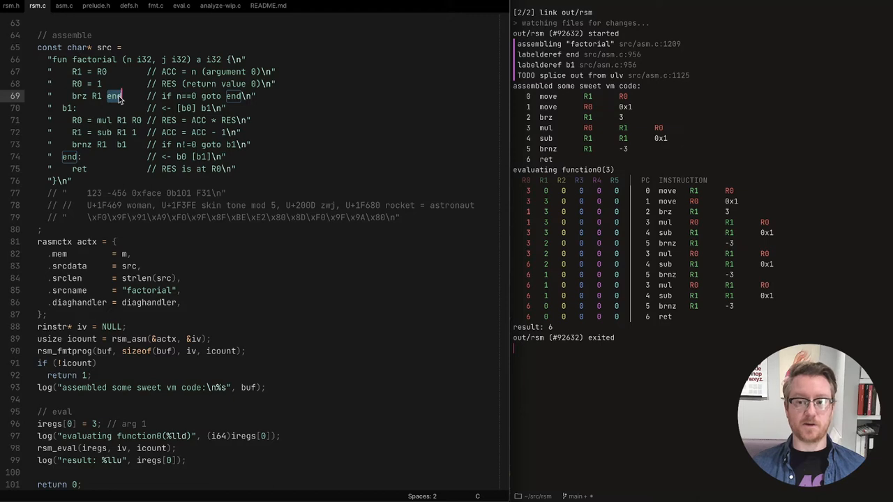
mouse_move(67, 115)
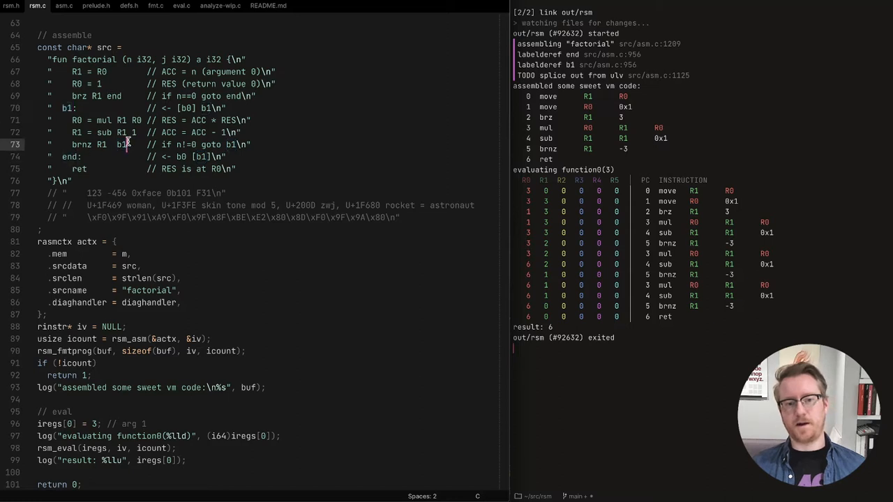
double_click(120, 143)
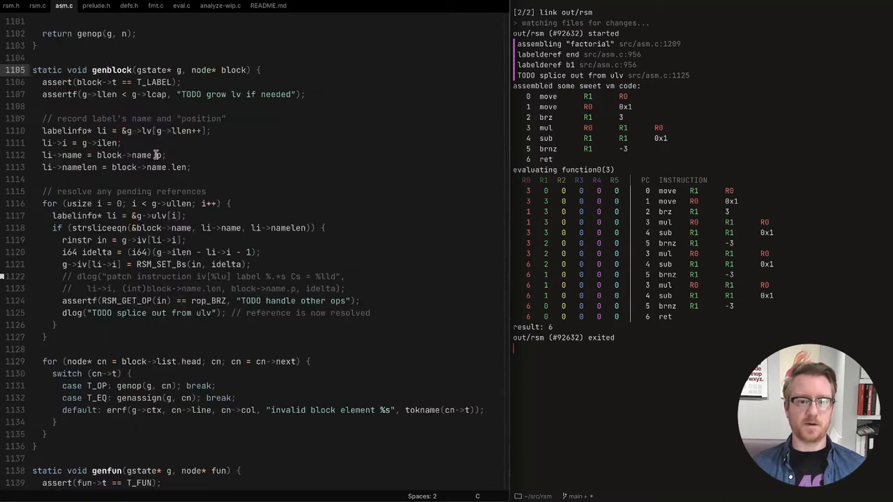
mouse_move(149, 134)
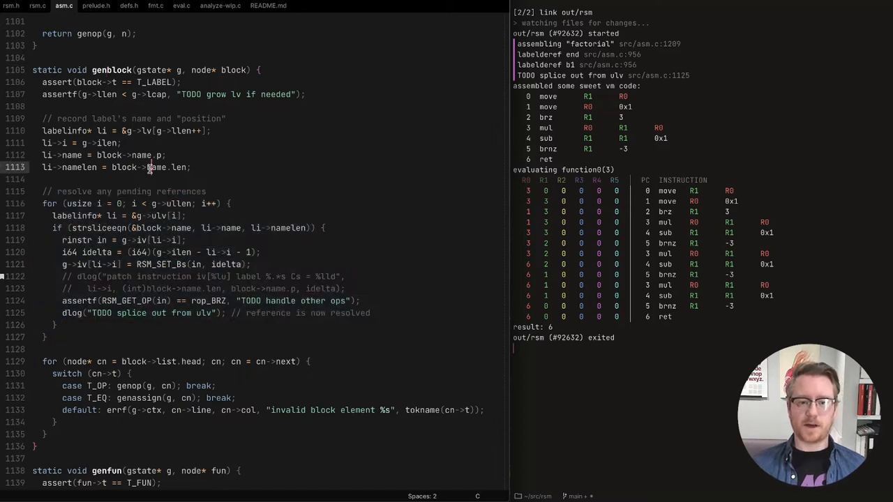
mouse_move(74, 178)
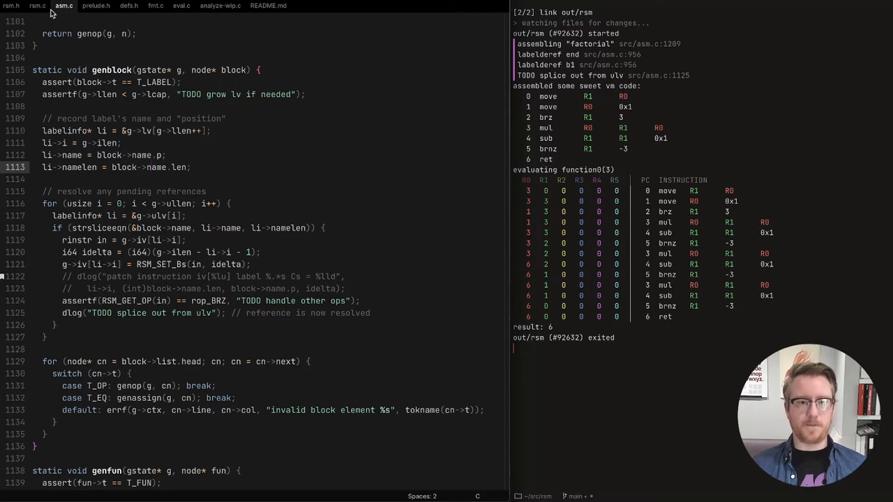
left_click(36, 10)
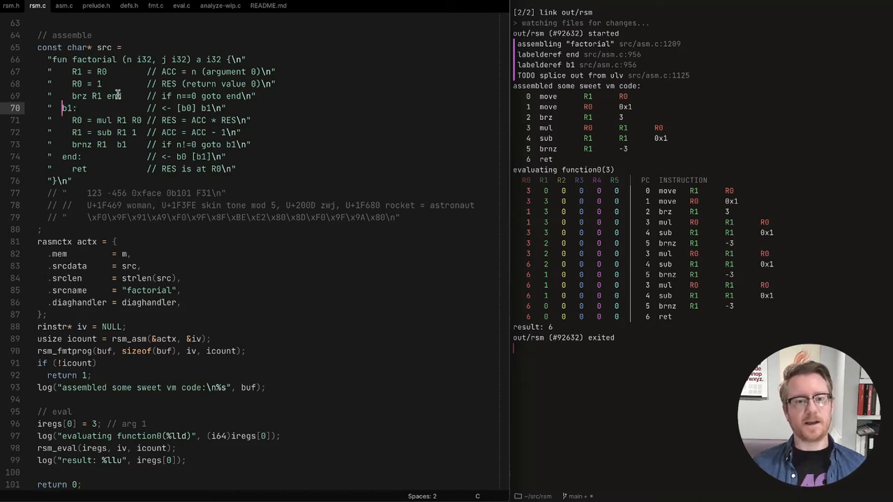
- Check the end label once more, then move to genblock's pending-reference patching loop in asm.c
double_click(114, 95)
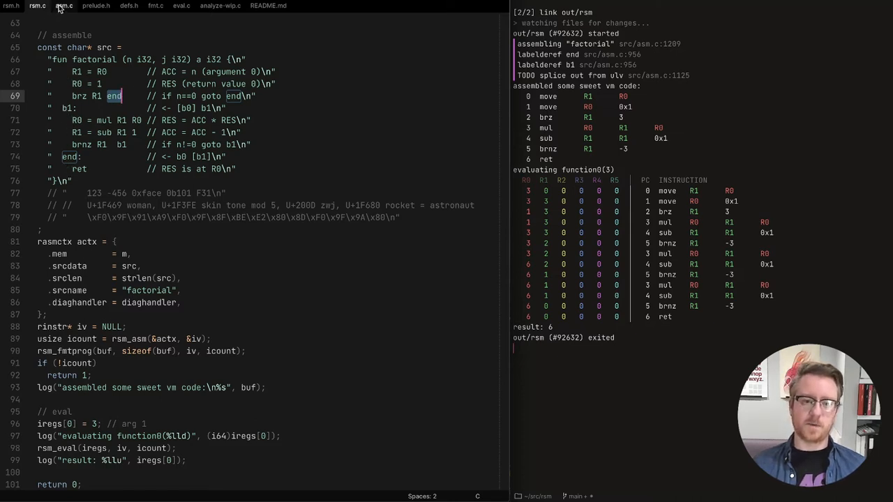
mouse_move(64, 5)
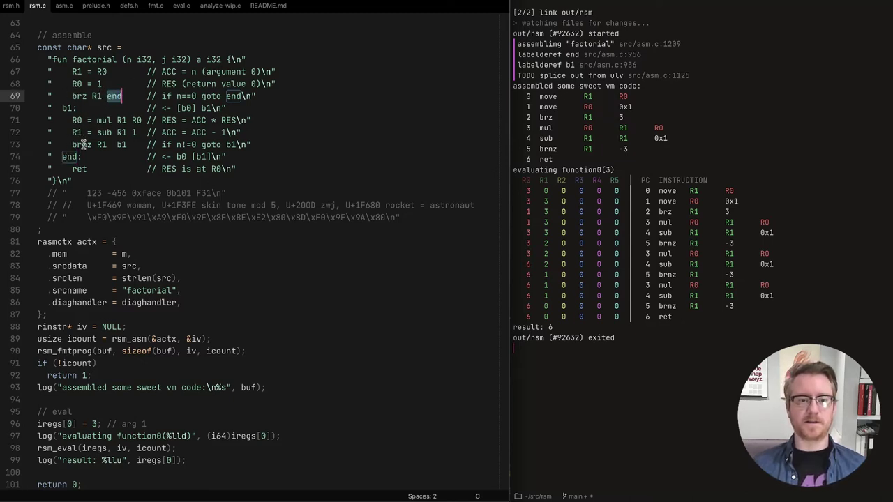
left_click(64, 7)
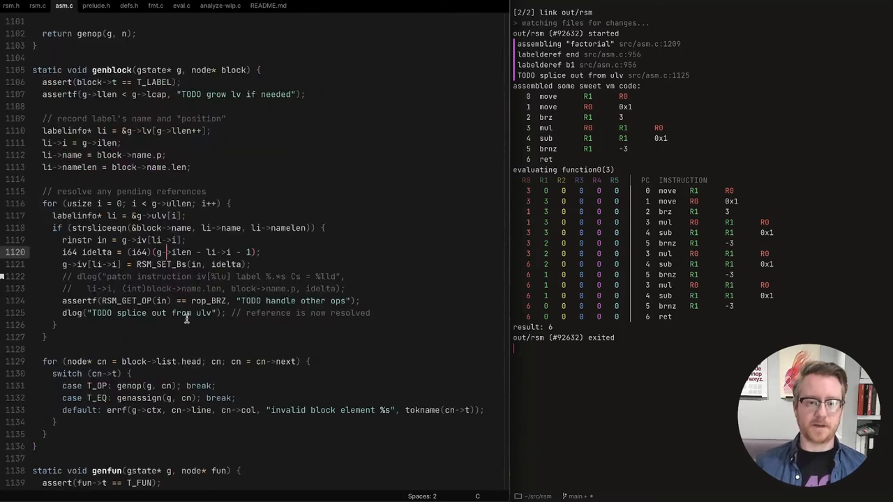
scroll("down", 3)
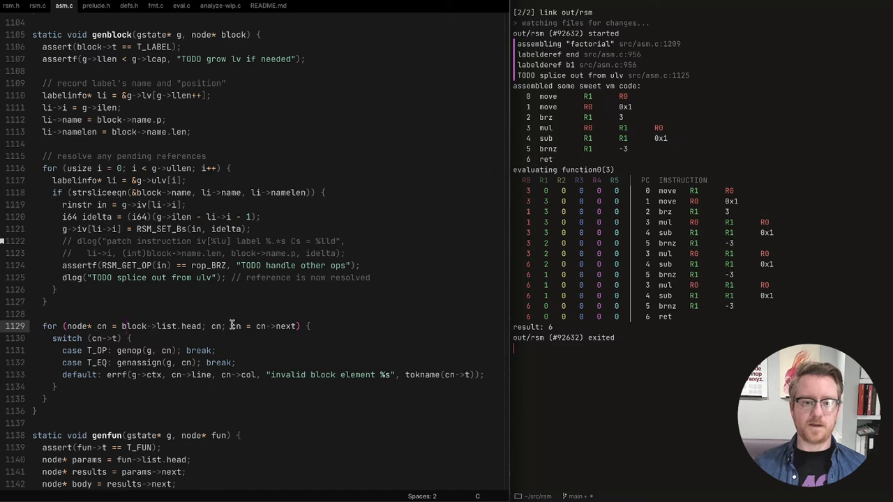
mouse_move(76, 46)
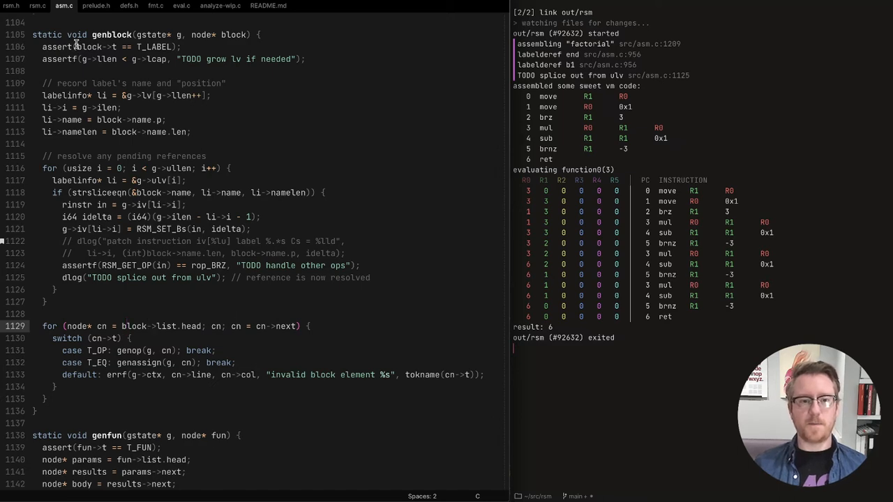
- Examine the README grammar's operation, binop and blockstmt rules, then return to rsm.c's factorial source
left_click(276, 6)
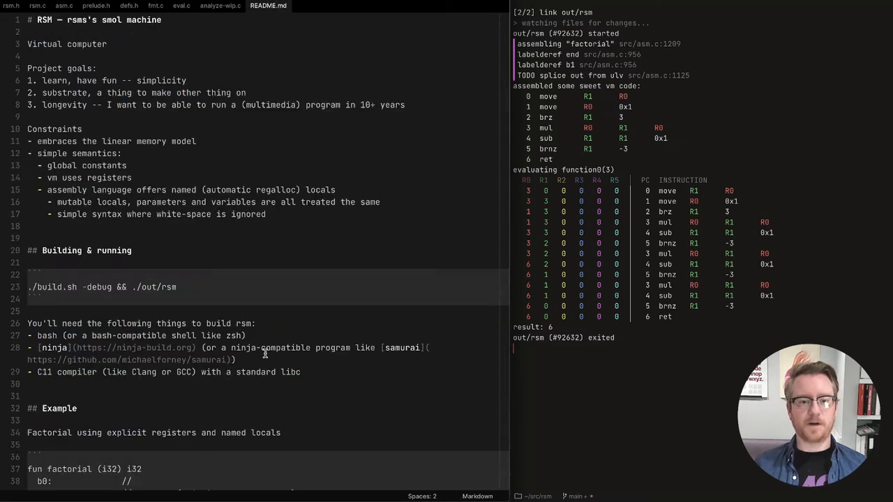
scroll("down", 3)
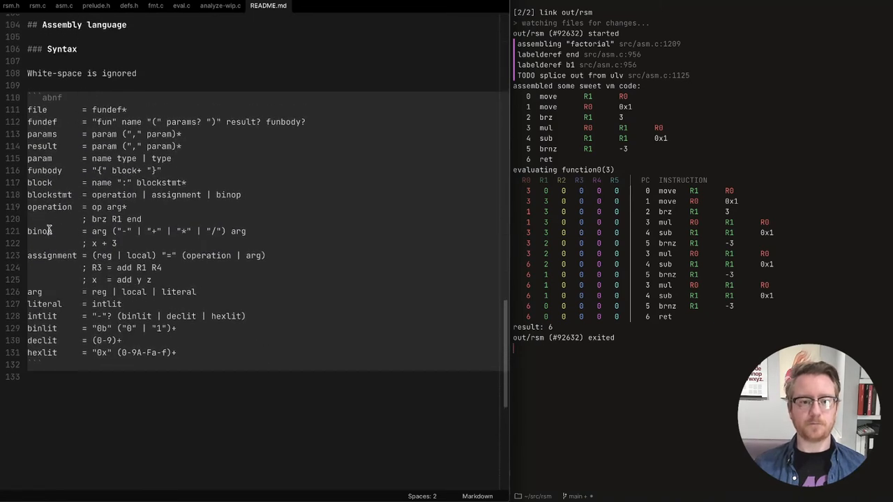
double_click(42, 183)
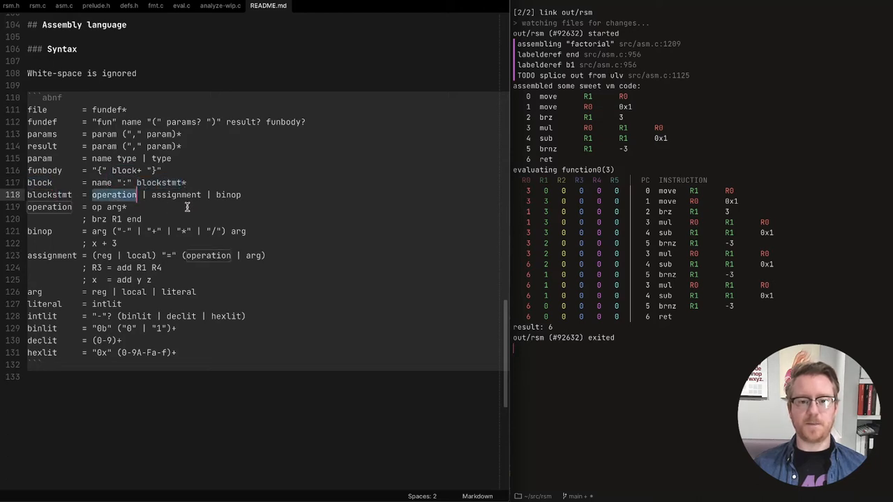
mouse_move(162, 195)
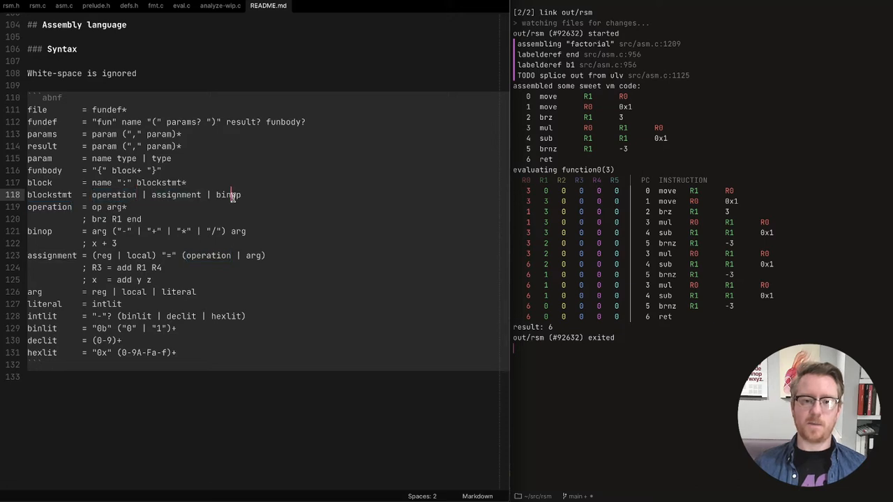
double_click(228, 196)
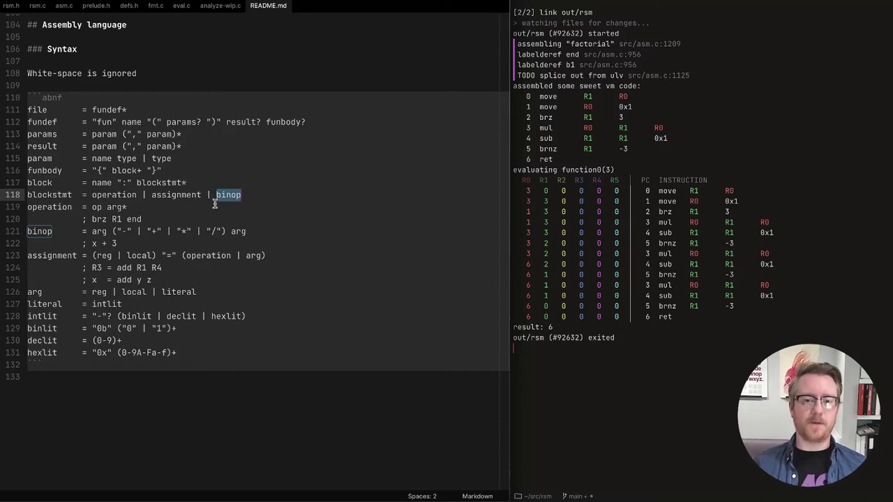
mouse_move(243, 210)
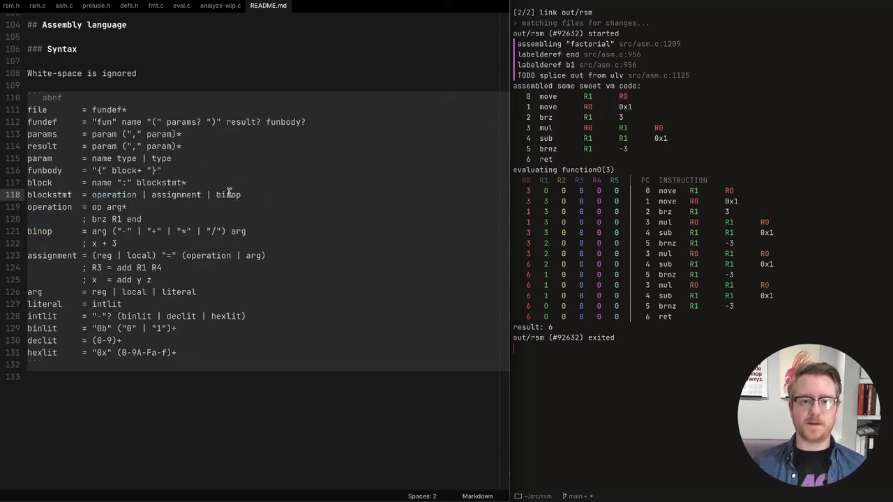
double_click(228, 195)
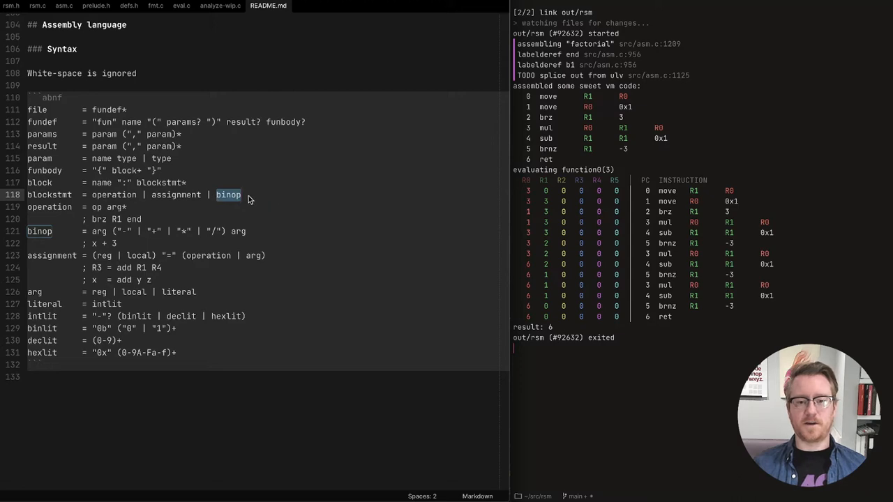
left_click_drag(239, 195, 86, 195)
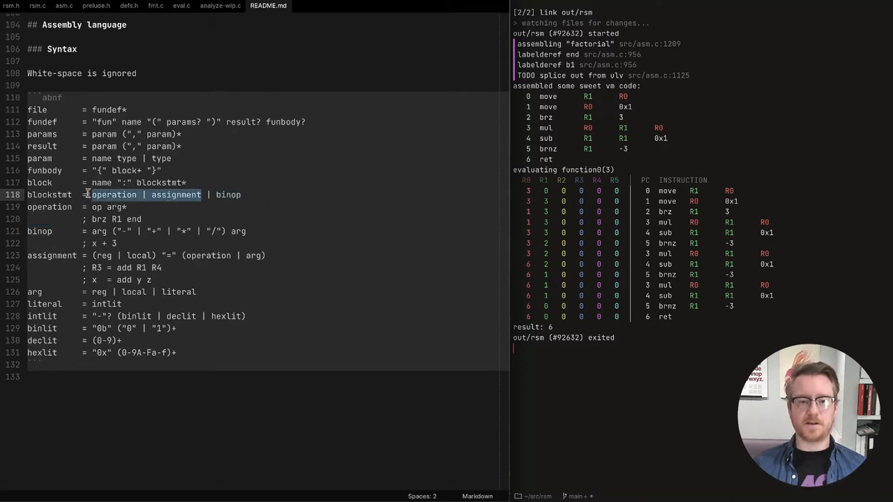
left_click(36, 5)
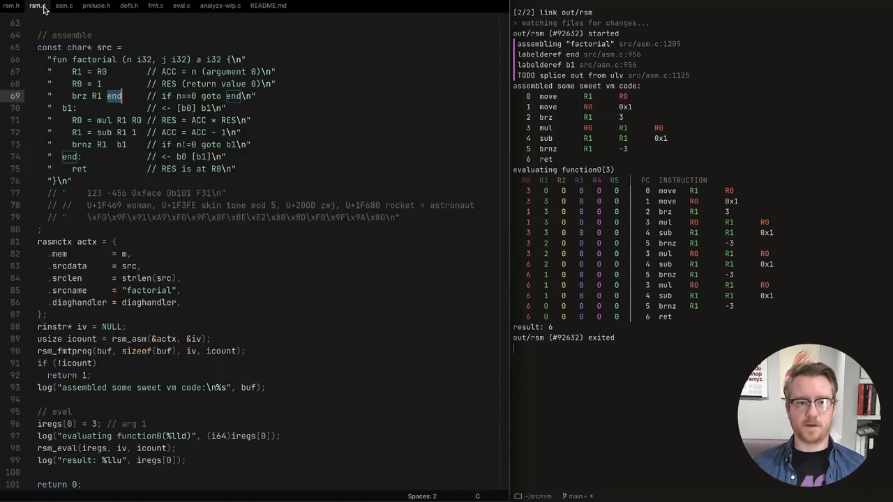
- Jump to genassign in asm.c and add the comment '// x = y'
left_click(65, 5)
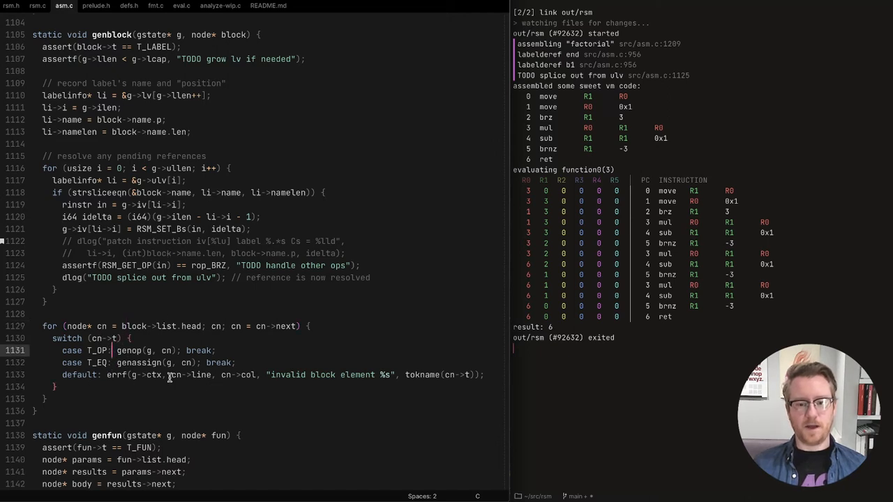
mouse_move(318, 376)
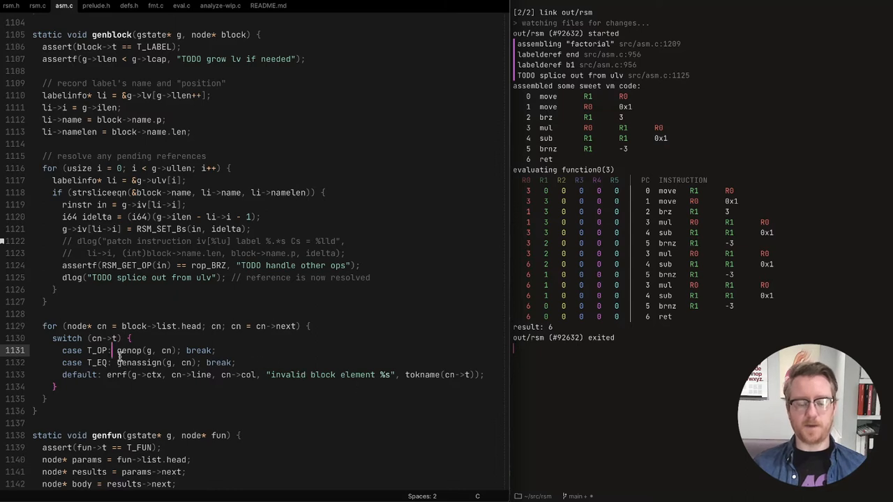
double_click(128, 350)
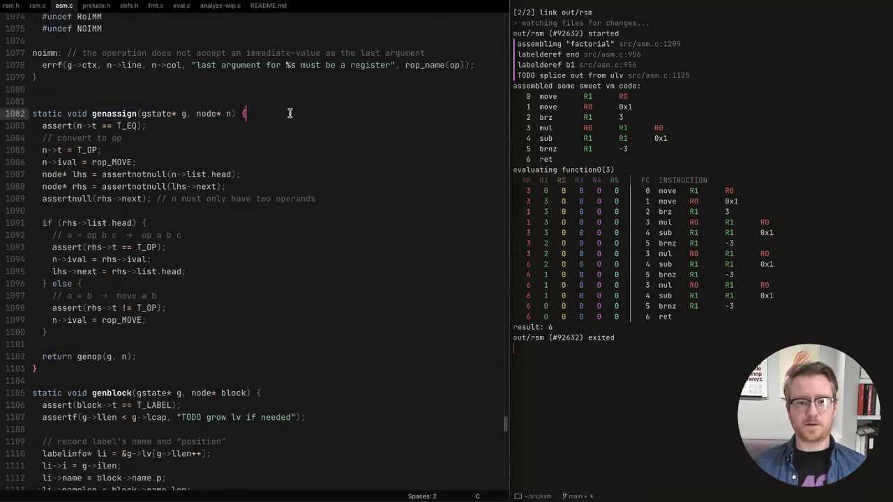
type("// x =")
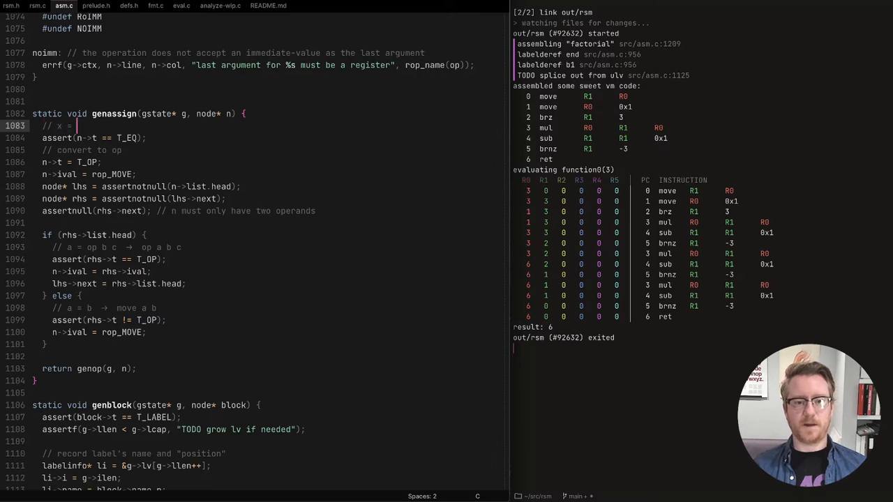
type("y")
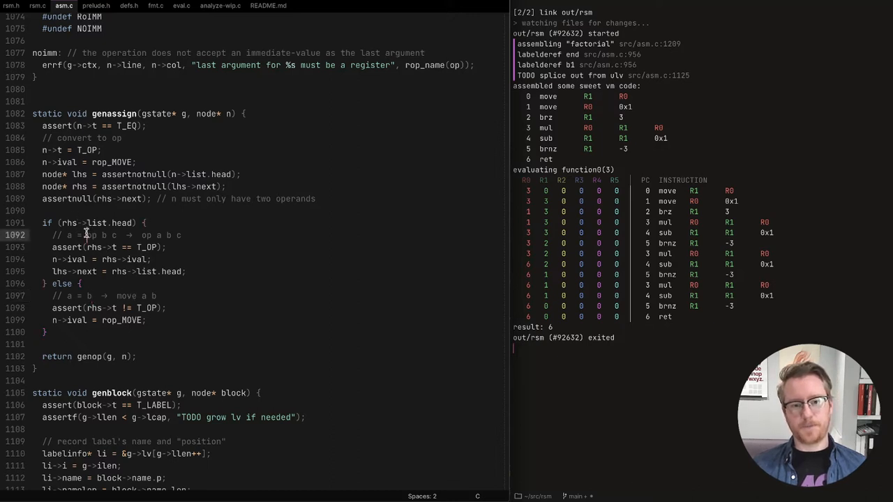
- Review the a = op b c and a = b comments in genop and genblock, then reach the RSM_FOREACH_OP table in rsm.h
double_click(113, 114)
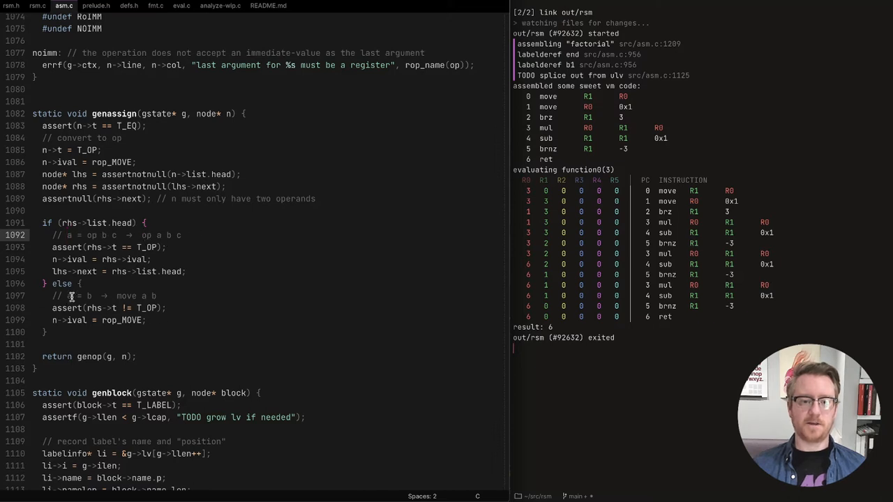
double_click(126, 296)
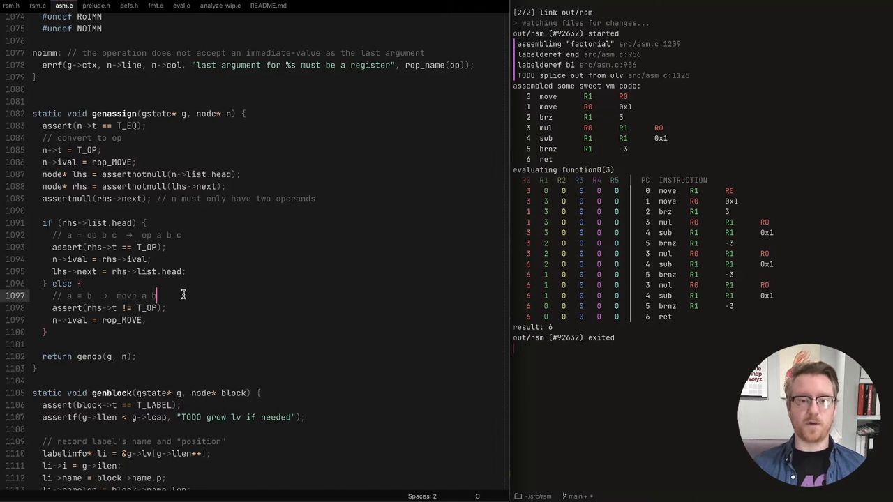
mouse_move(140, 371)
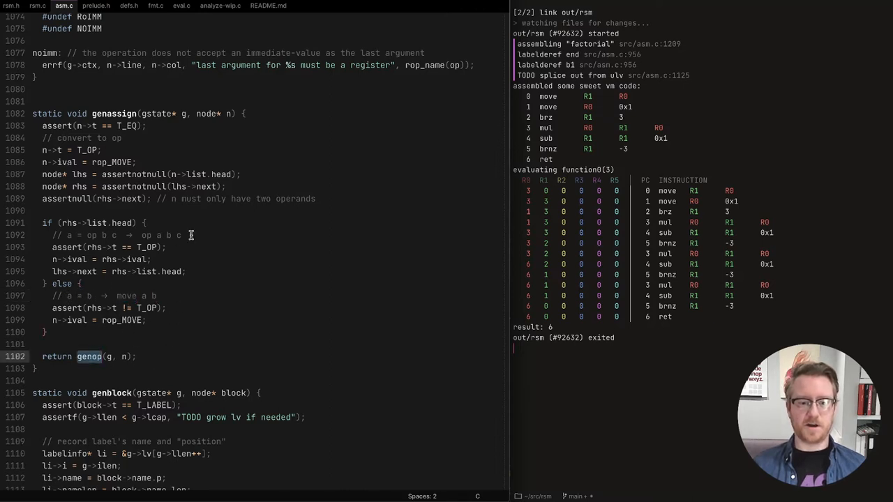
scroll("down", 3)
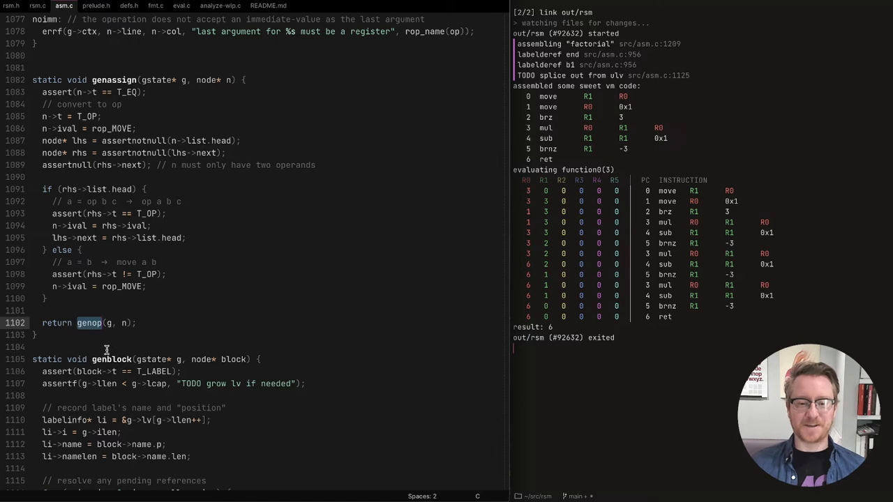
scroll("down", 3)
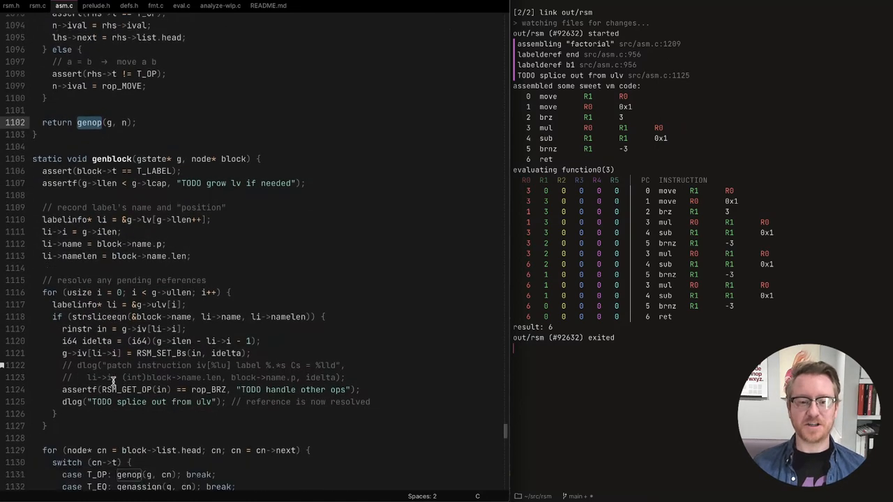
scroll("down", 3)
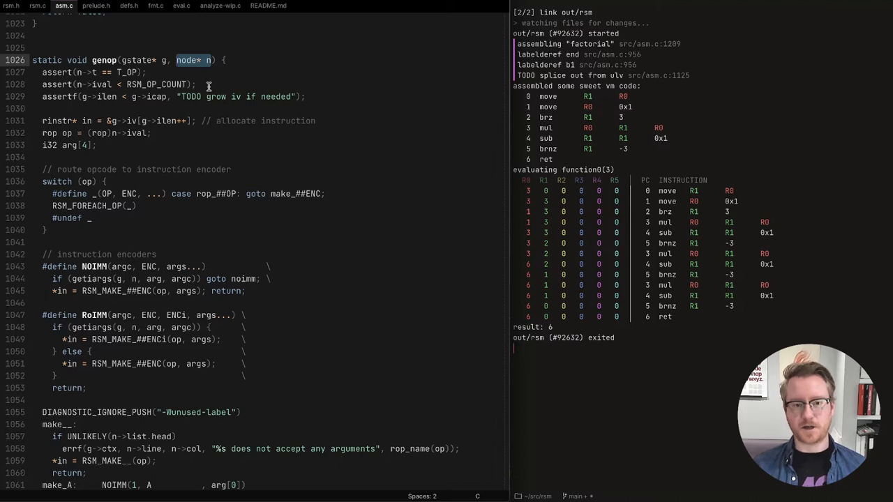
scroll("down", 3)
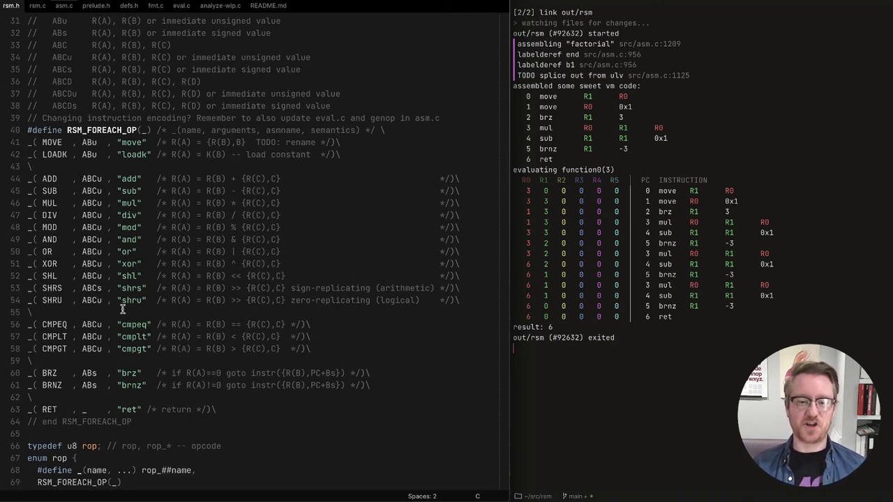
- Examine the RSM_FOREACH_OP macro, its asmname parameter and the MOVE opcode in rsm.h
double_click(103, 131)
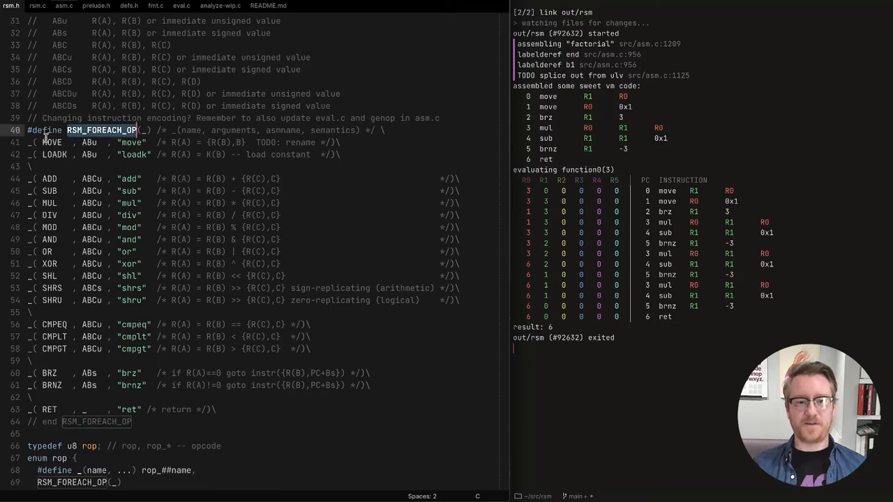
double_click(190, 131)
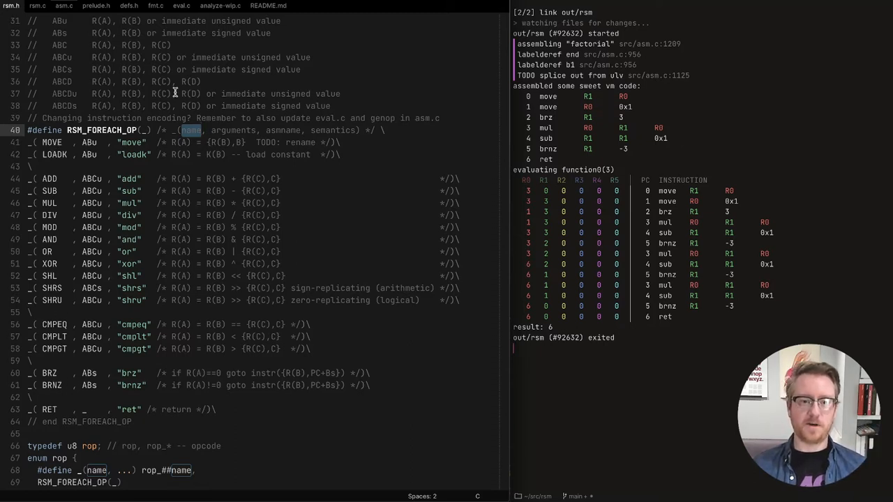
double_click(231, 131)
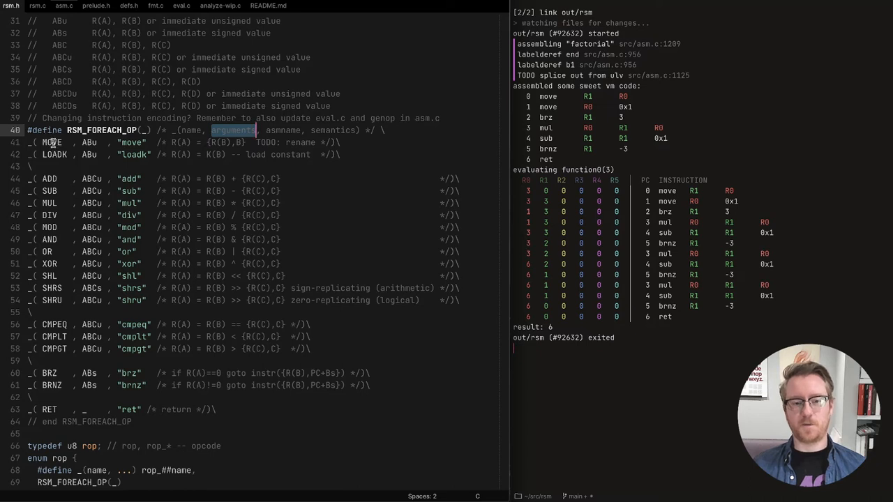
double_click(276, 131)
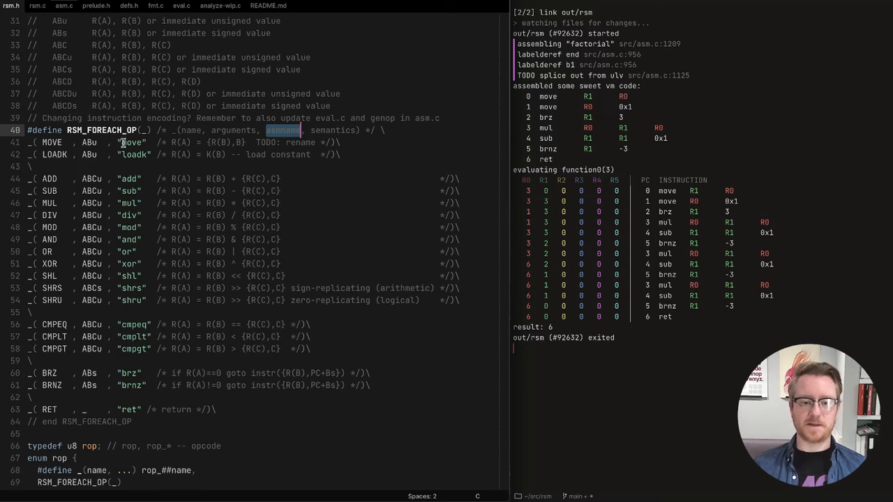
mouse_move(387, 50)
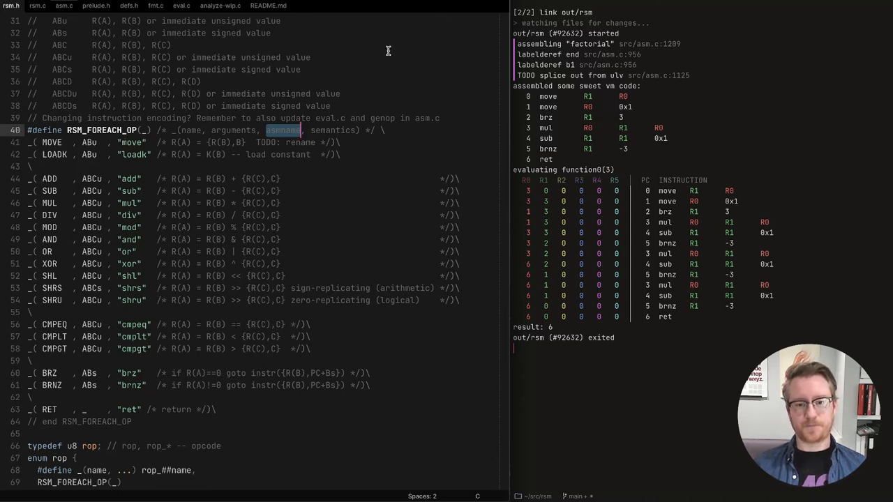
mouse_move(64, 287)
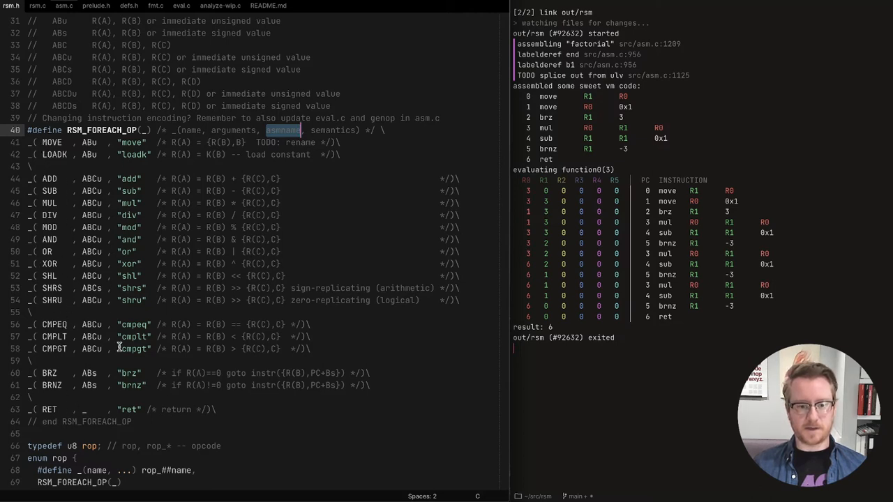
mouse_move(146, 254)
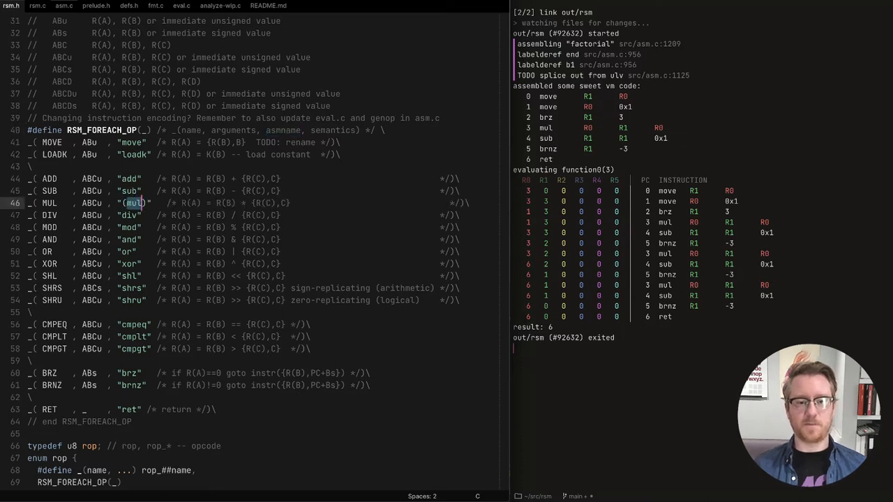
- Replace mul in the MUL row's quoted name with '#', check the ABCu format, then return to genop in asm.c
key("Delete")
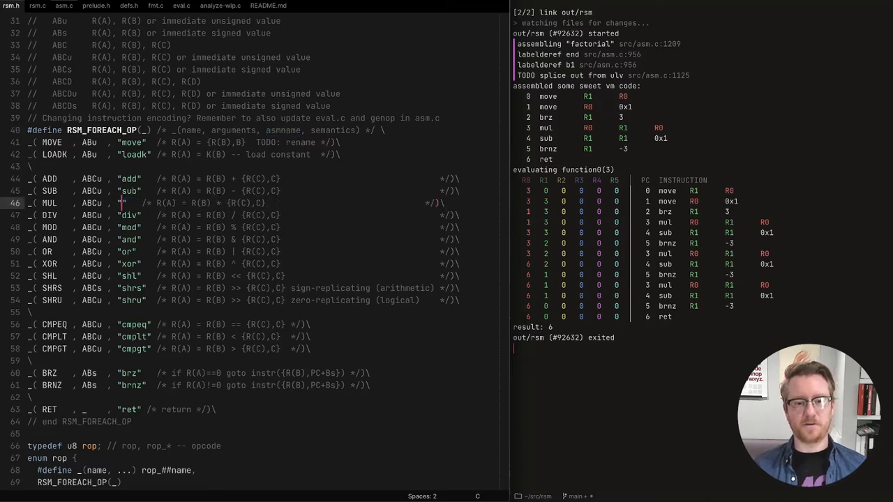
type("#")
type("mul")
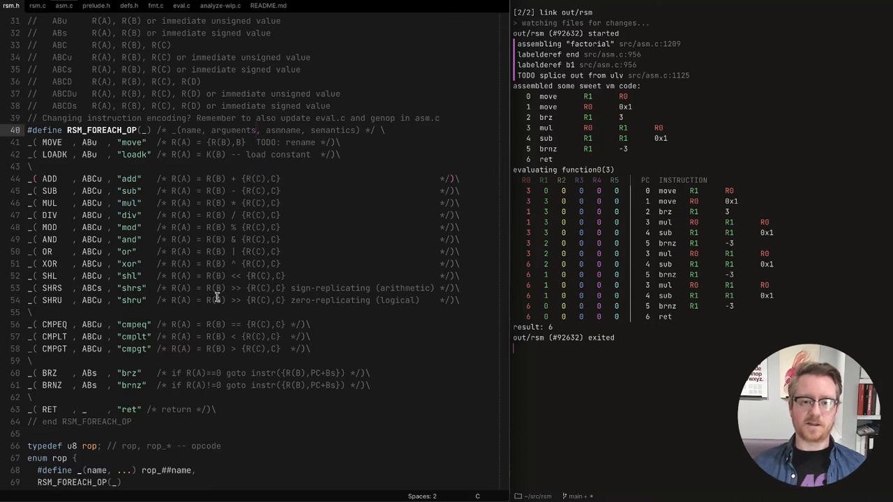
double_click(89, 179)
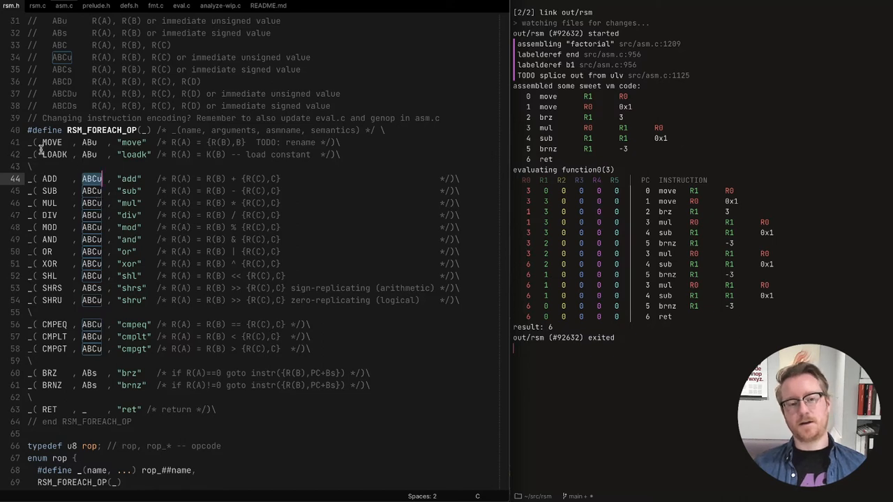
double_click(50, 143)
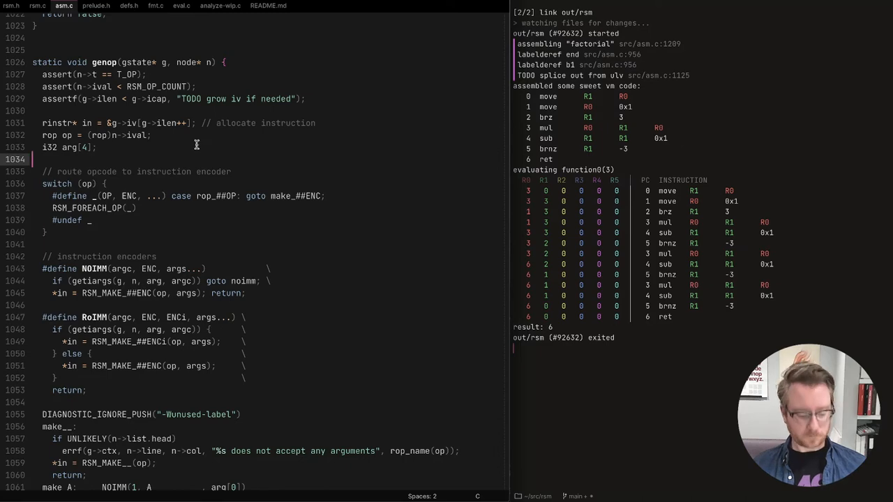
scroll("down", 3)
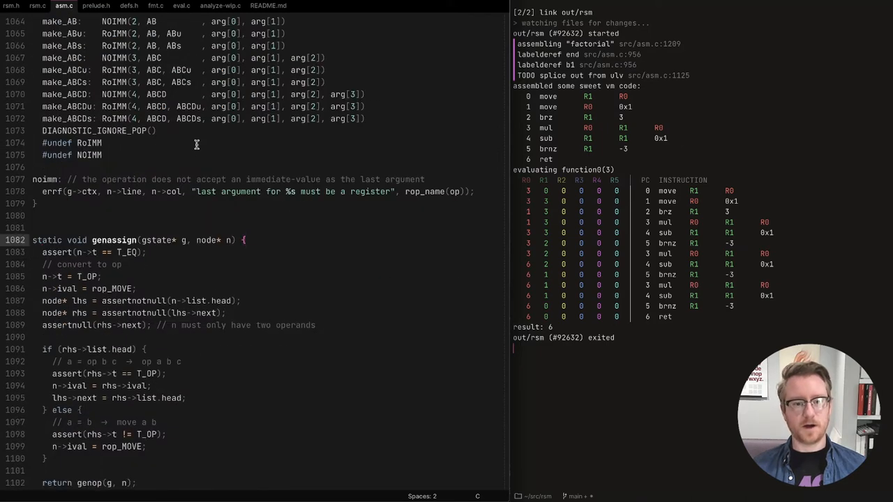
mouse_move(204, 234)
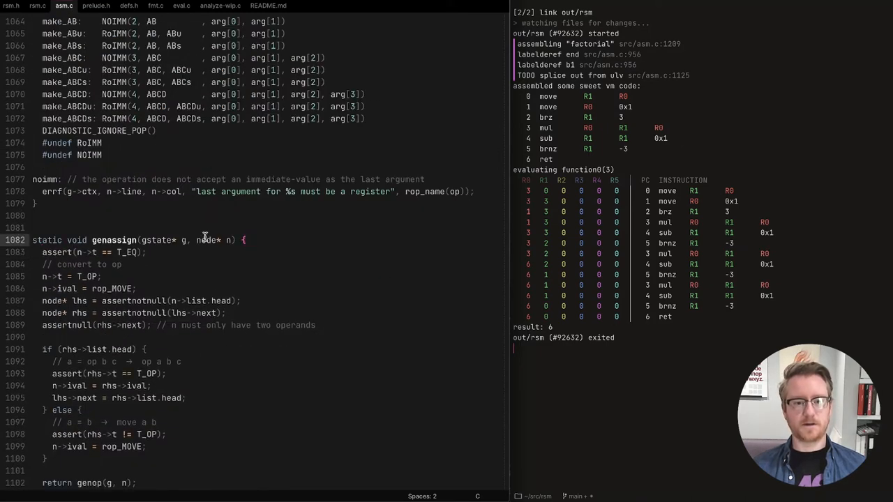
scroll("up", 3)
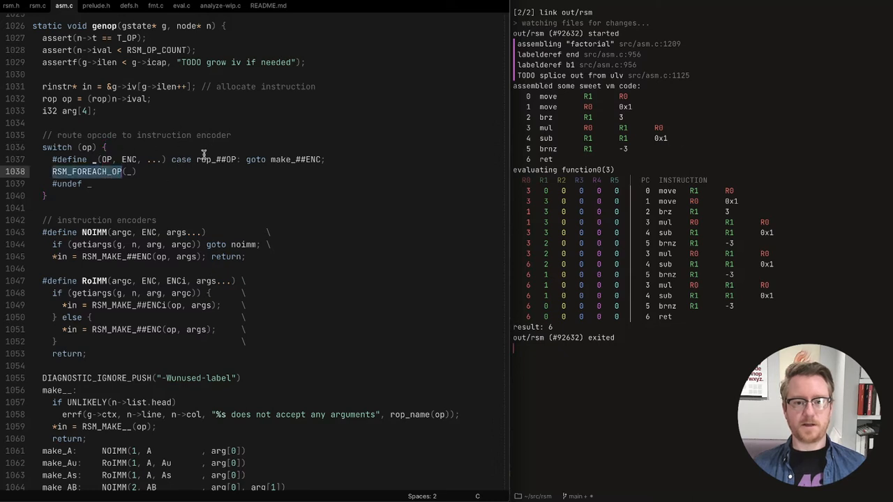
mouse_move(221, 171)
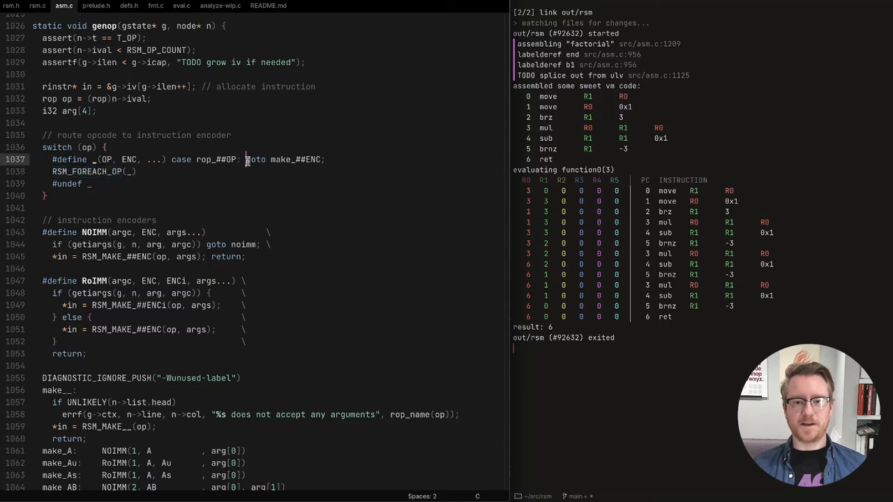
mouse_move(173, 142)
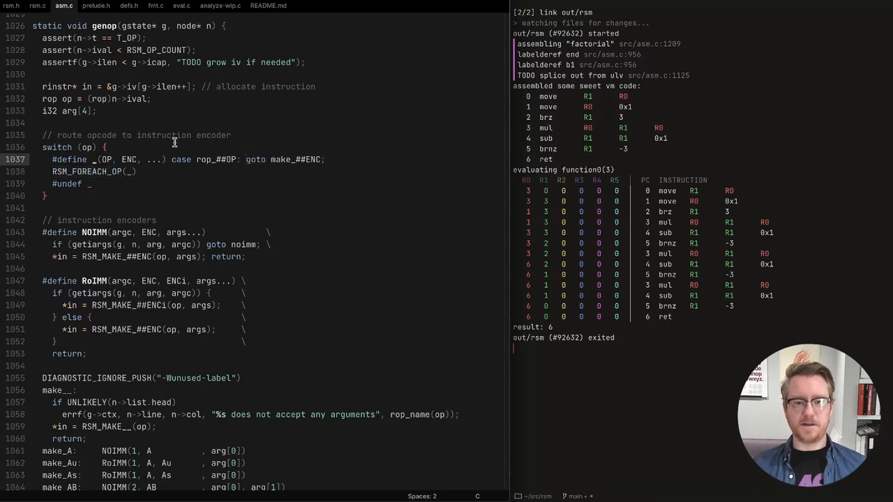
mouse_move(224, 143)
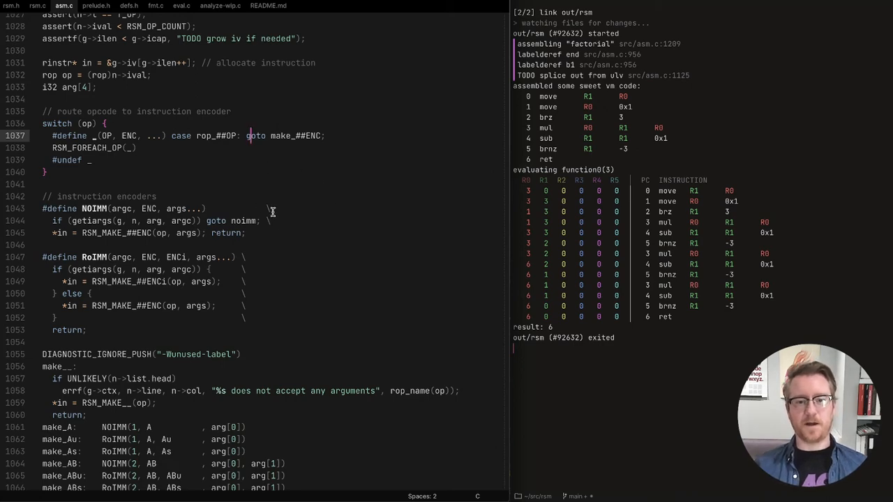
- Scroll down asm.c to the make_ encoder list below the NoIMM and RoIMM macros
scroll("down", 3)
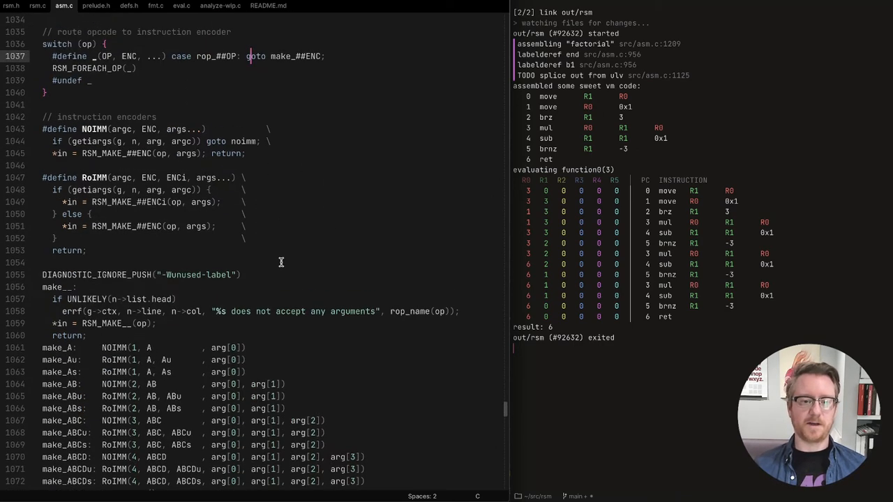
scroll("down", 3)
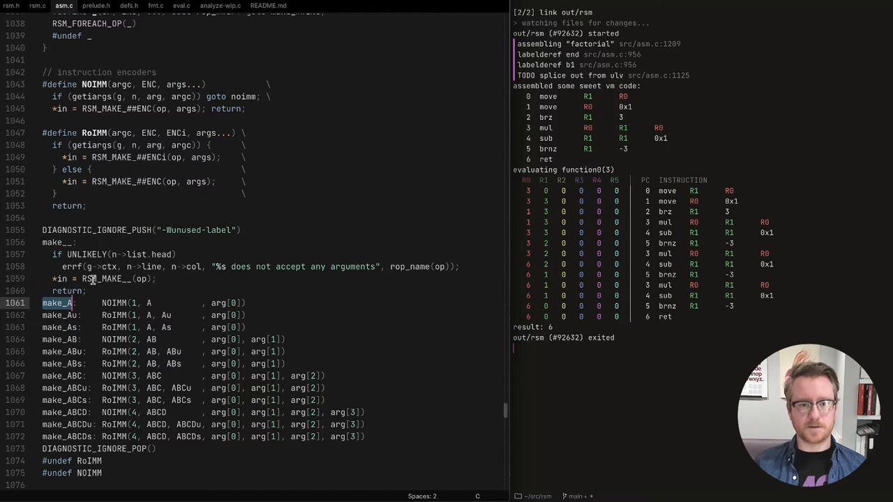
mouse_move(78, 254)
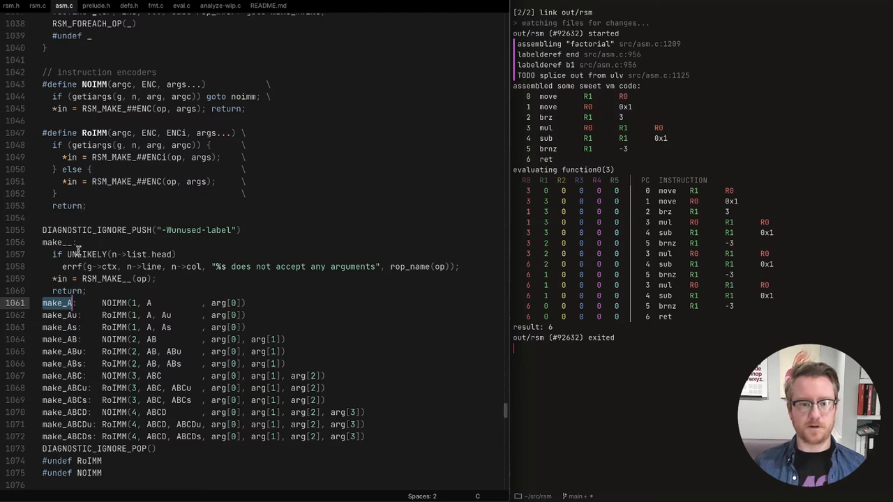
scroll("down", 3)
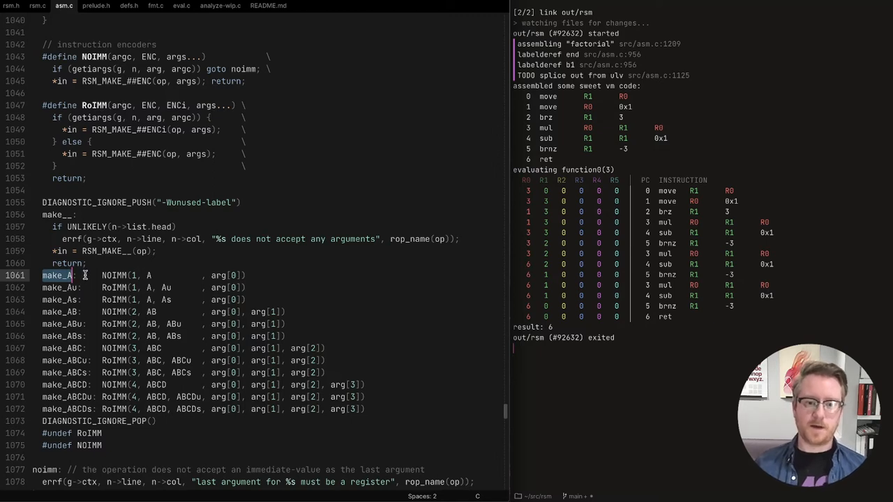
mouse_move(95, 276)
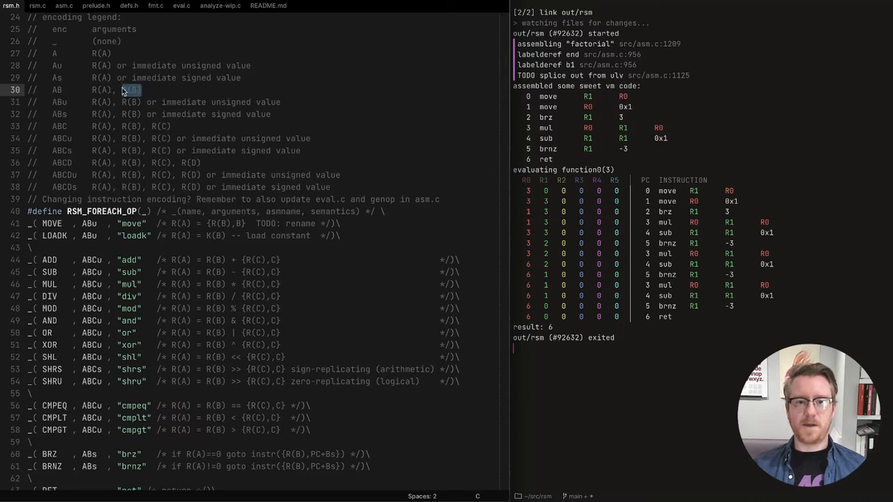
mouse_move(148, 89)
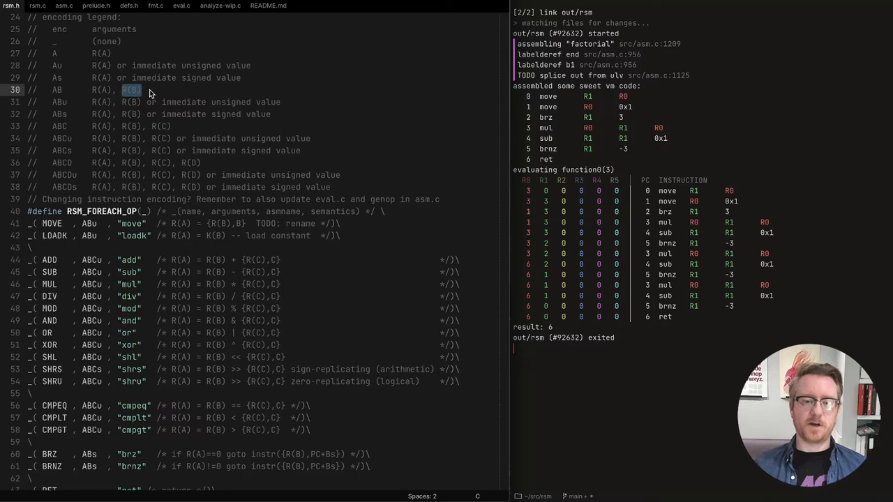
- Check the R(B) argument of the AB encoding in rsm.h, then return to asm.c's make_ table
left_click(142, 90)
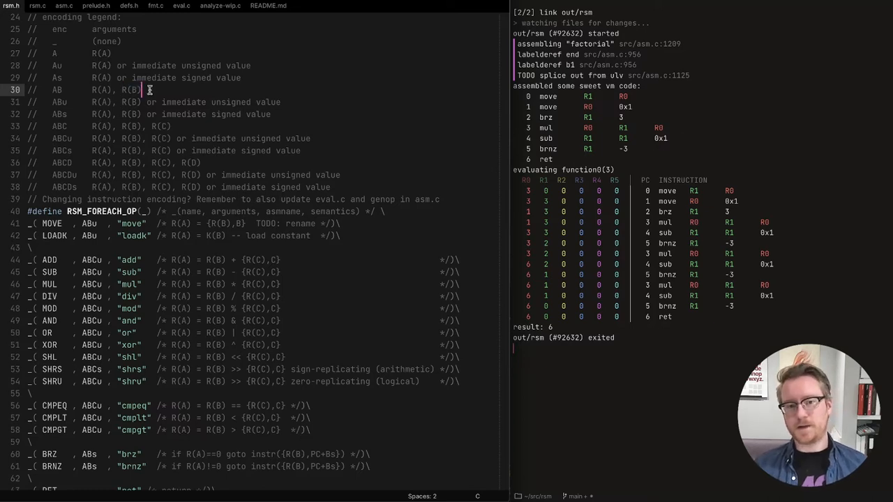
left_click(62, 5)
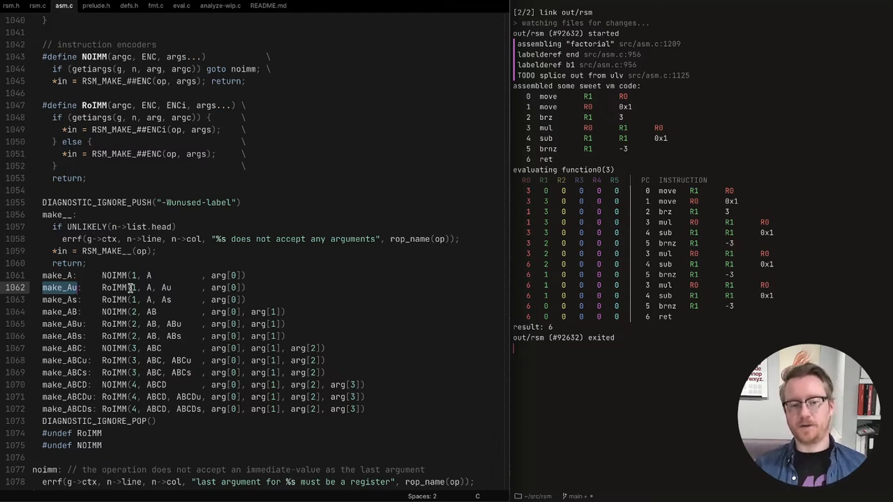
mouse_move(67, 300)
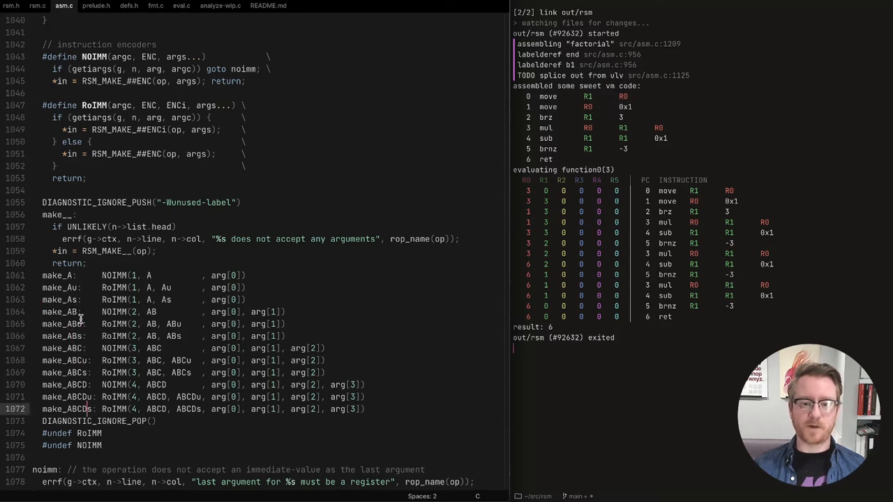
mouse_move(104, 360)
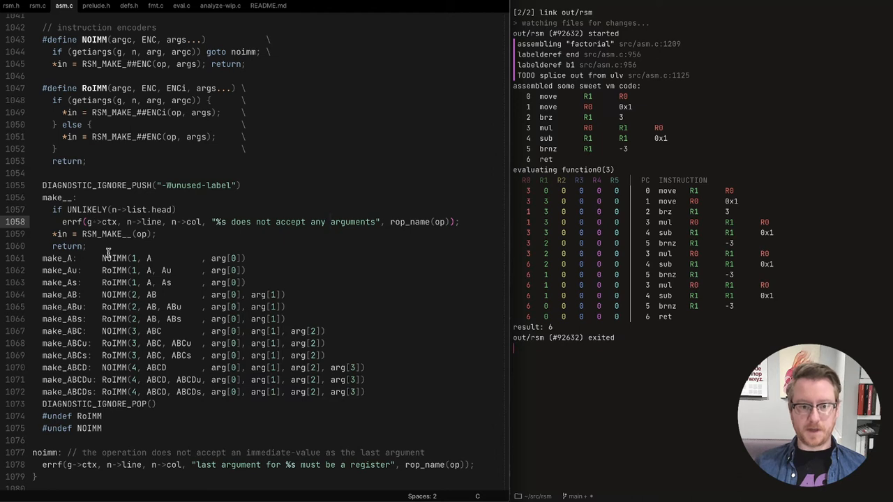
double_click(114, 258)
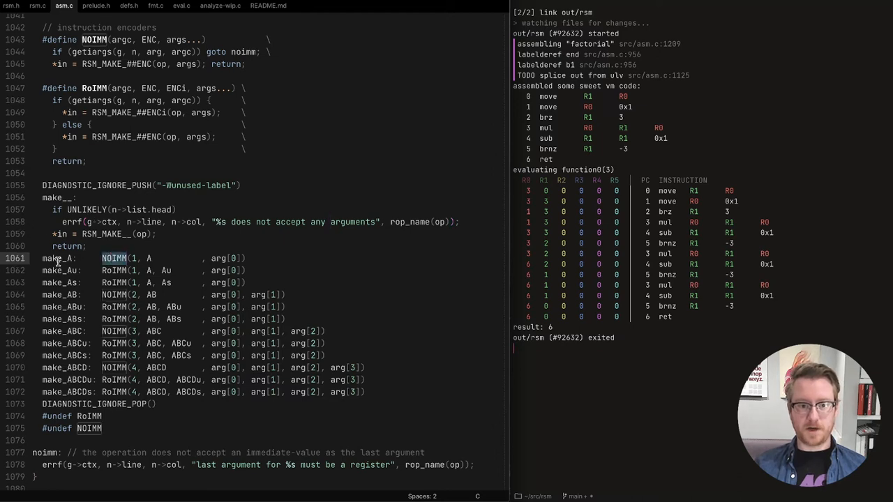
mouse_move(240, 258)
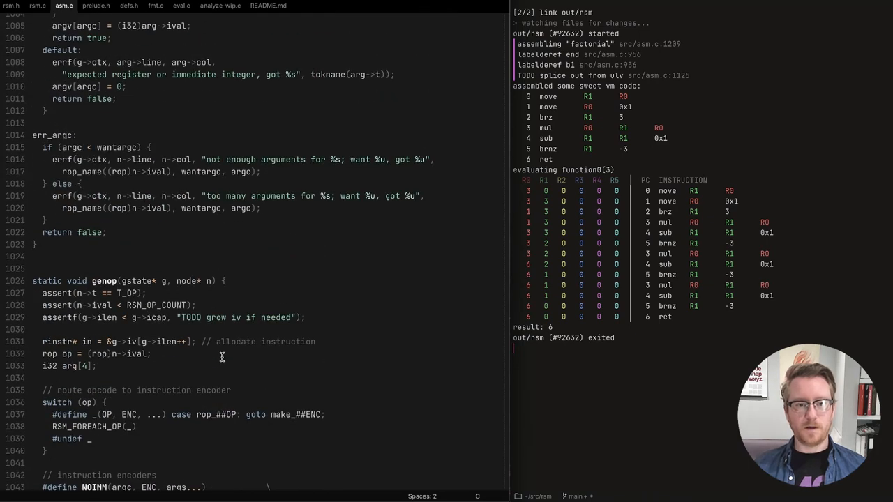
- Review genop's i64 arg[4] array and getargs' i64* argv parameter as the rebuild outputs 6 again
scroll("down", 3)
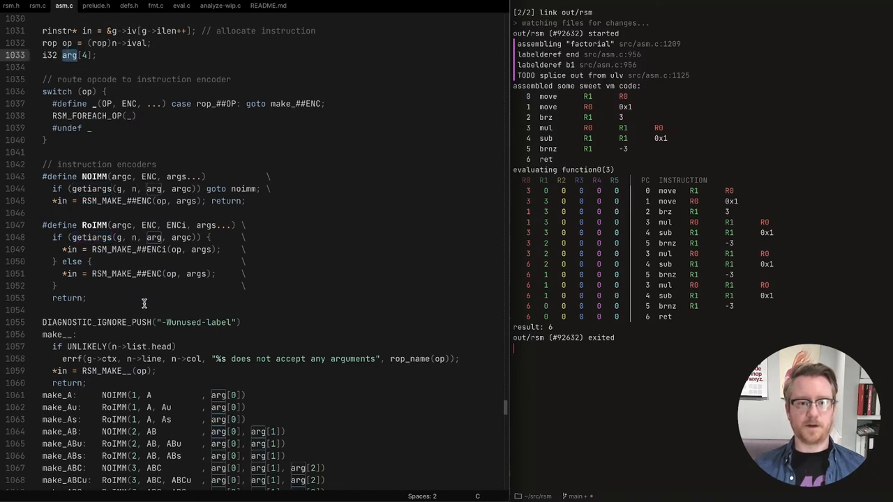
scroll("down", 3)
type("64")
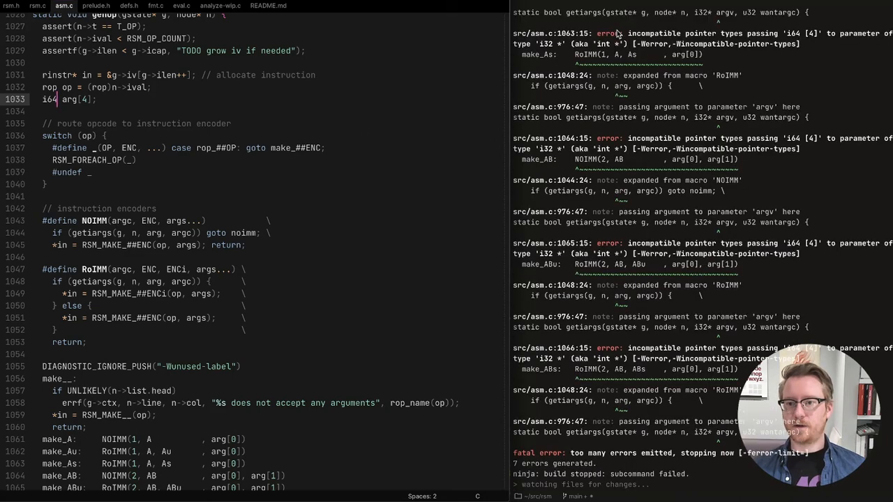
mouse_move(761, 33)
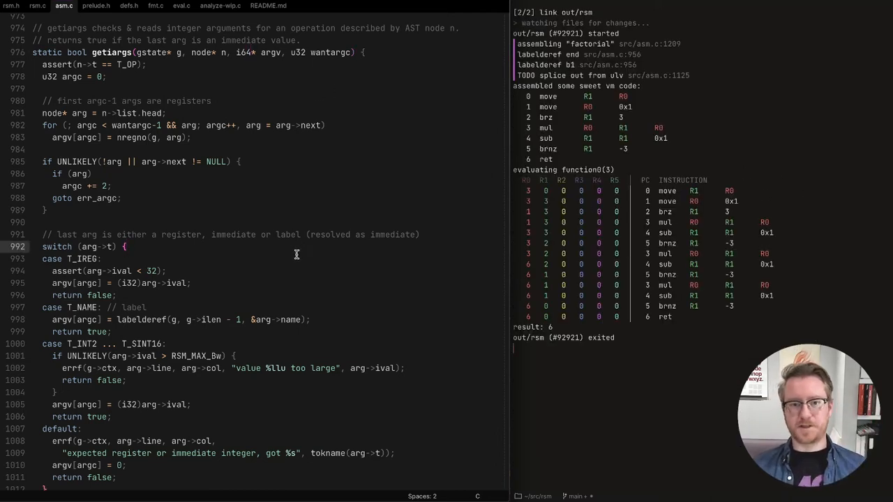
double_click(243, 53)
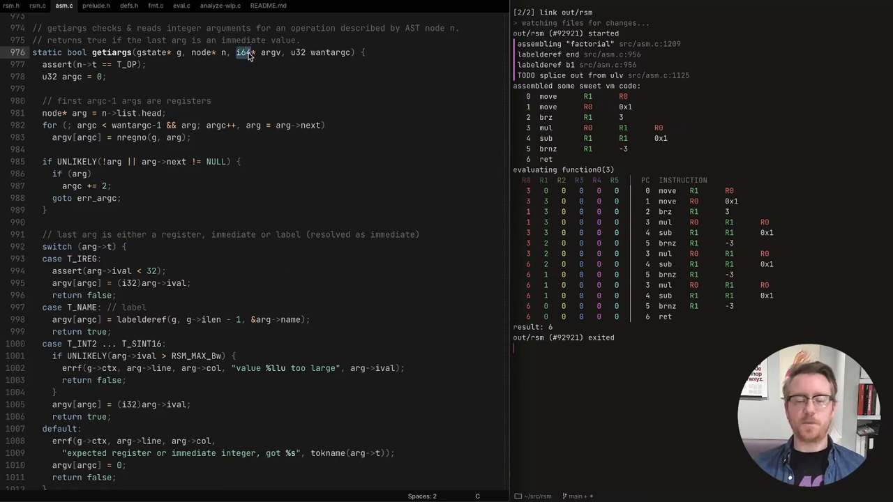
mouse_move(252, 85)
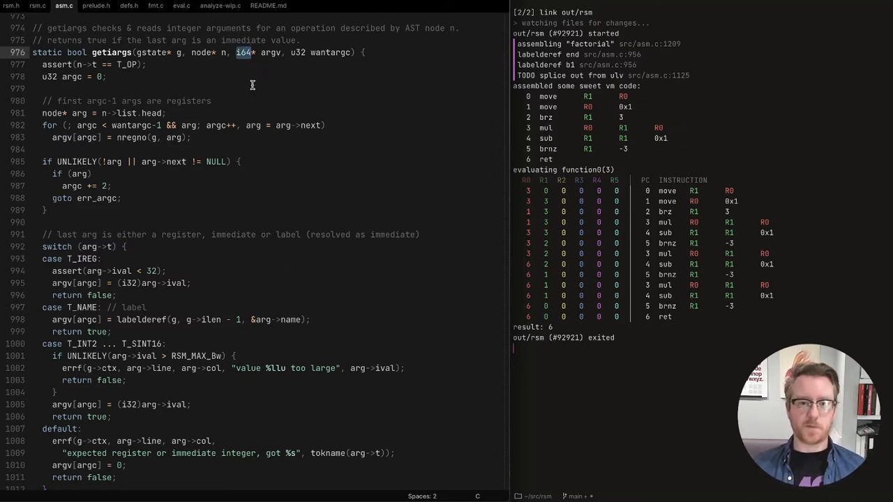
mouse_move(235, 201)
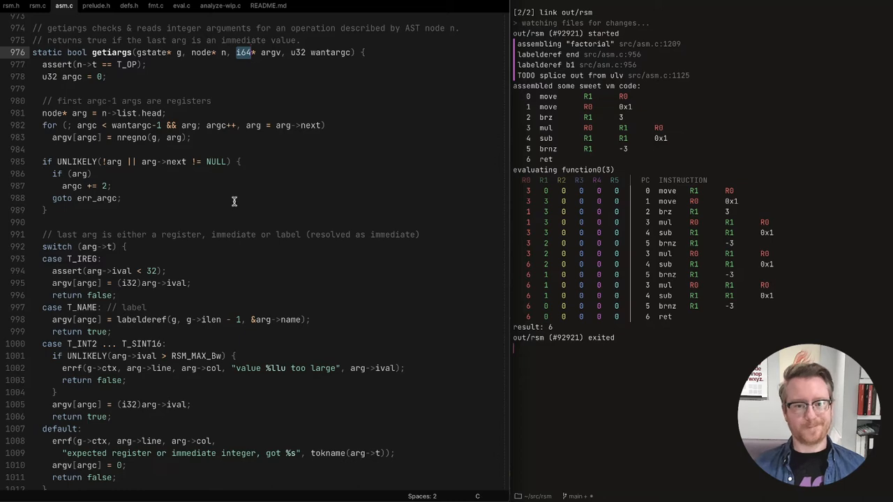
scroll("down", 3)
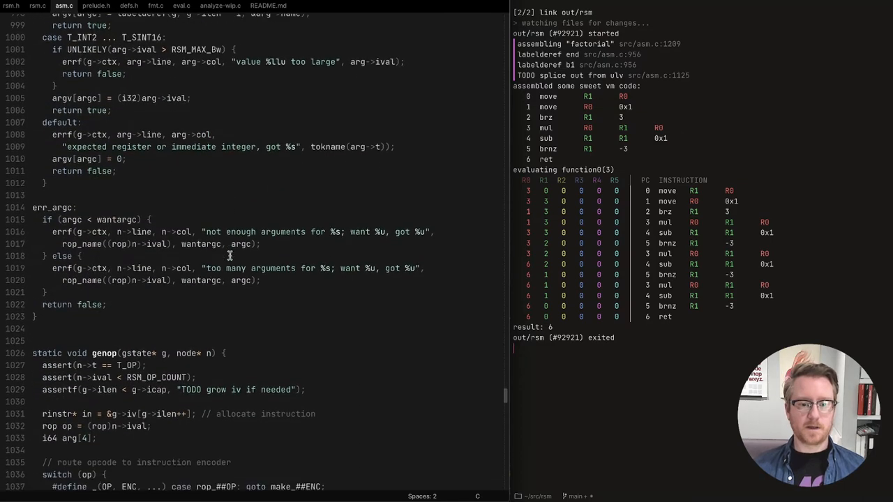
scroll("down", 3)
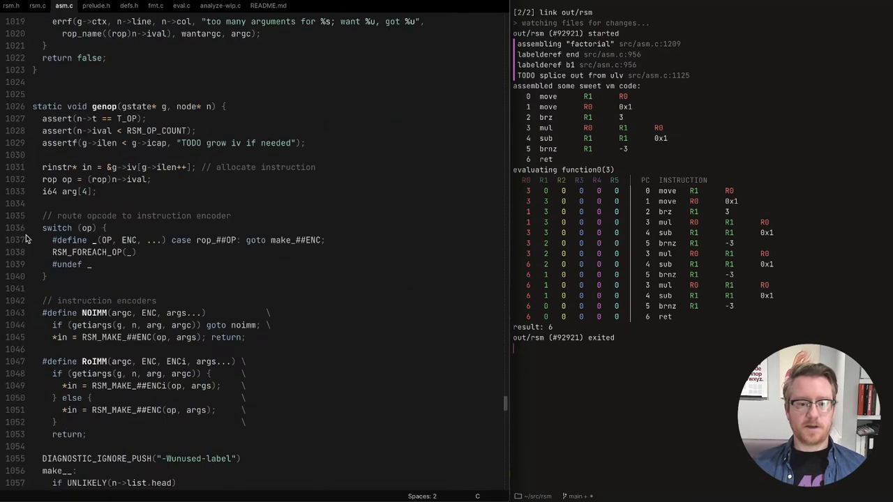
double_click(67, 191)
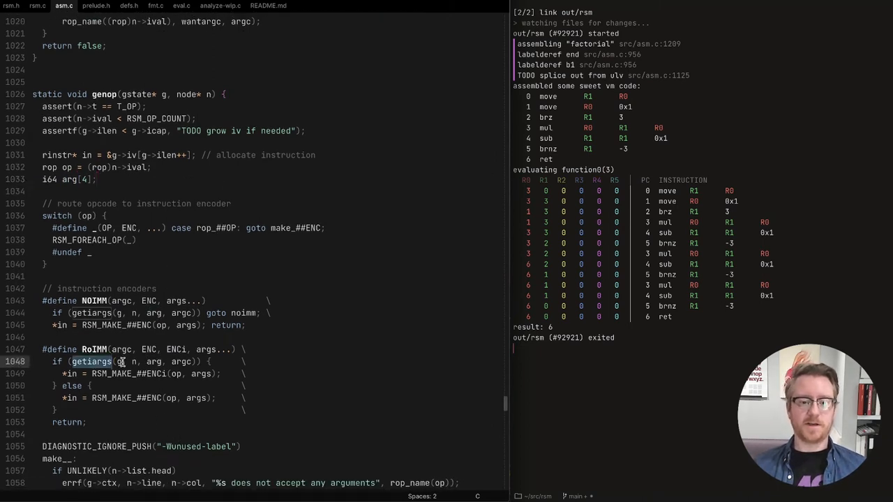
scroll("down", 3)
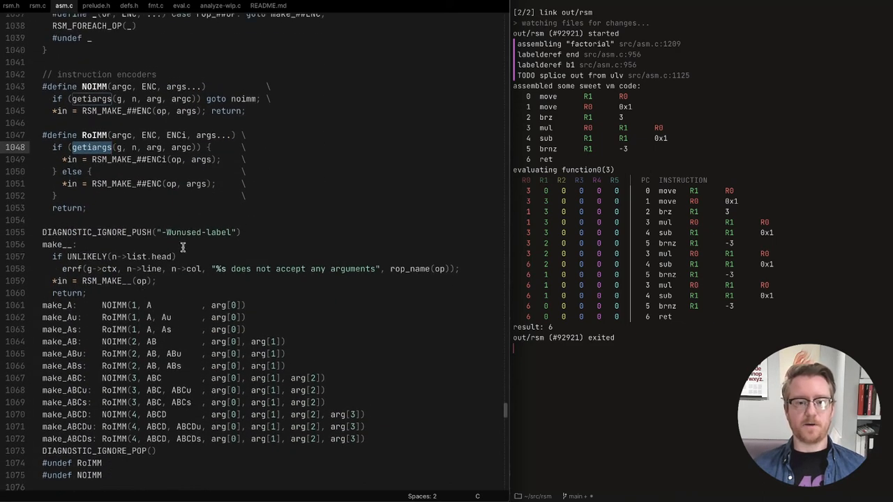
mouse_move(232, 320)
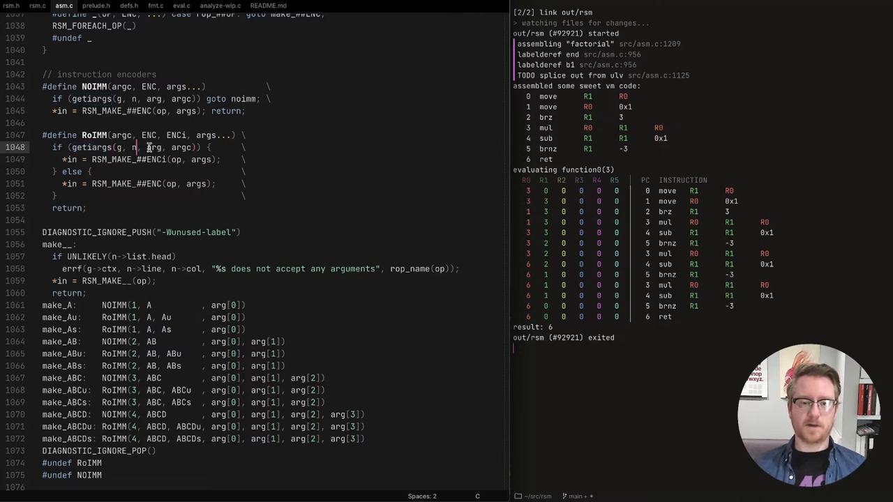
double_click(182, 148)
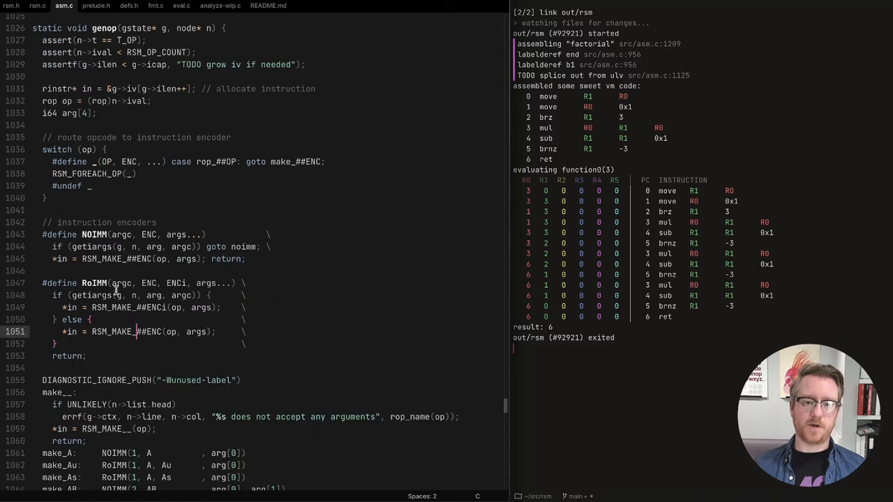
scroll("up", 3)
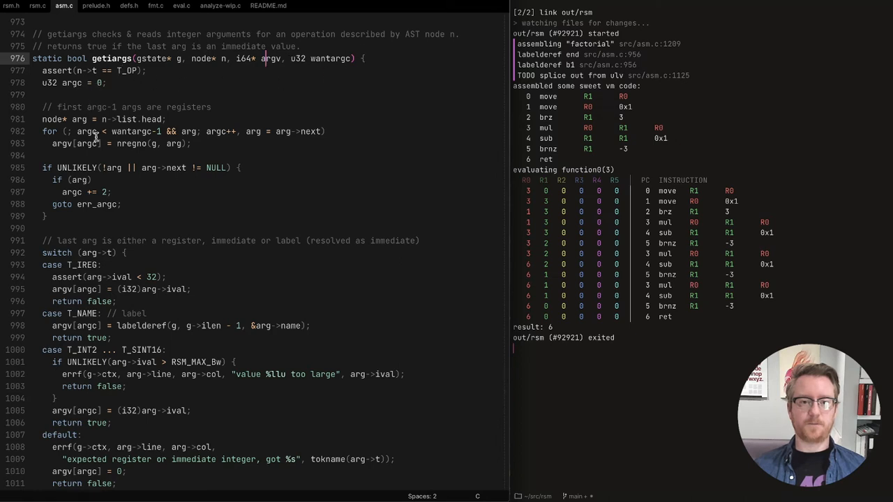
mouse_move(218, 146)
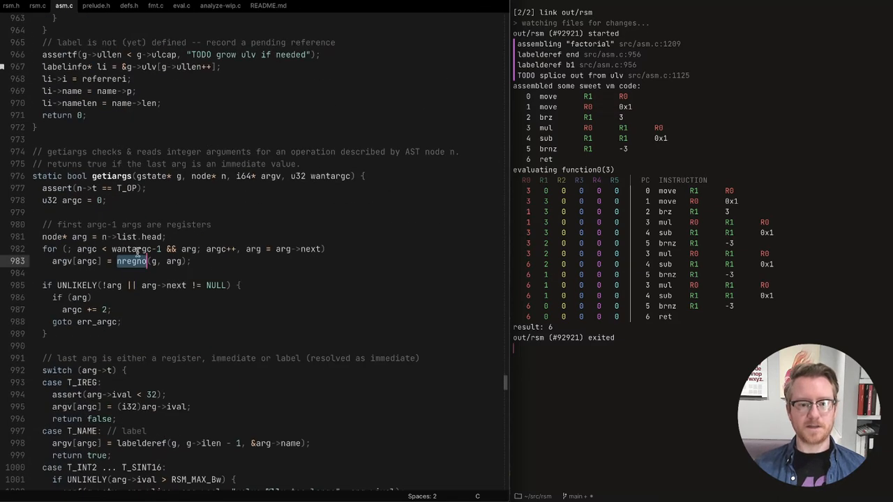
mouse_move(226, 258)
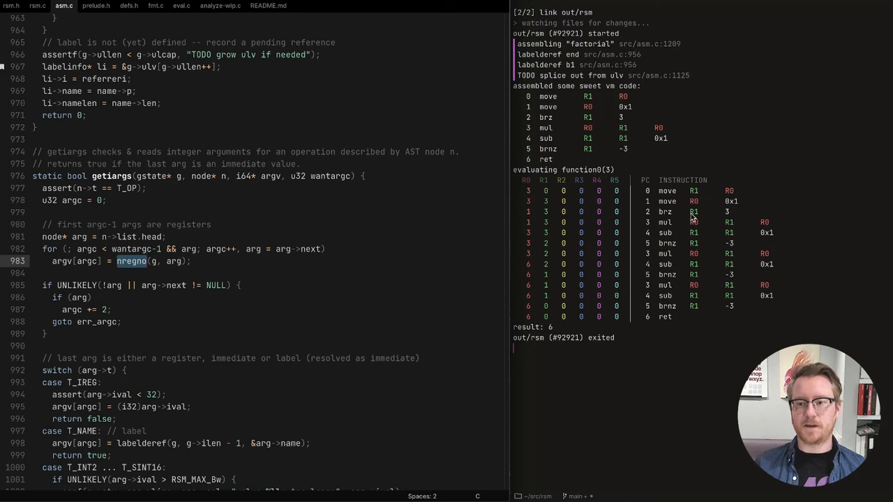
- Highlight getargs' nregno register call, then view rsm.h's RSM_FOREACH_OP opcode encoding table
double_click(134, 263)
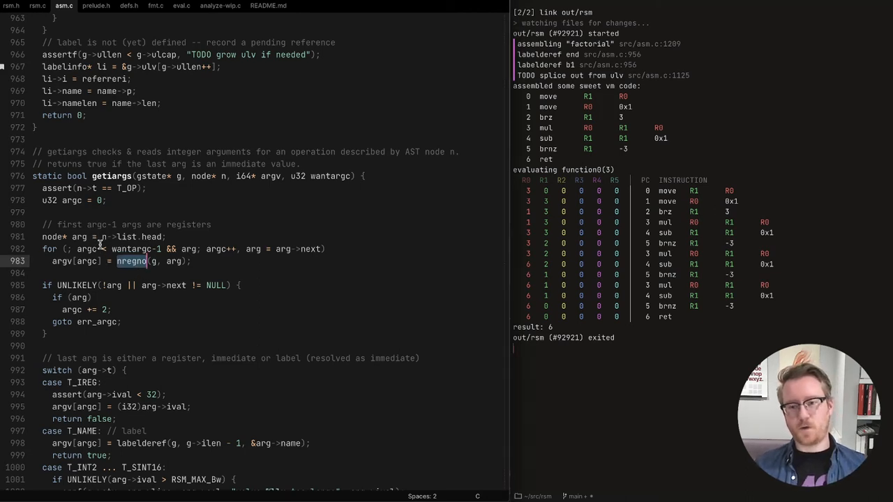
left_click(12, 6)
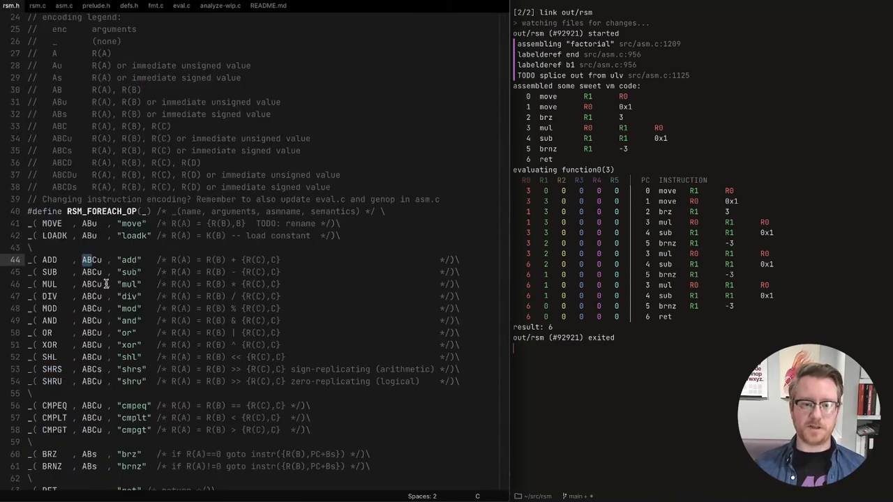
- Look further down rsm.h's opcode table and go back to asm.c's getargs at the nregno loop
scroll("down", 3)
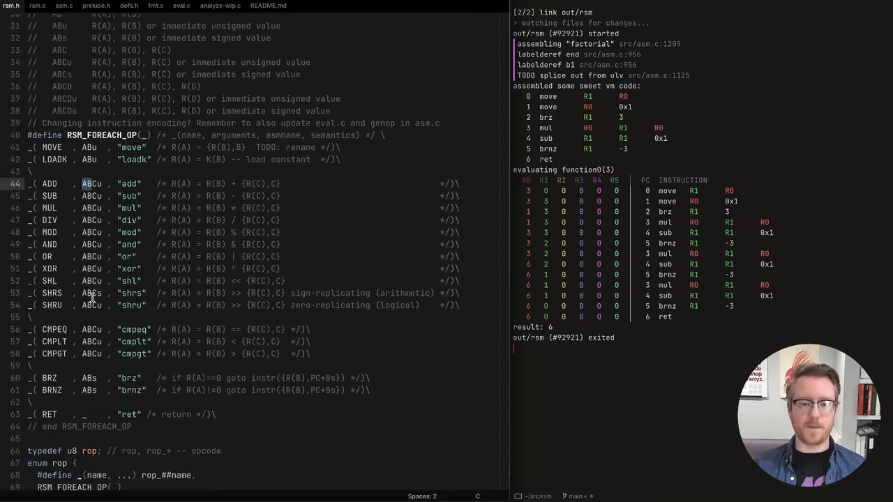
mouse_move(432, 168)
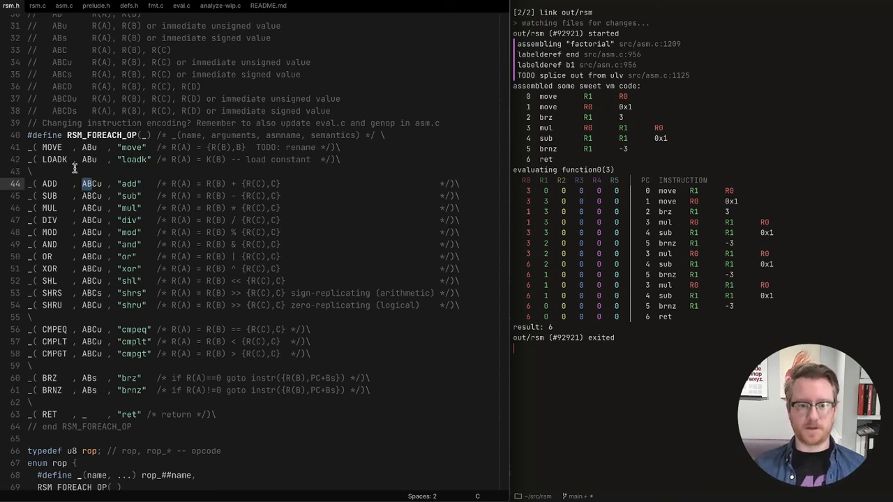
left_click(62, 5)
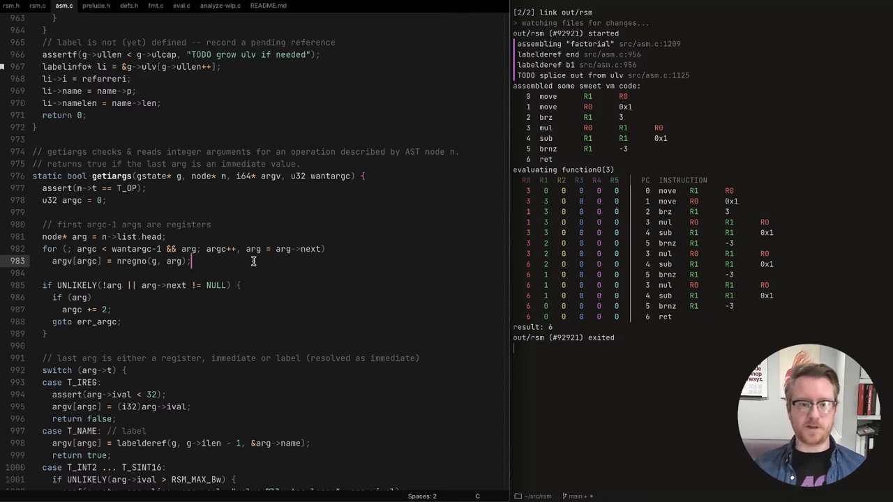
mouse_move(129, 223)
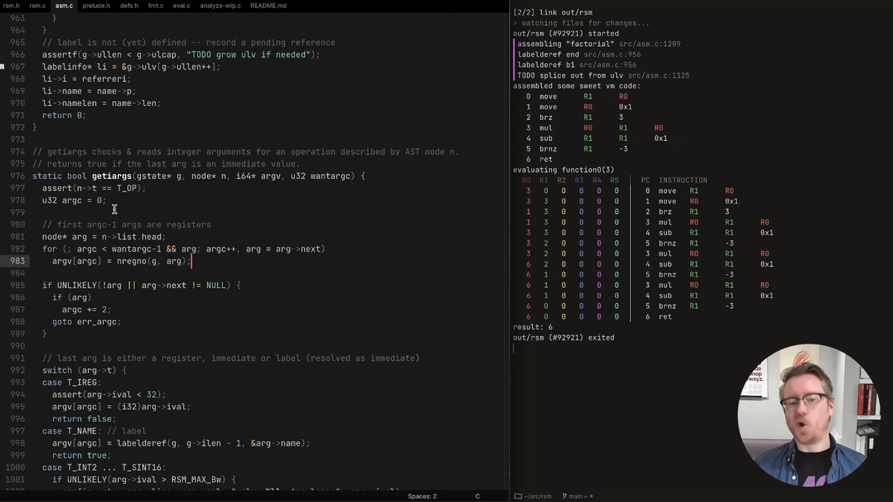
mouse_move(169, 297)
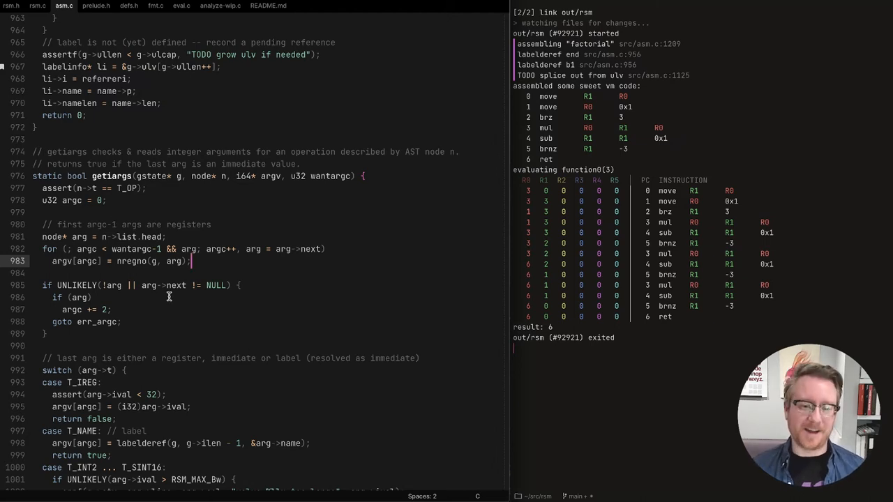
scroll("down", 3)
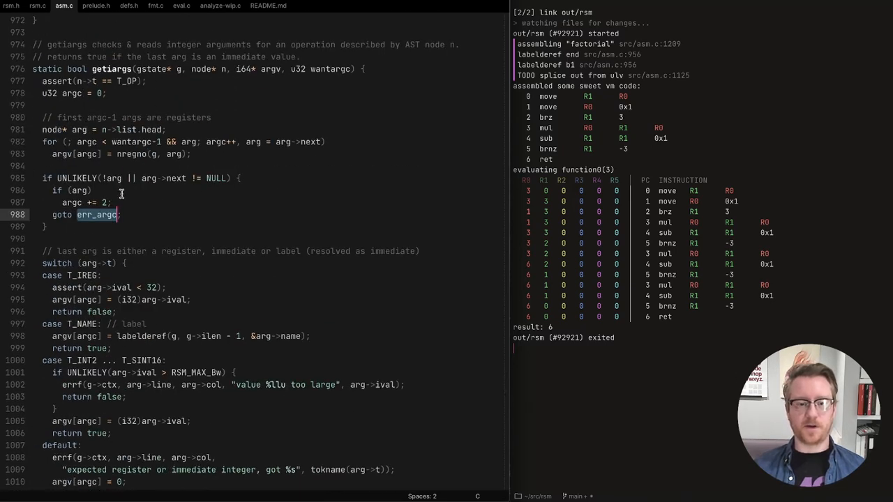
scroll("down", 3)
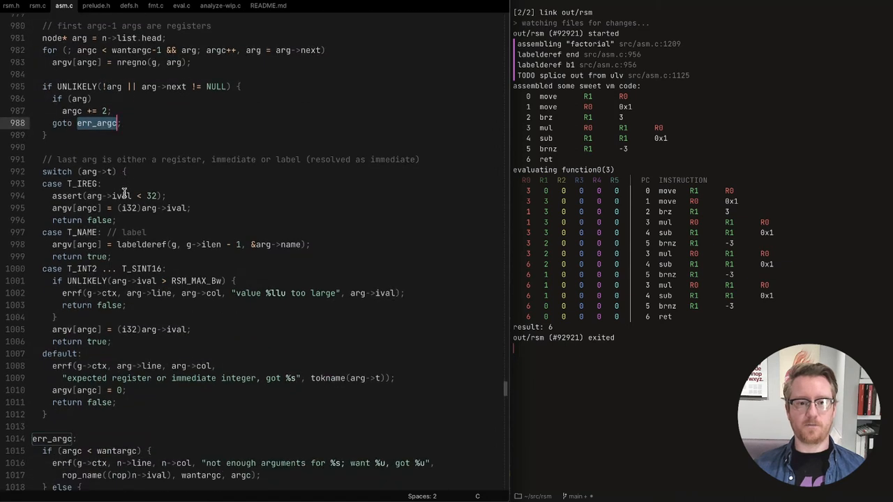
scroll("down", 3)
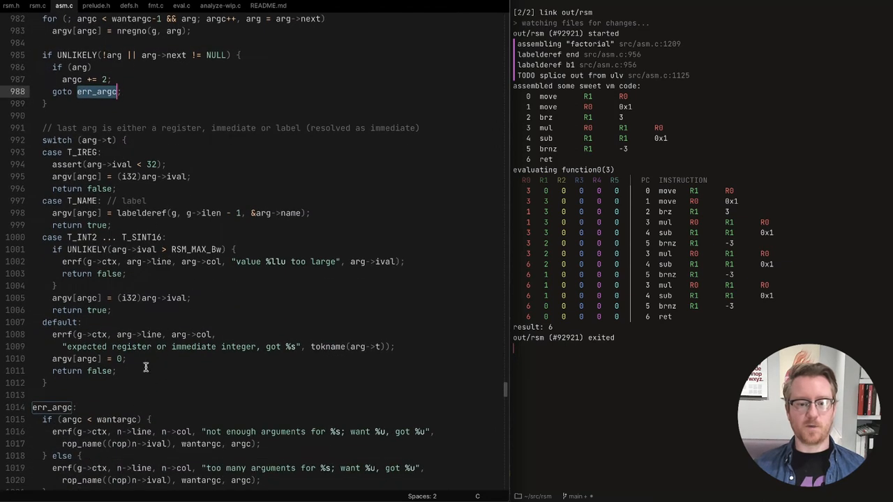
scroll("down", 3)
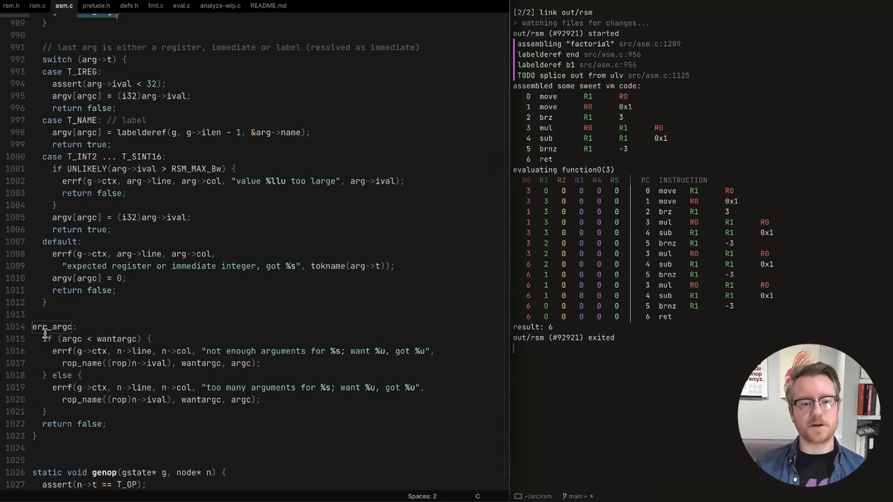
mouse_move(282, 343)
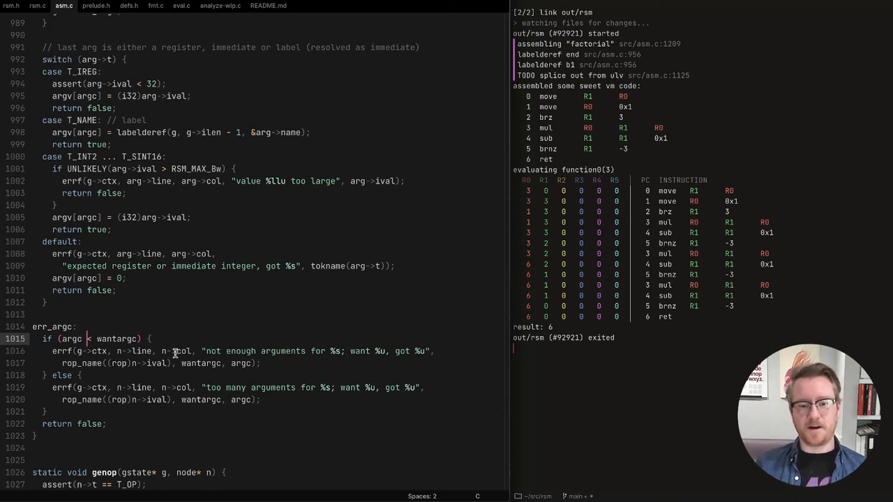
mouse_move(240, 391)
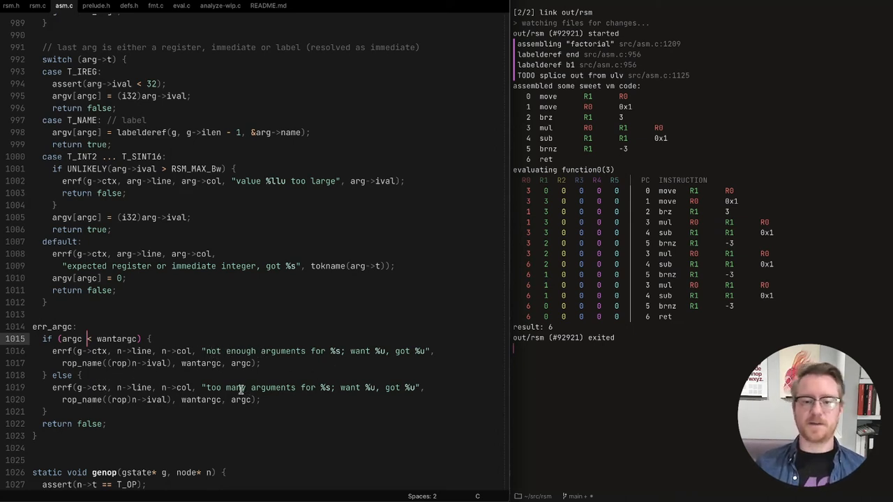
mouse_move(350, 352)
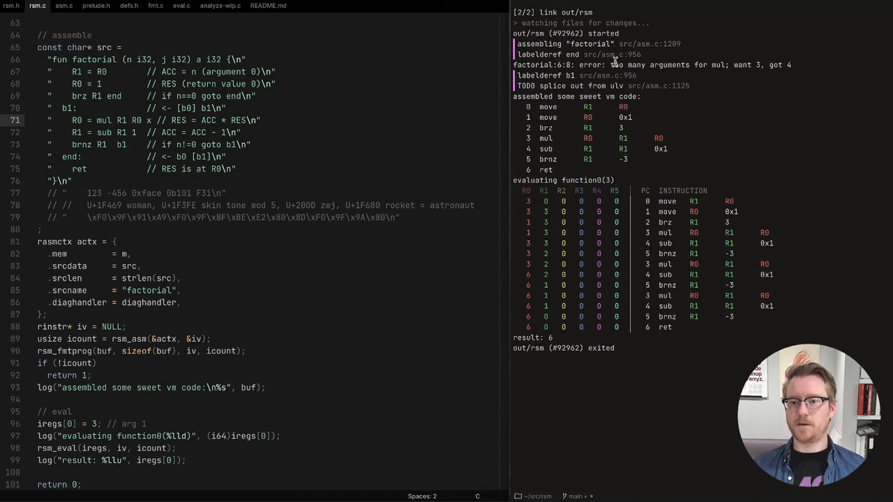
- Select the extra operand on the factorial's mul line that triggers 'too many arguments for mul'
double_click(717, 65)
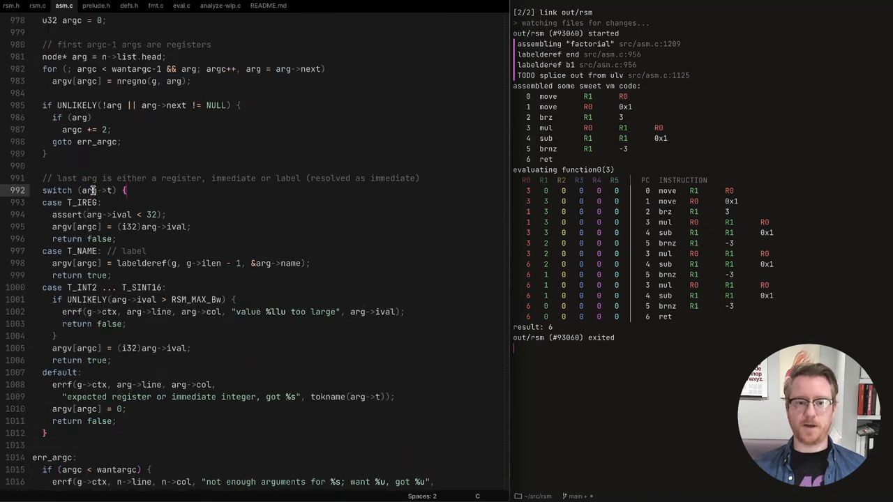
- Highlight getargs' T_IREG case and move up to the labeldef function above it in asm.c
double_click(79, 202)
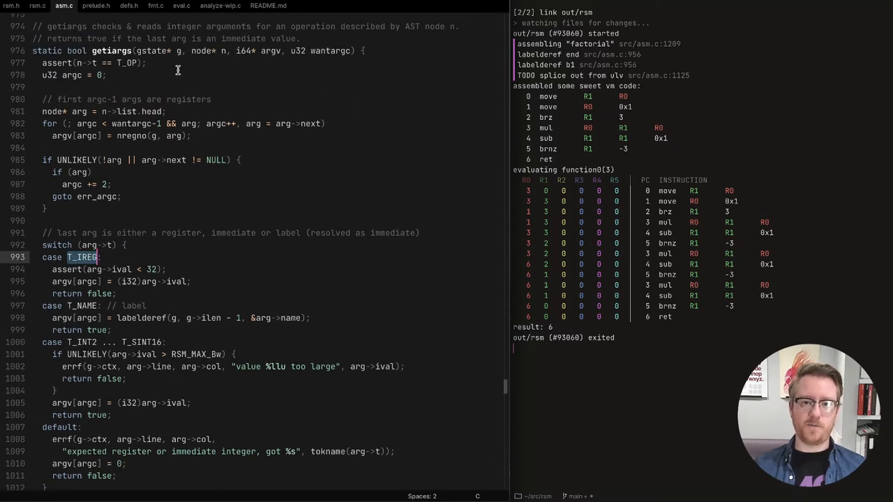
mouse_move(594, 289)
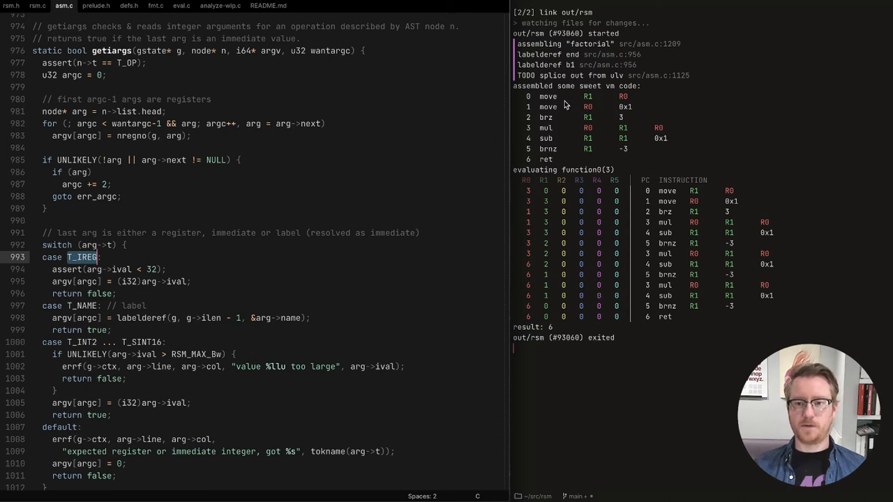
mouse_move(647, 204)
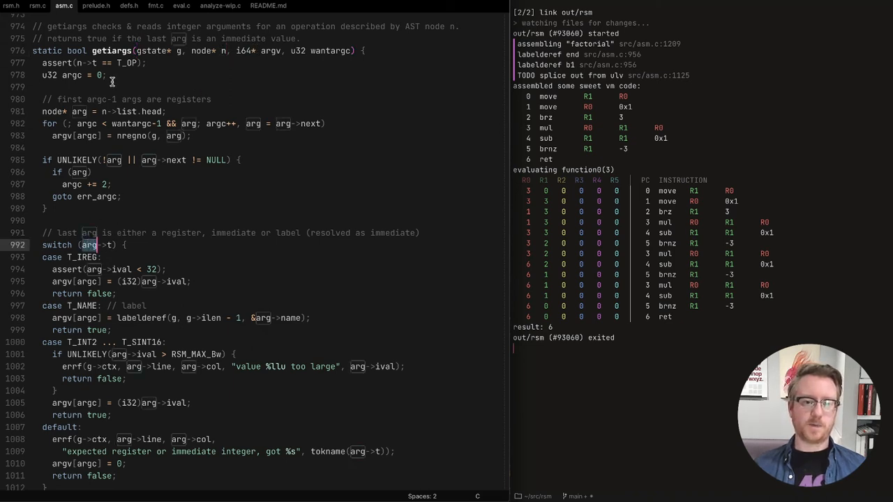
scroll("down", 3)
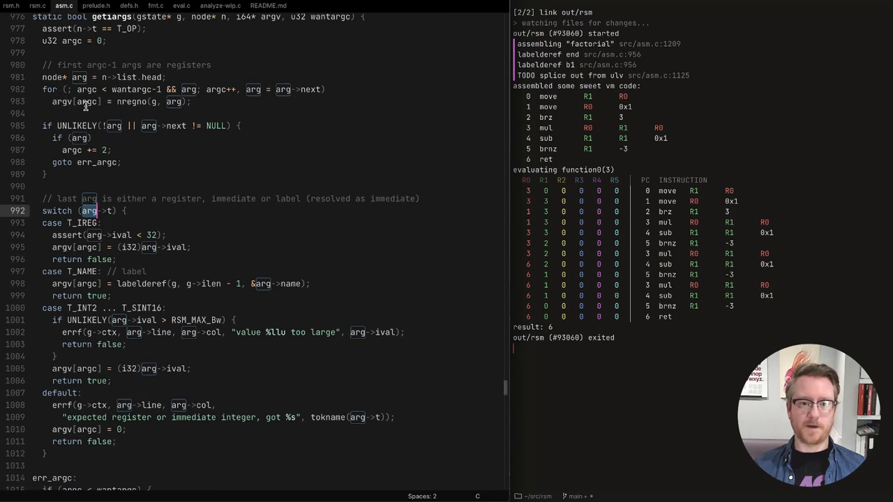
scroll("down", 3)
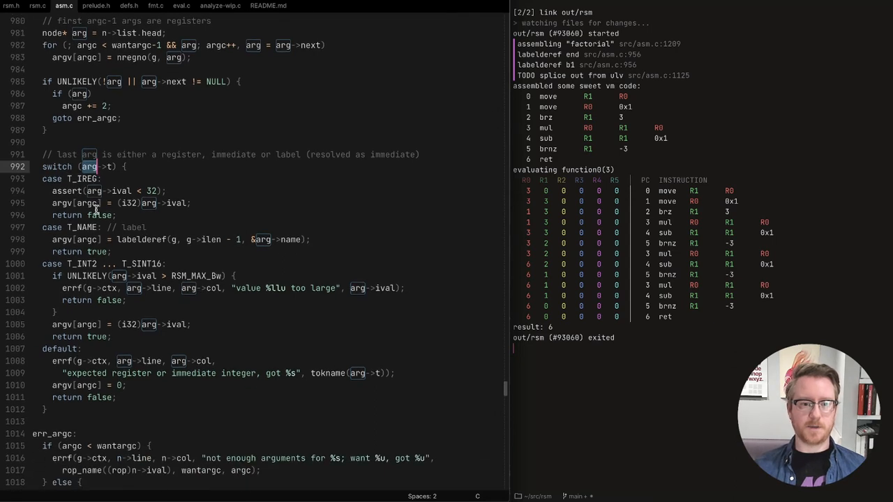
left_click(87, 166)
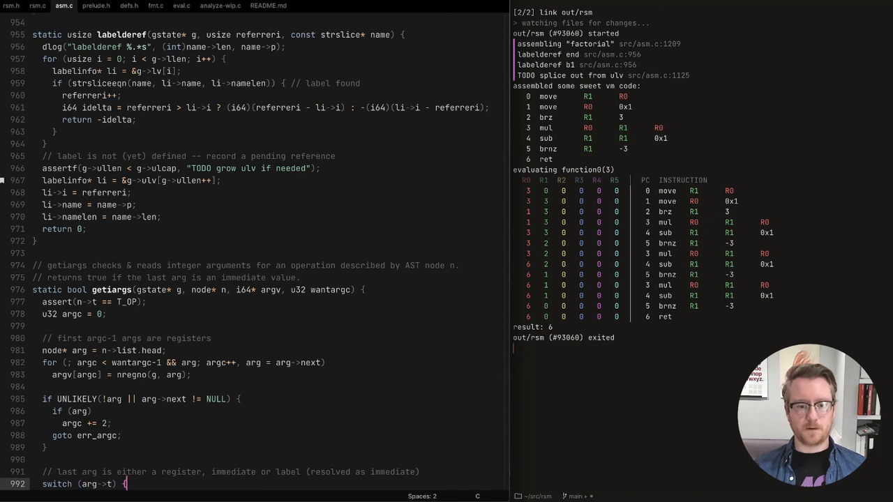
- Highlight getargs' T_IREG register case with the factorial parse tree printed in the build output
scroll("down", 3)
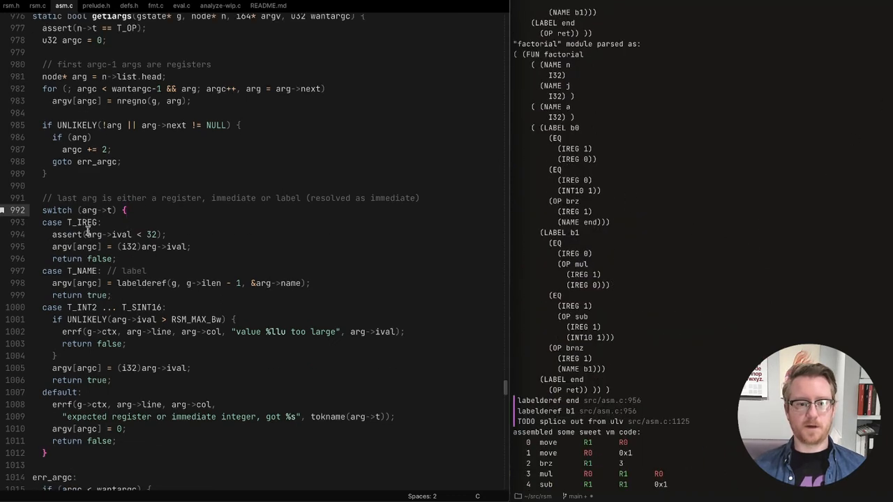
double_click(81, 222)
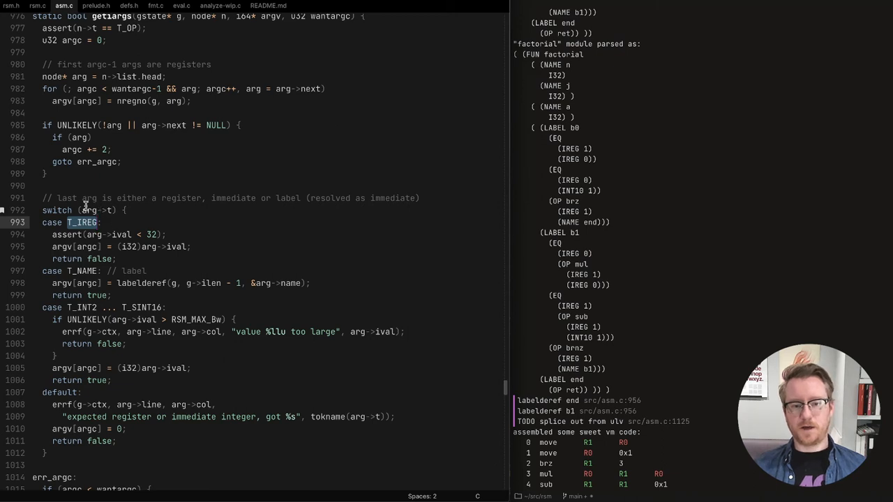
mouse_move(655, 192)
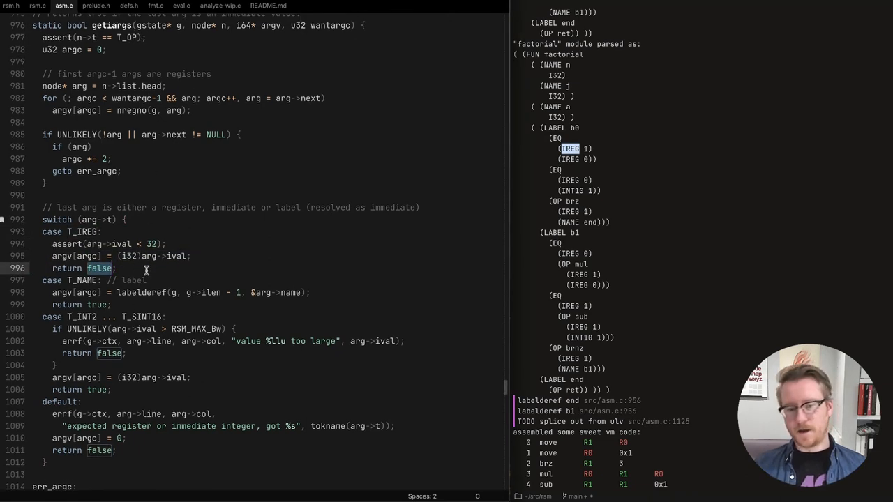
mouse_move(192, 256)
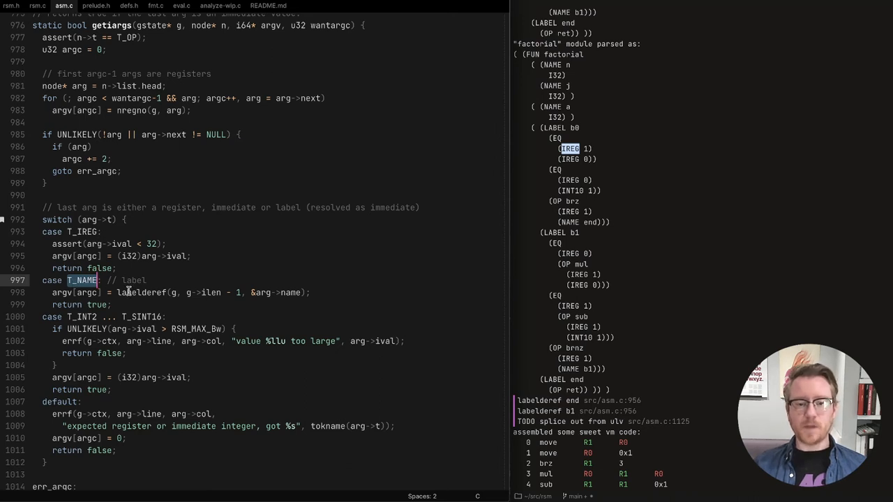
- Match the labelderef name case and T_INT2 integer case against the parse tree's literal 1
double_click(138, 293)
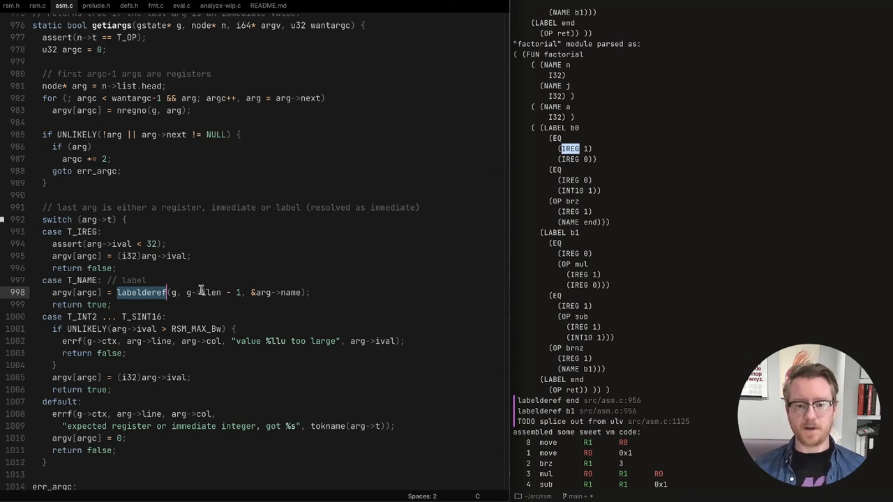
mouse_move(299, 276)
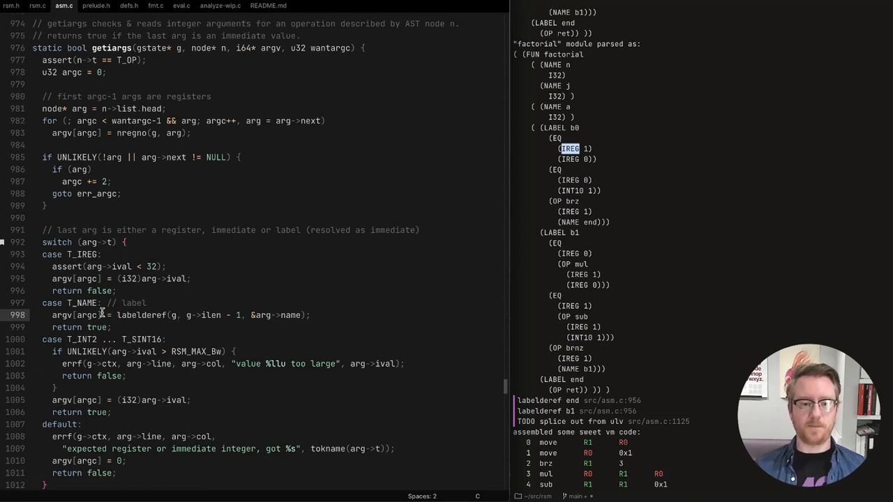
scroll("down", 3)
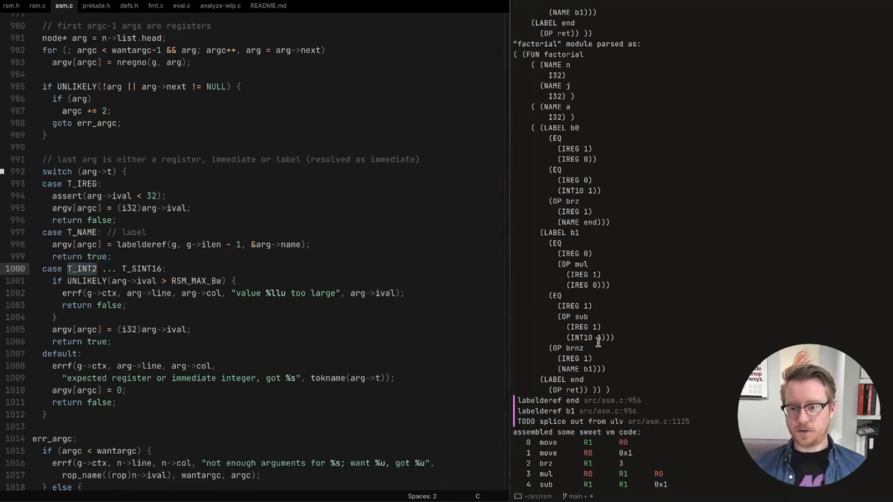
double_click(585, 338)
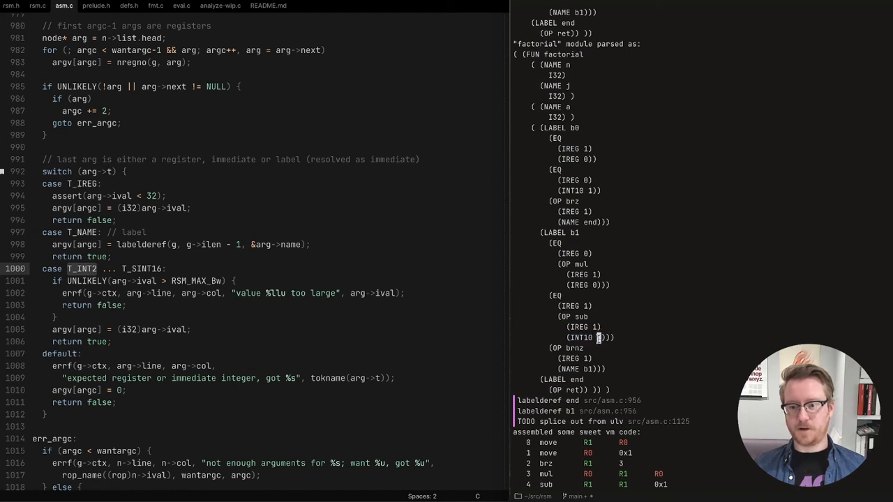
double_click(81, 268)
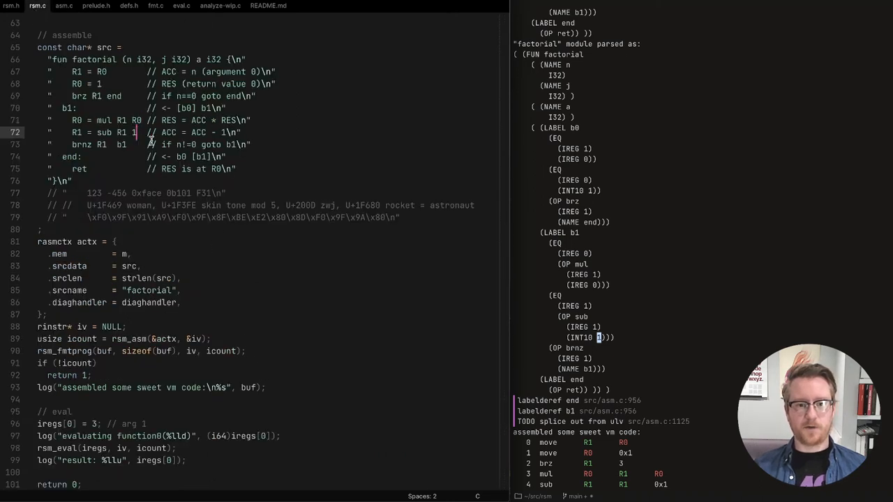
type("999999999")
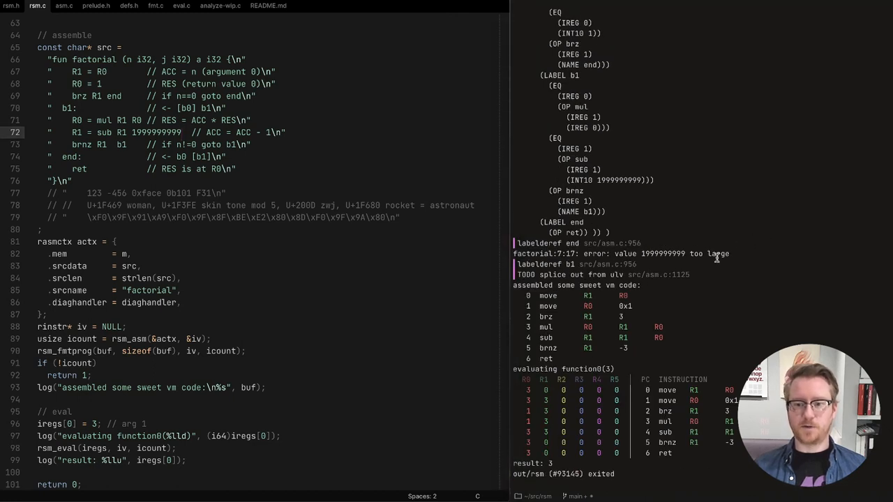
left_click(65, 6)
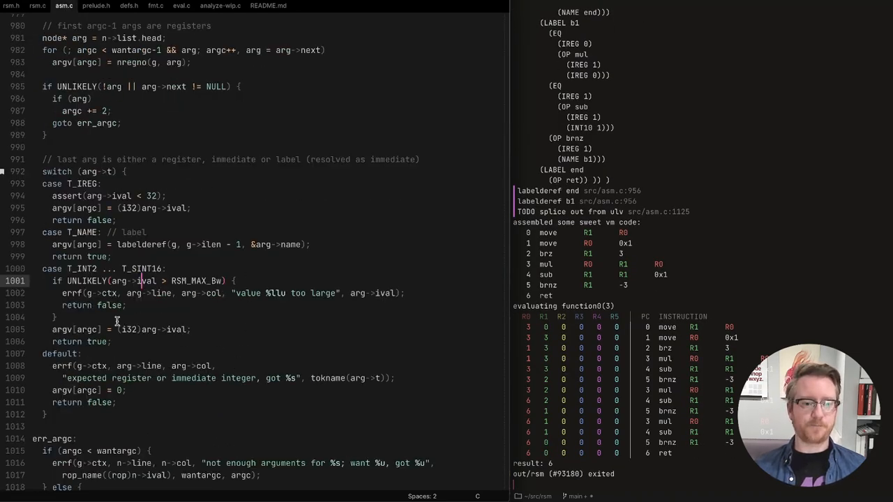
mouse_move(126, 351)
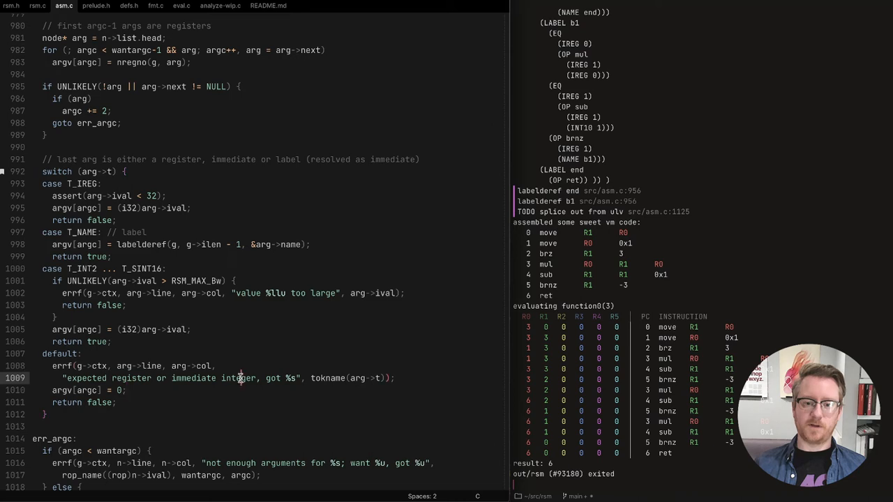
scroll("down", 3)
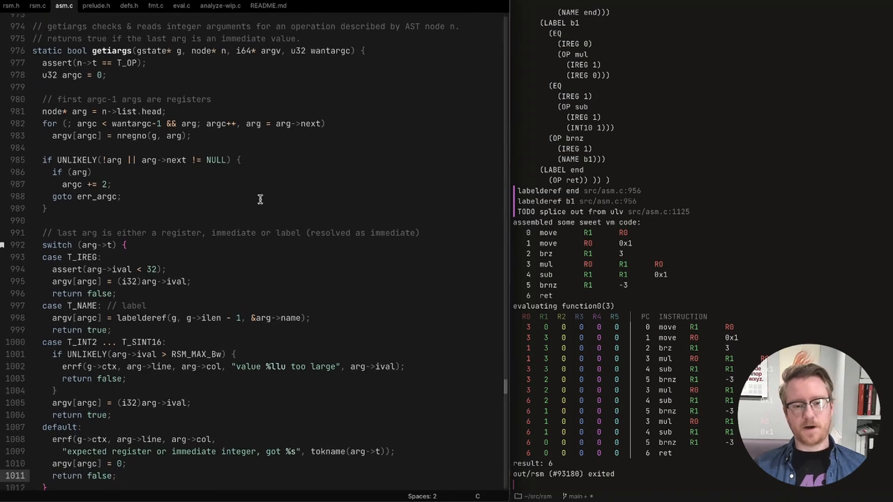
mouse_move(170, 366)
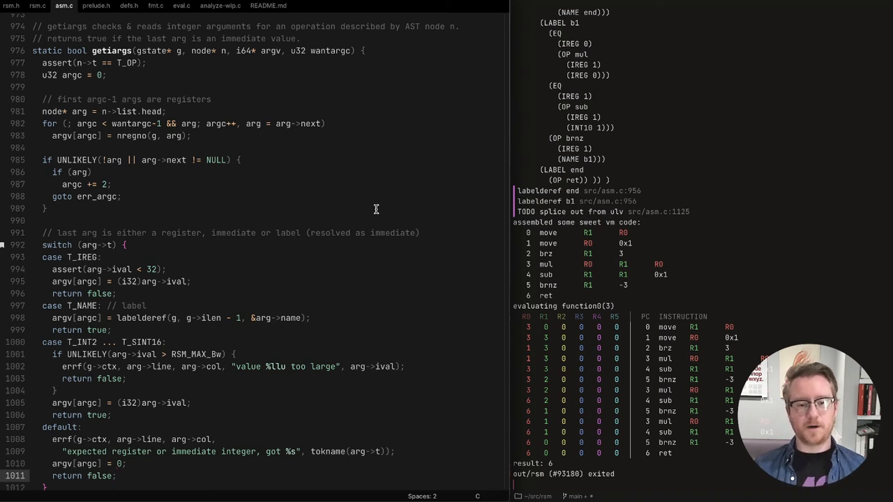
scroll("down", 3)
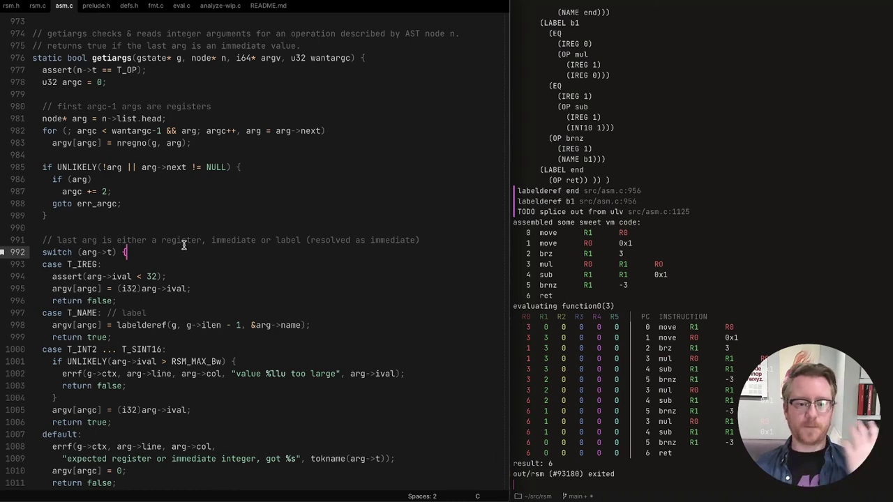
- Scroll through getargs' argument switch down to its err_argc argument-count error block
scroll("down", 3)
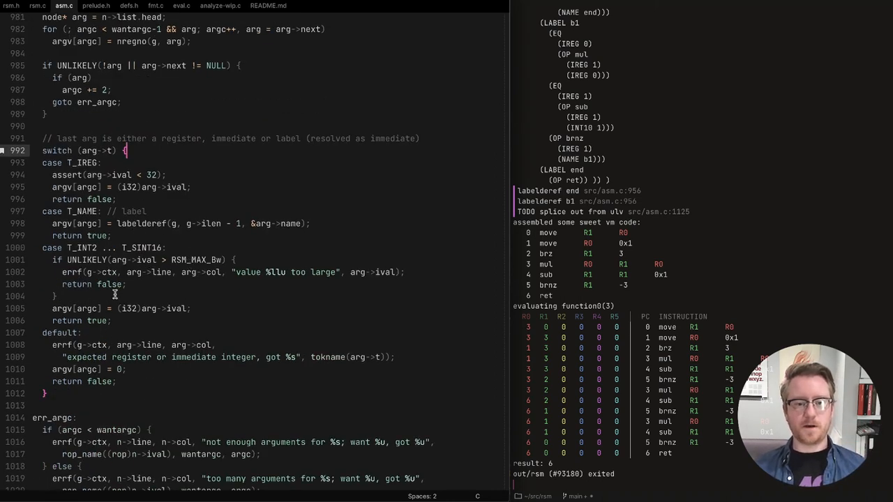
scroll("down", 3)
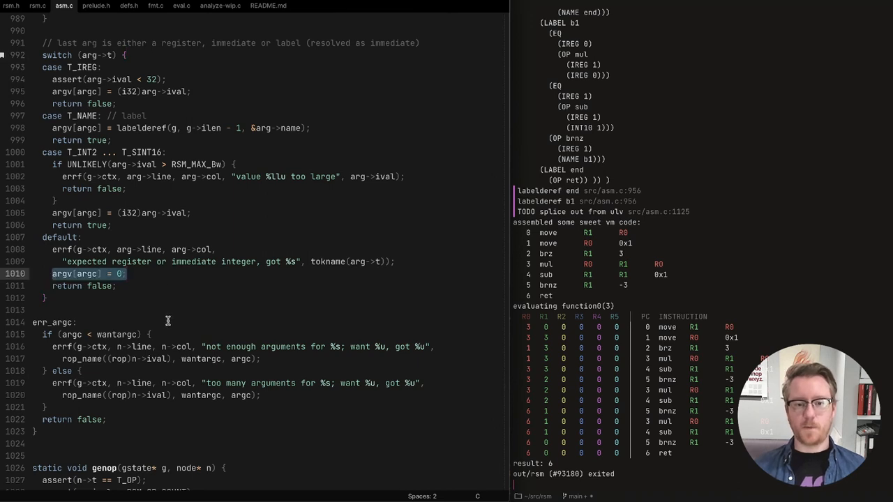
mouse_move(416, 258)
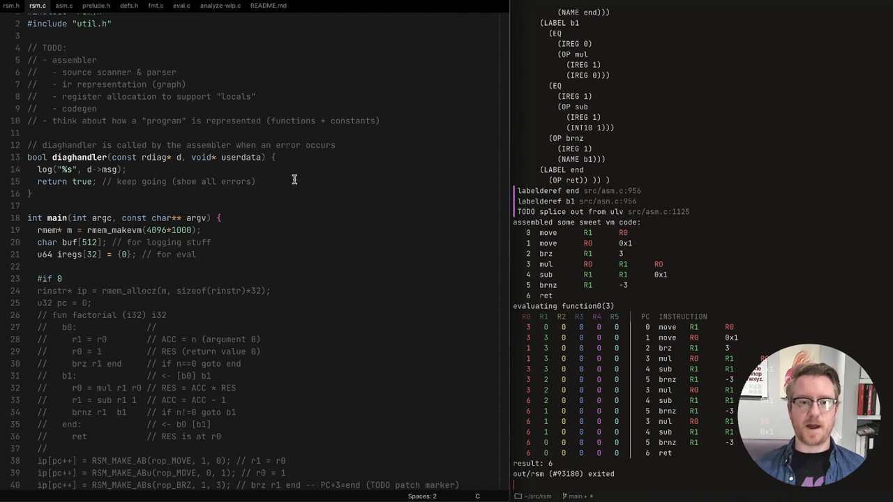
- Highlight the diaghandler callback and move down to the factorial src string's brz and mul lines
double_click(78, 157)
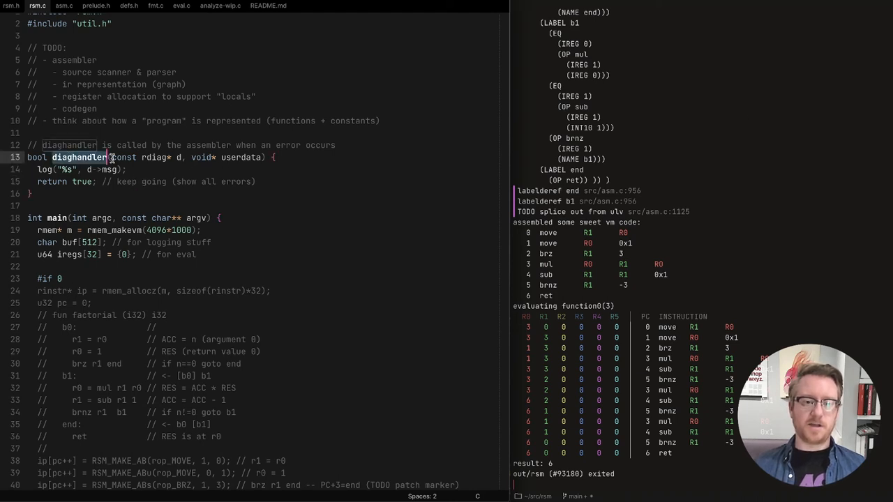
mouse_move(140, 170)
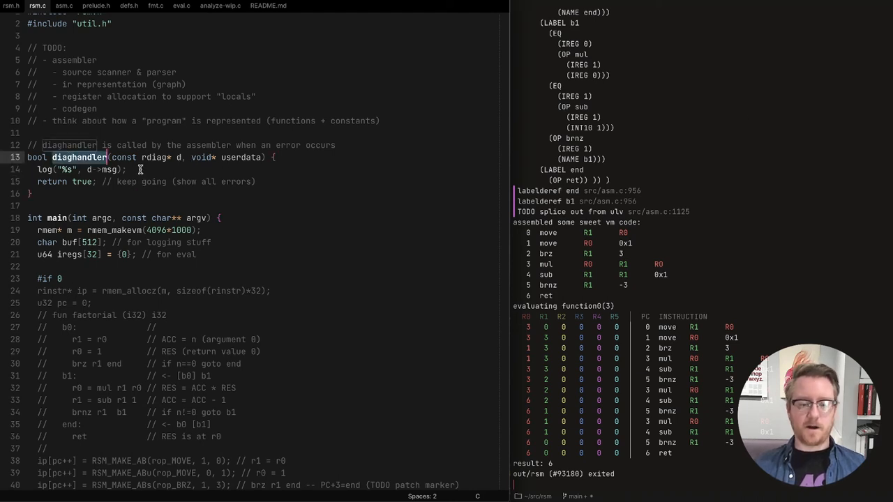
scroll("down", 3)
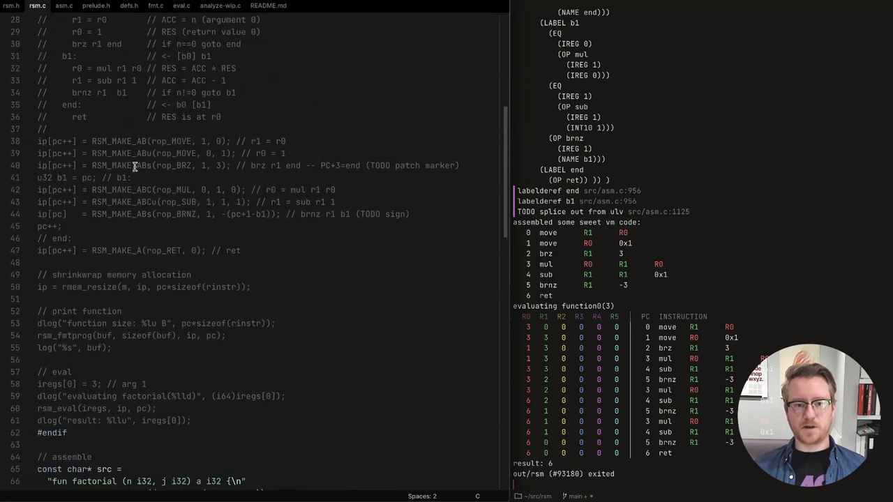
scroll("down", 3)
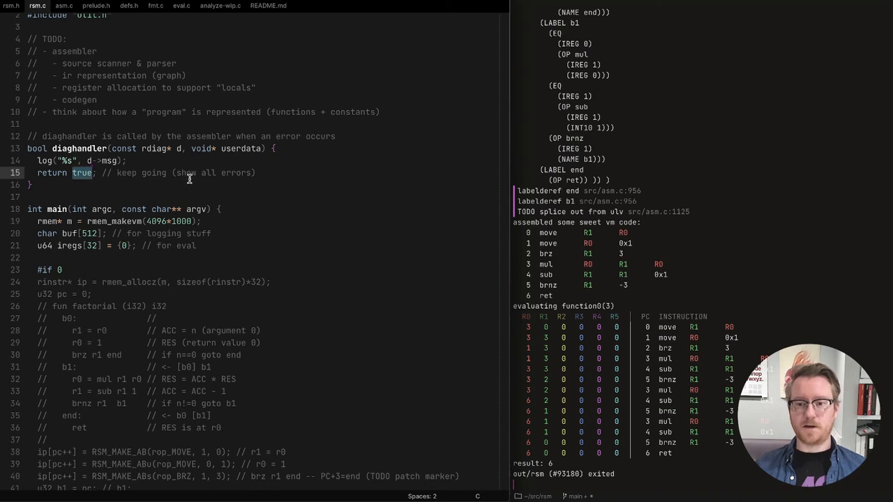
scroll("down", 3)
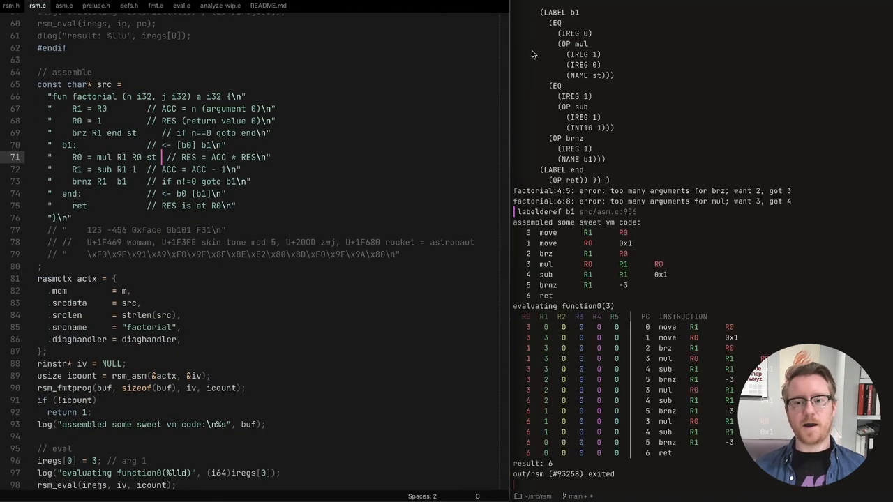
- Change diaghandler's return true to return false in rsm.c so assembly stops at the brz error
scroll("up", 3)
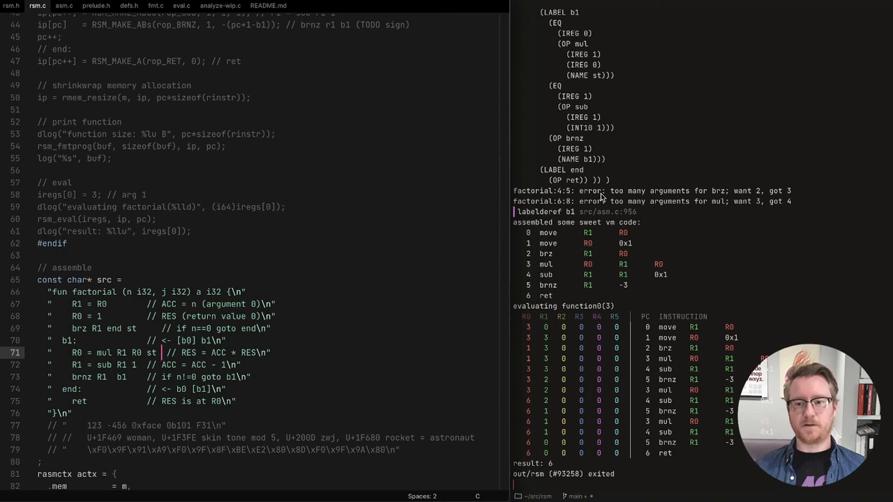
mouse_move(643, 195)
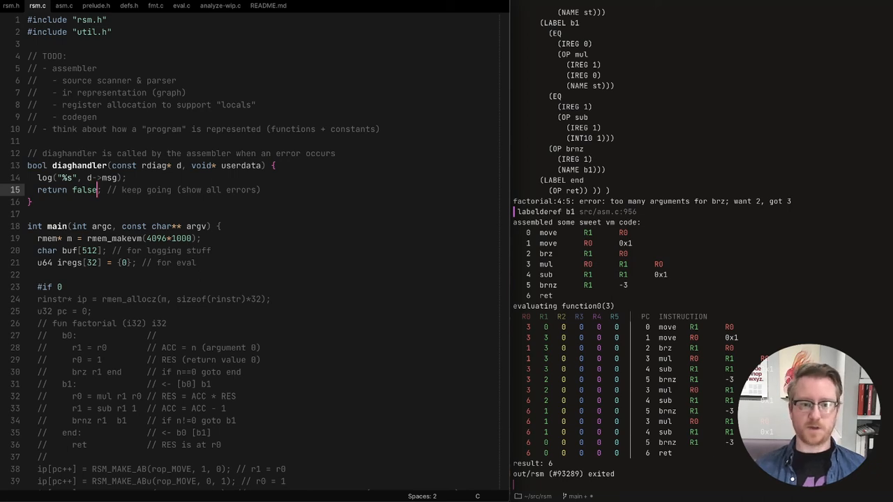
scroll("down", 3)
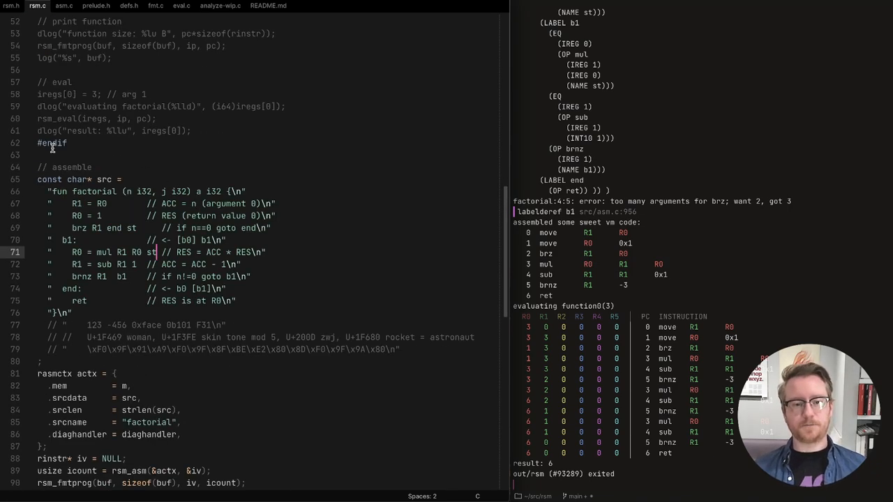
left_click(64, 9)
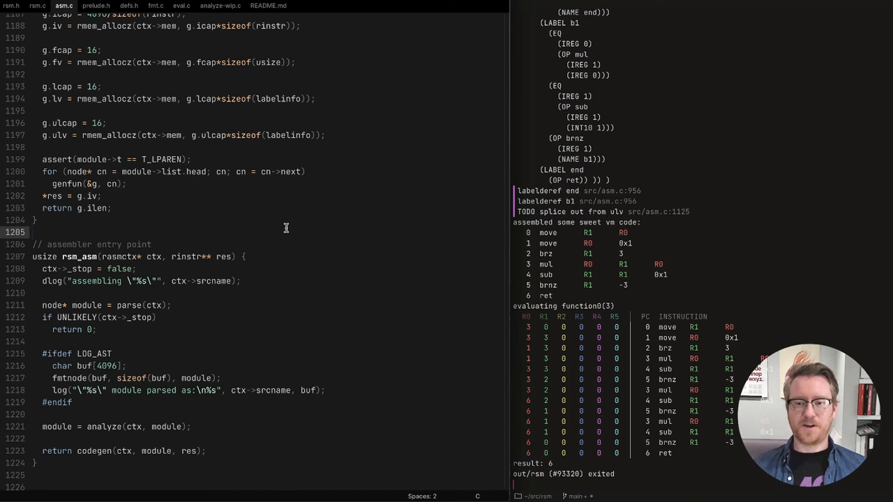
mouse_move(165, 331)
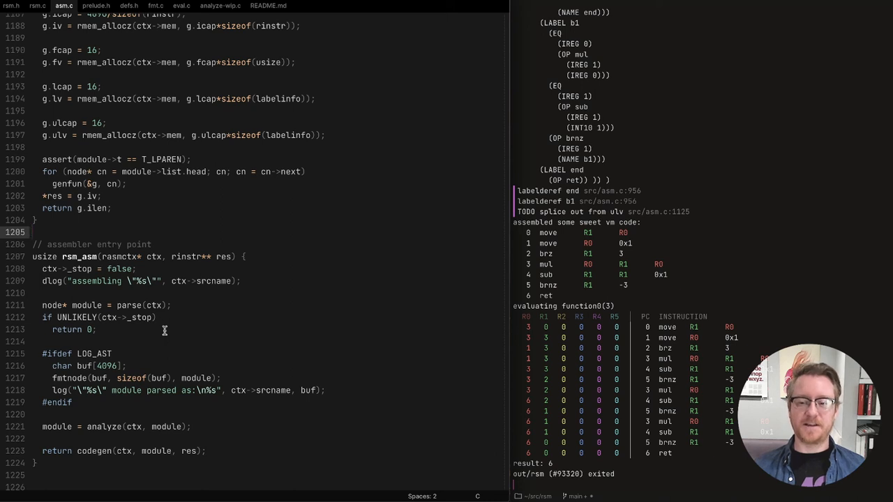
mouse_move(664, 305)
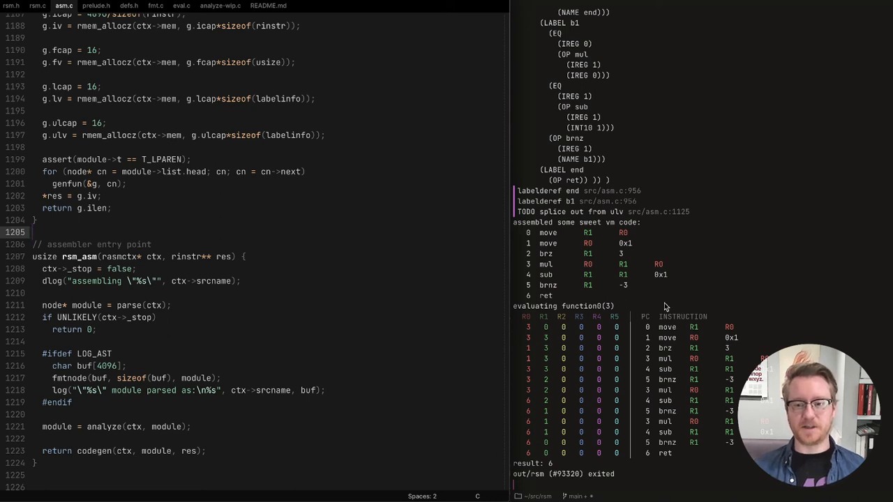
- Enter the ./build.sh -debug -w -run=out/rsm command in the terminal beside asm.c's rsm_asm
type("./build.sh -debug -w -run=out/rsm")
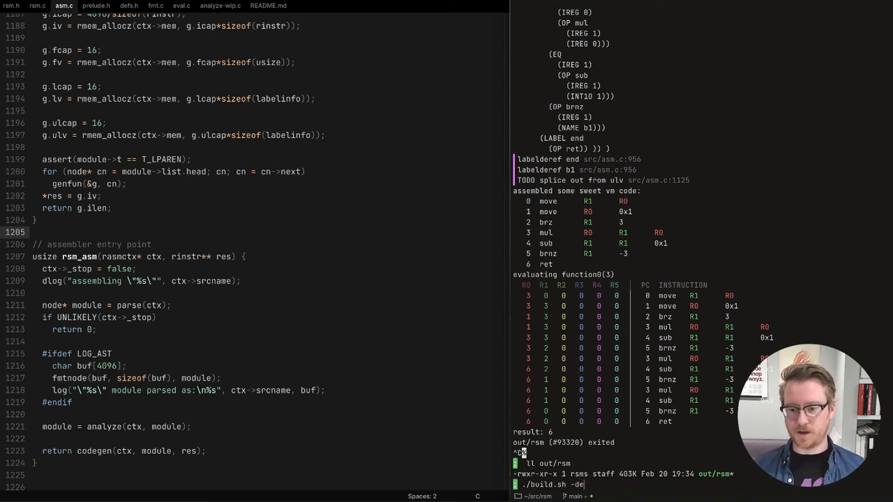
- Run the build, then list the out/rsm binary size with ll out/rsm
key("Return")
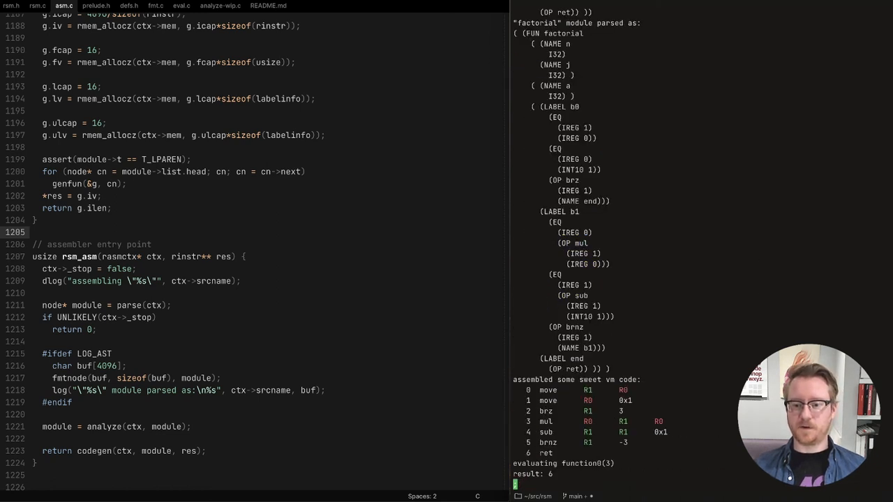
type("ll out/rsm")
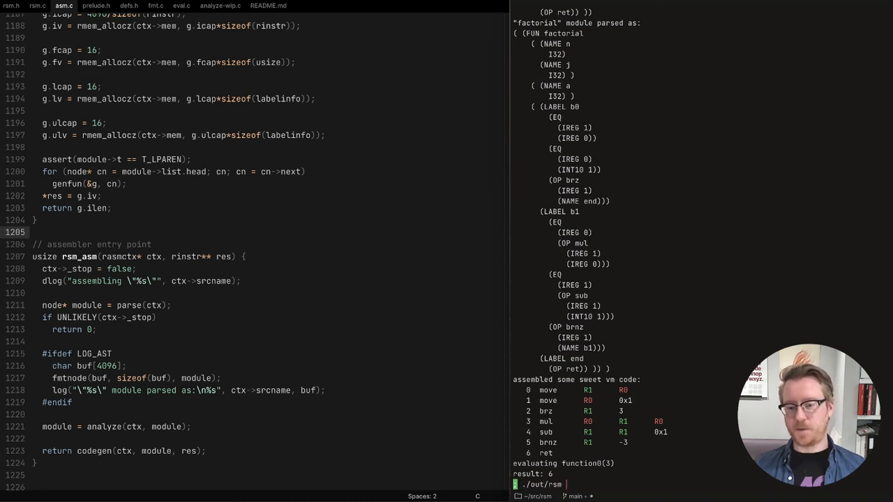
type("fac")
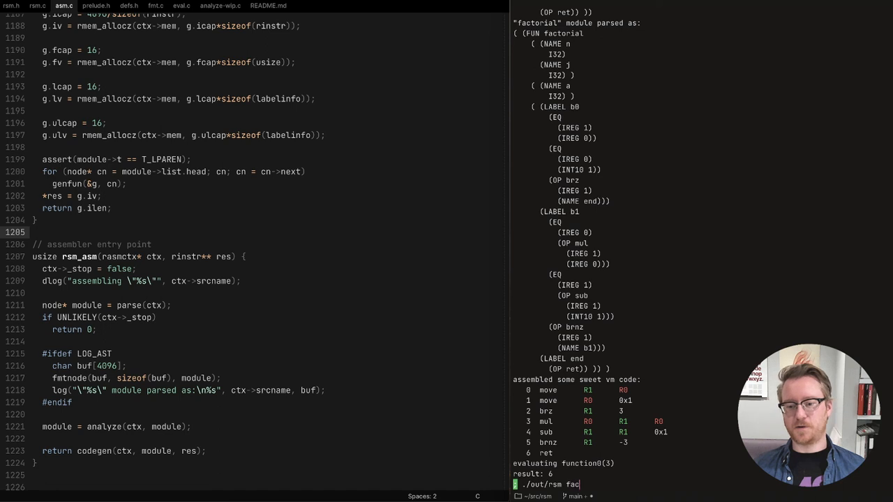
type("torial.rsm")
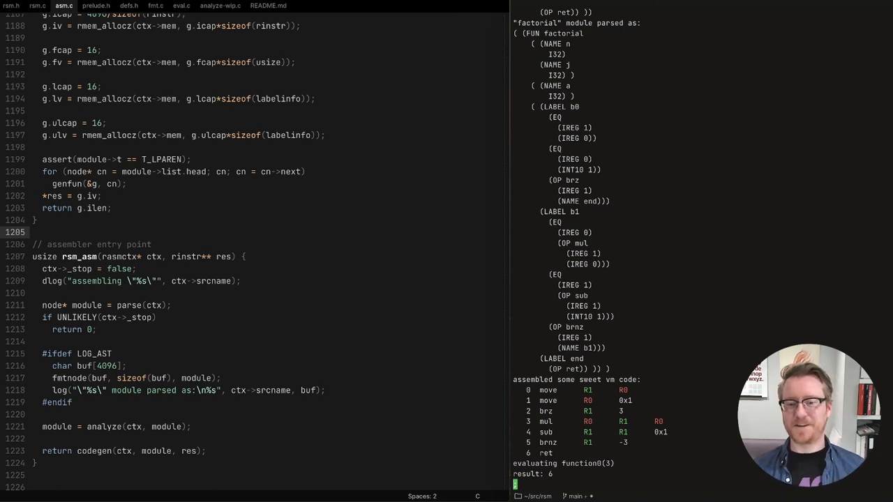
- Run ./out/rsm factorial.rsm for result 6, then rerun ./build.sh -debug -w -run=out/rsm
type("./out/rsm factorial.rsm")
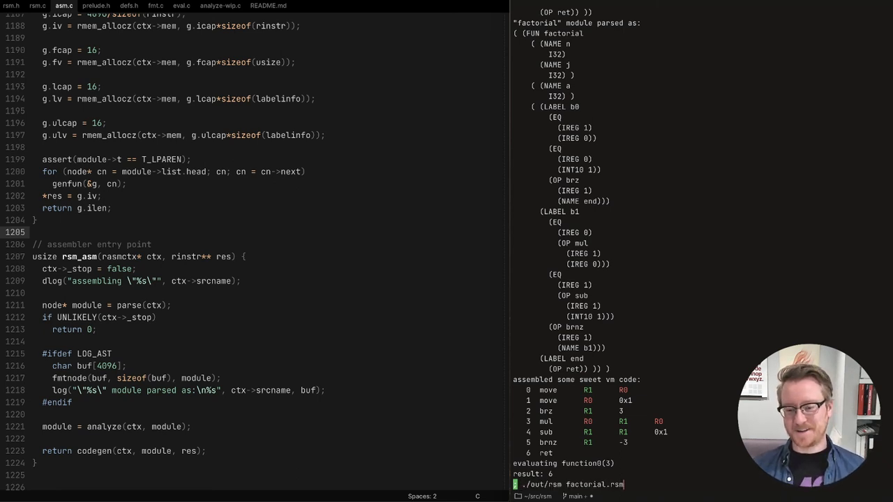
type("./build.sh -debug -w -run=out/rsm")
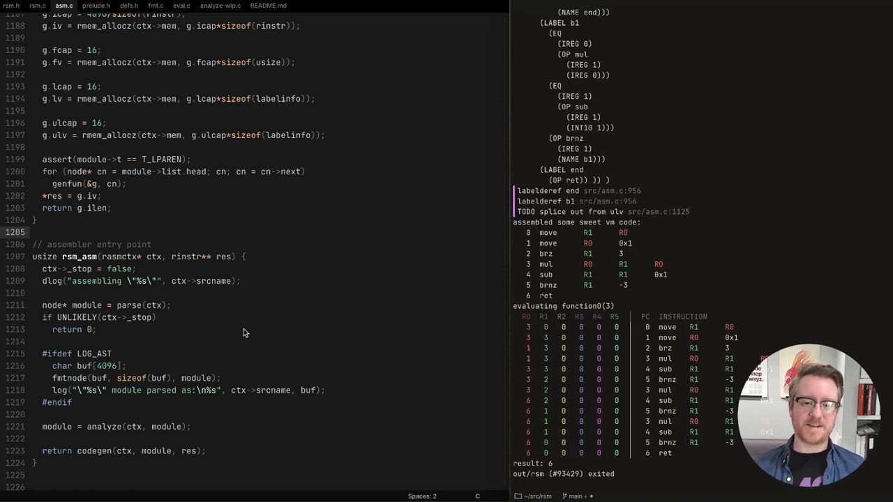
mouse_move(289, 324)
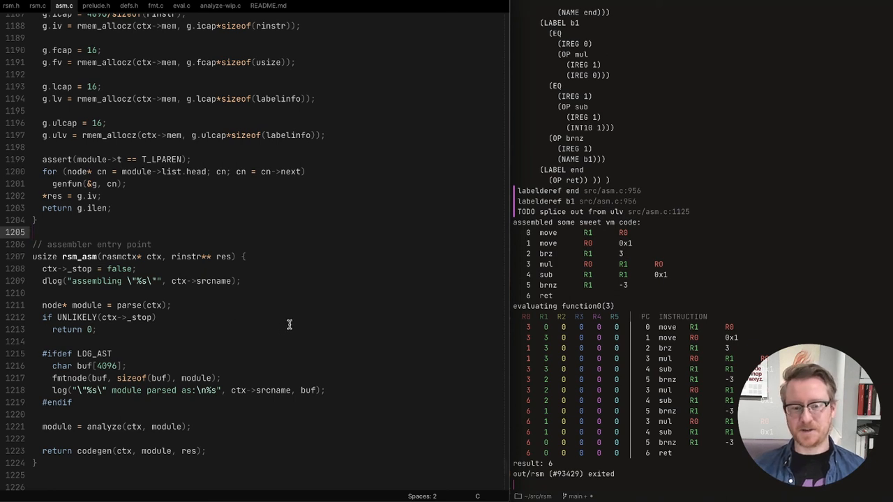